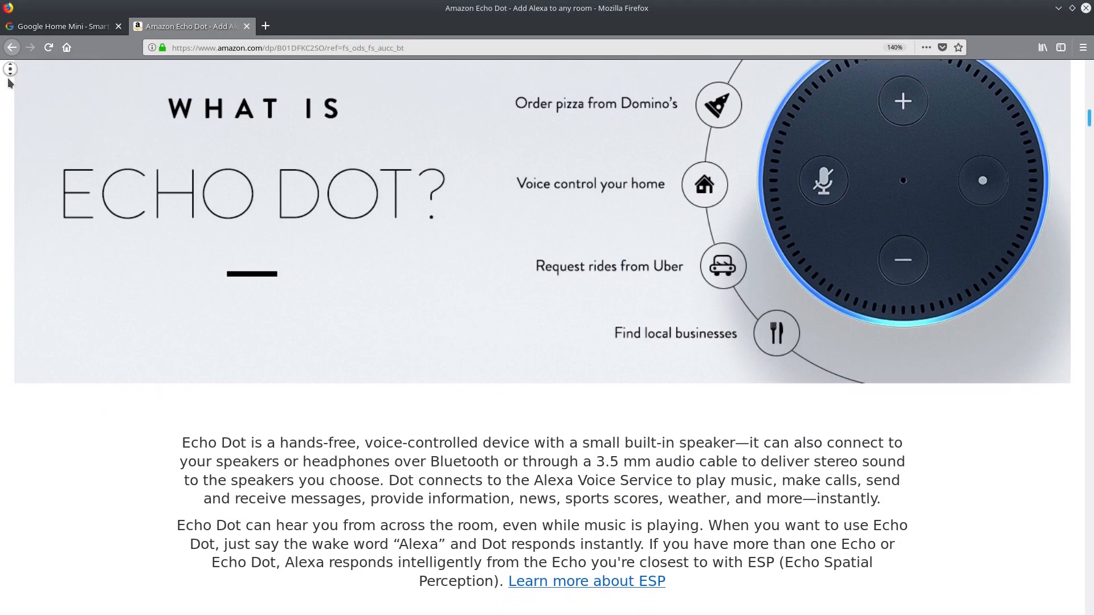
Step: Scroll down the Google Home page past the lamp hero image and feature sections
{"action": "scroll", "scroll_direction": "down", "scroll_amount": 3}
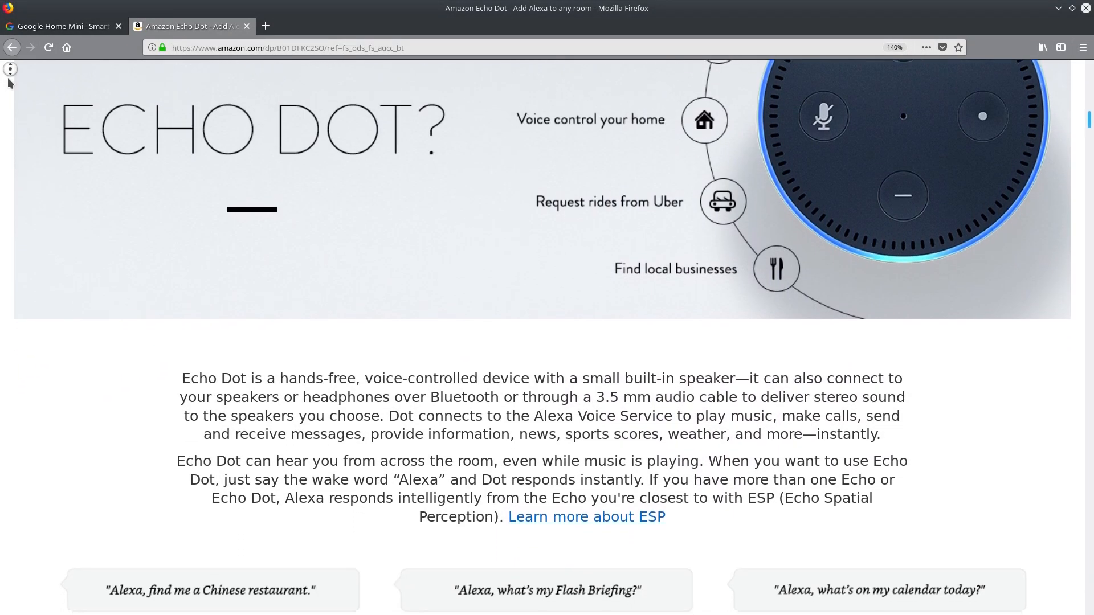
{"action": "scroll", "scroll_direction": "down", "scroll_amount": 3}
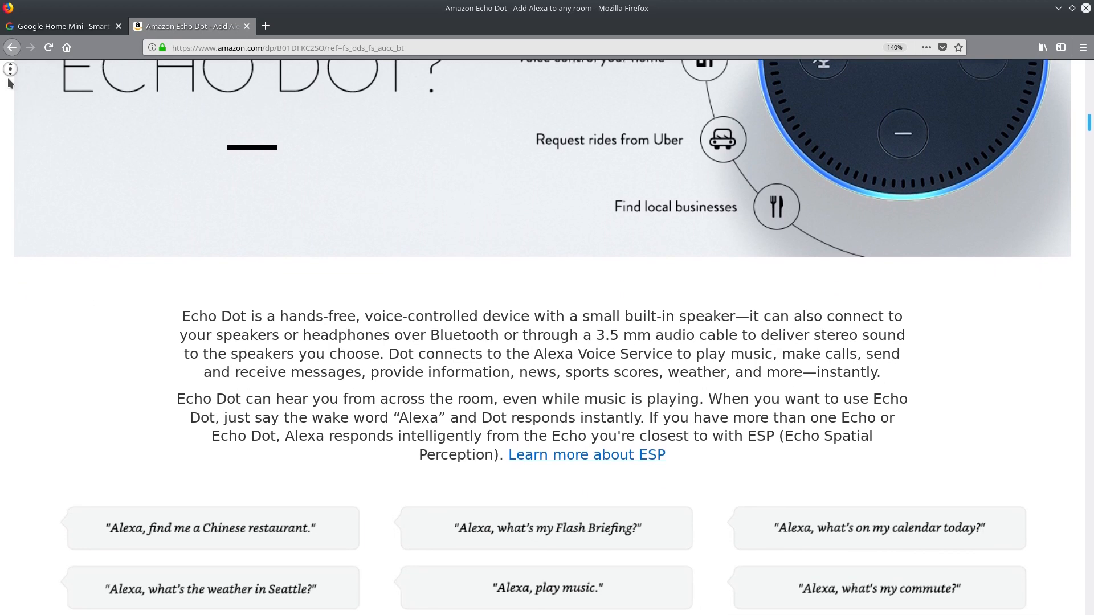
{"action": "scroll", "scroll_direction": "down", "scroll_amount": 3}
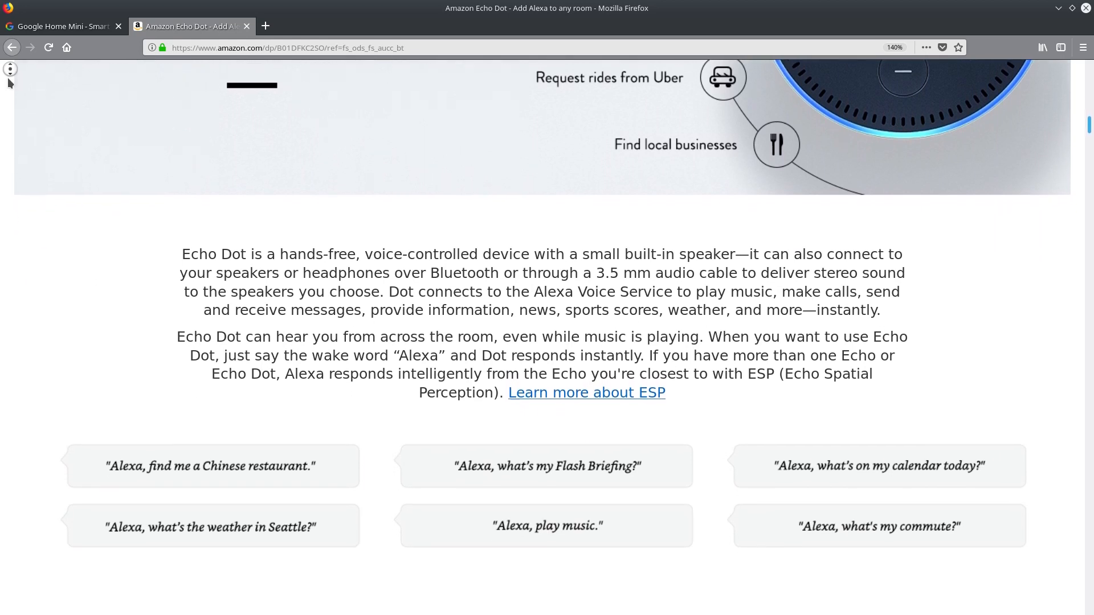
{"action": "scroll", "scroll_direction": "down", "scroll_amount": 3}
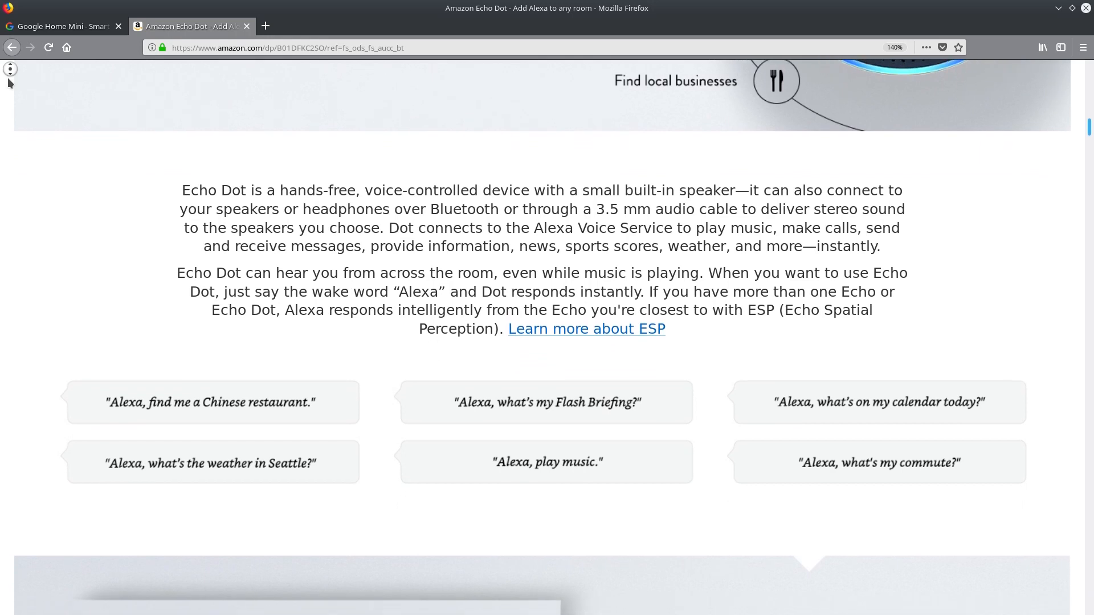
{"action": "scroll", "scroll_direction": "down", "scroll_amount": 3}
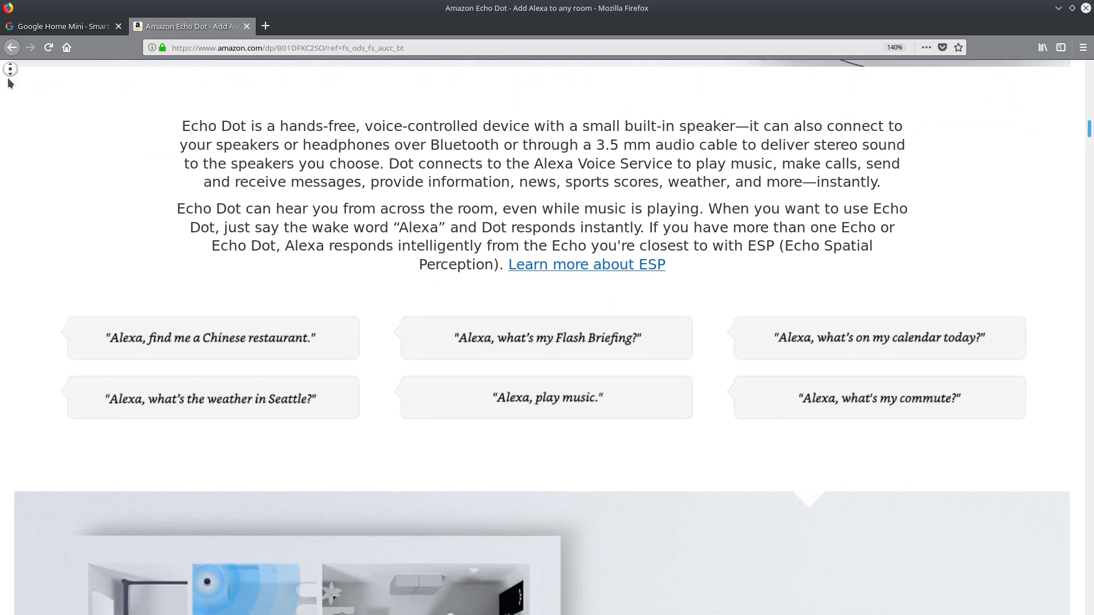
{"action": "scroll", "scroll_direction": "down", "scroll_amount": 3}
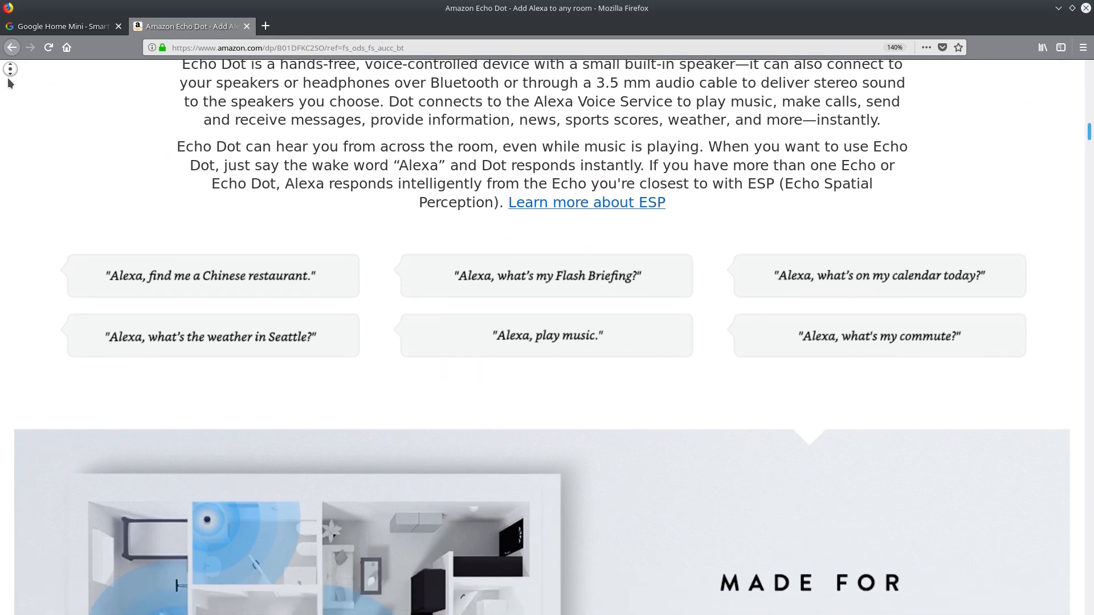
{"action": "scroll", "scroll_direction": "down", "scroll_amount": 3}
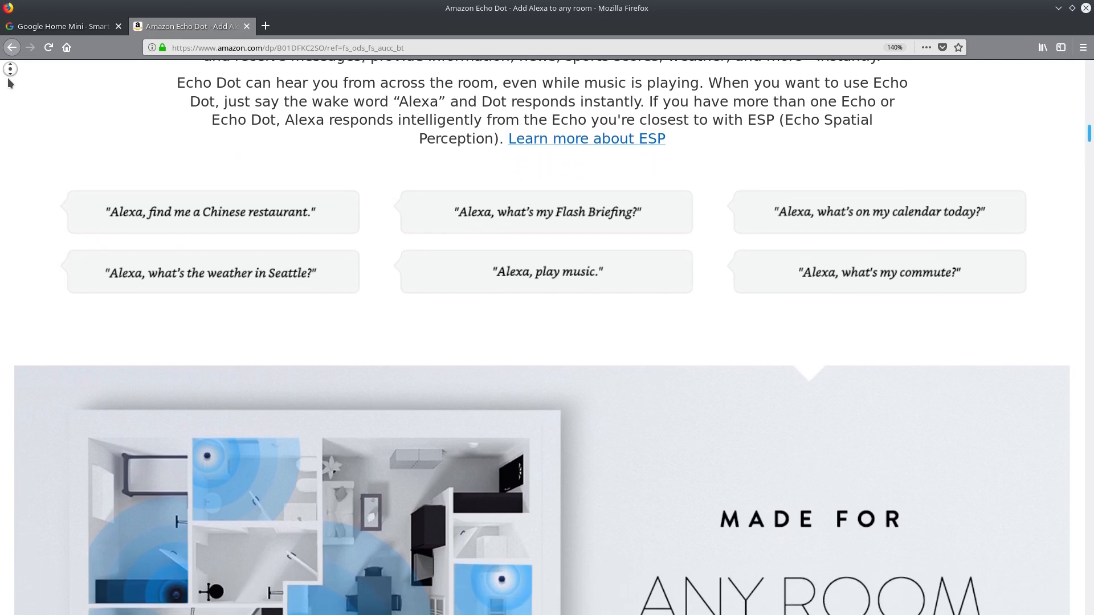
{"action": "scroll", "scroll_direction": "down", "scroll_amount": 3}
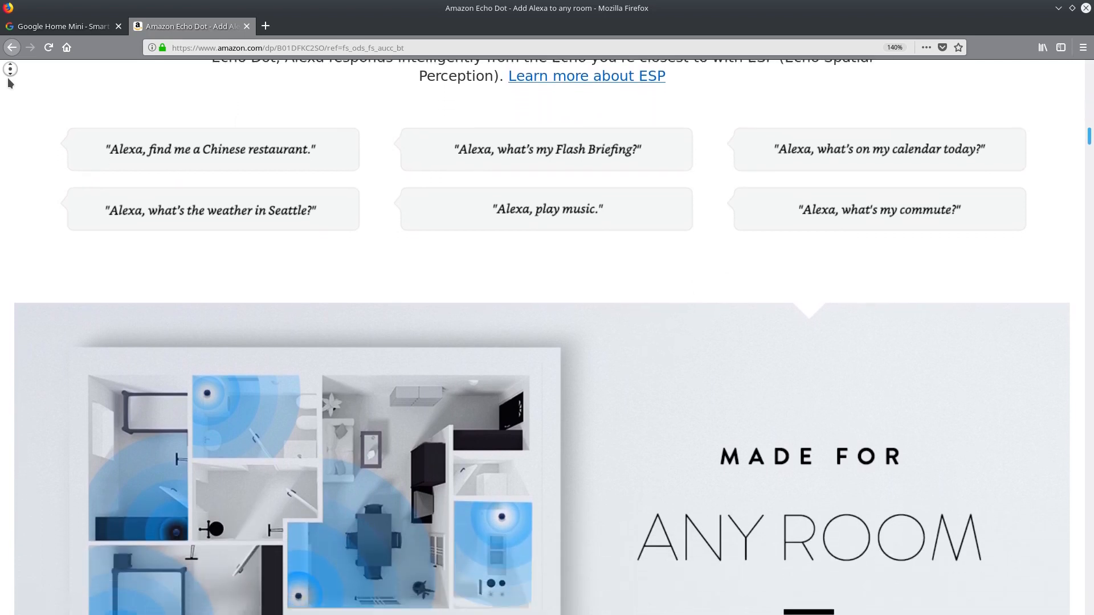
{"action": "scroll", "scroll_direction": "down", "scroll_amount": 3}
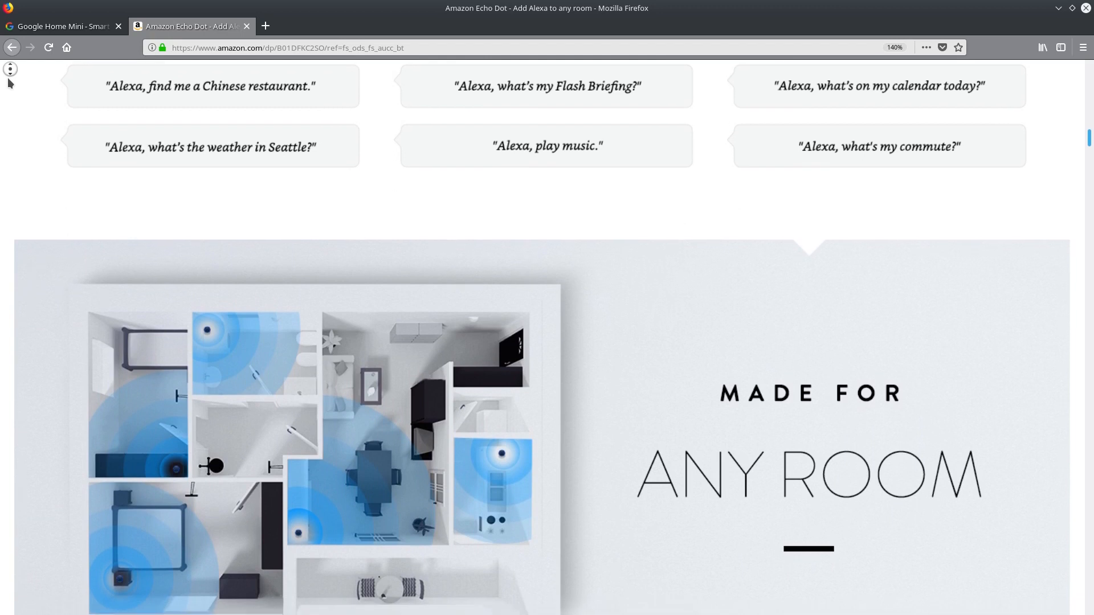
{"action": "scroll", "scroll_direction": "down", "scroll_amount": 3}
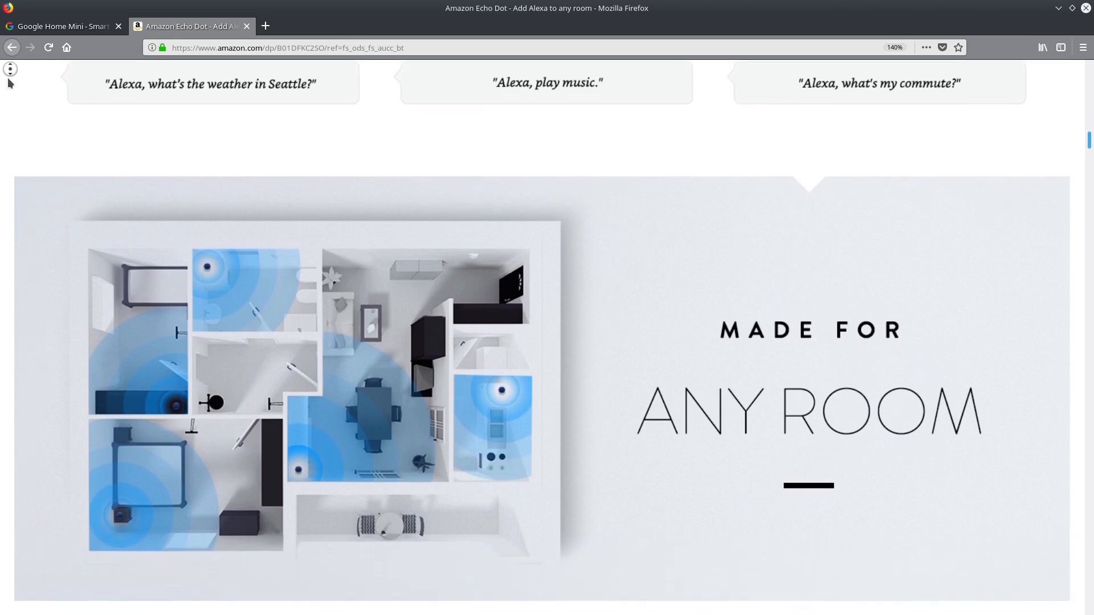
{"action": "scroll", "scroll_direction": "down", "scroll_amount": 3}
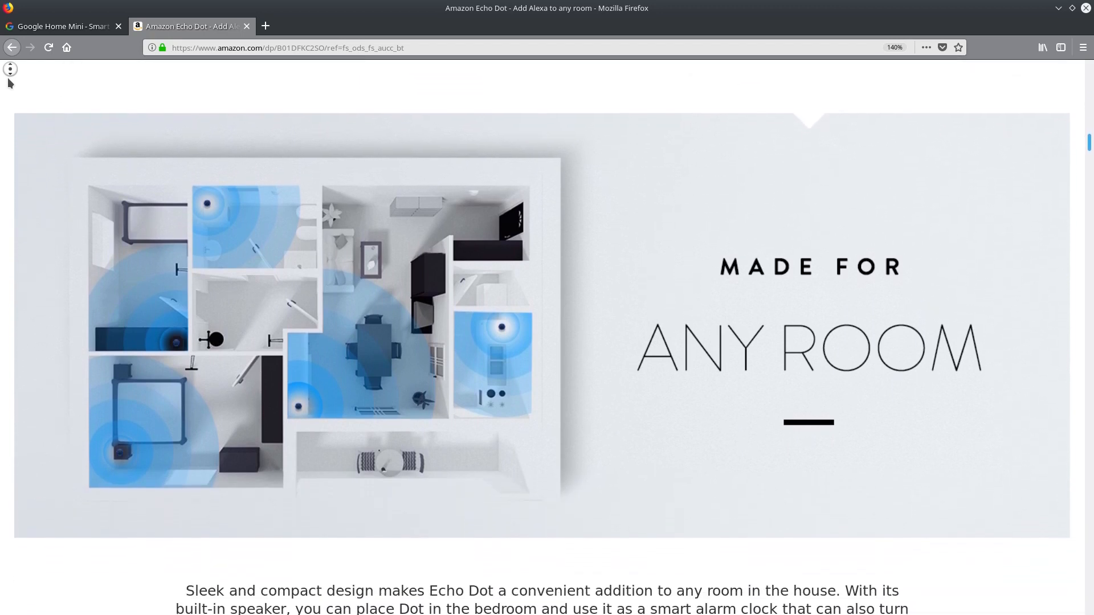
{"action": "scroll", "scroll_direction": "down", "scroll_amount": 3}
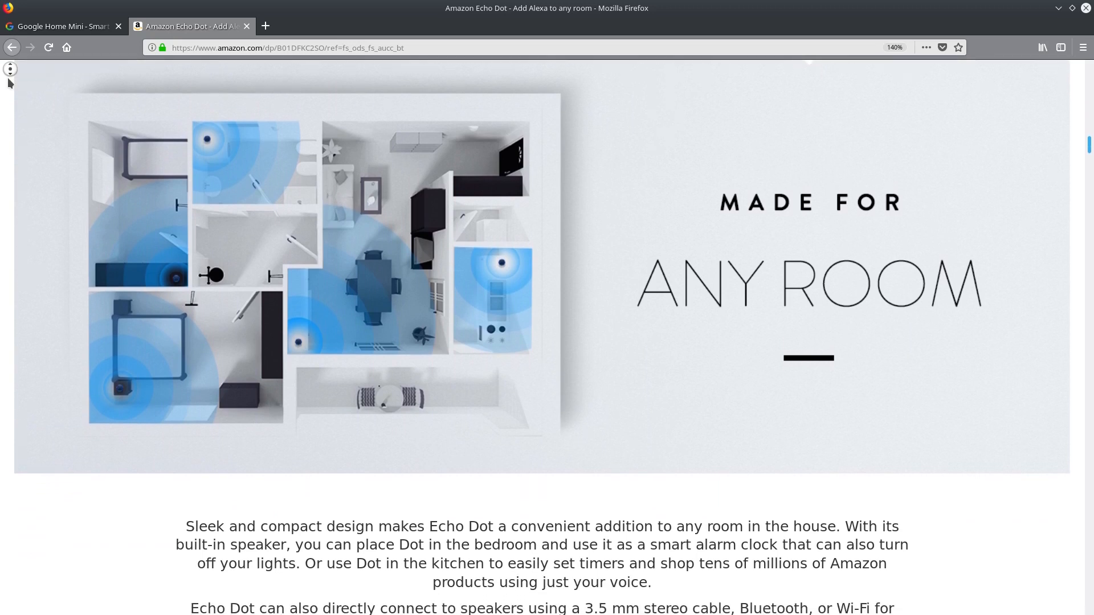
{"action": "scroll", "scroll_direction": "down", "scroll_amount": 3}
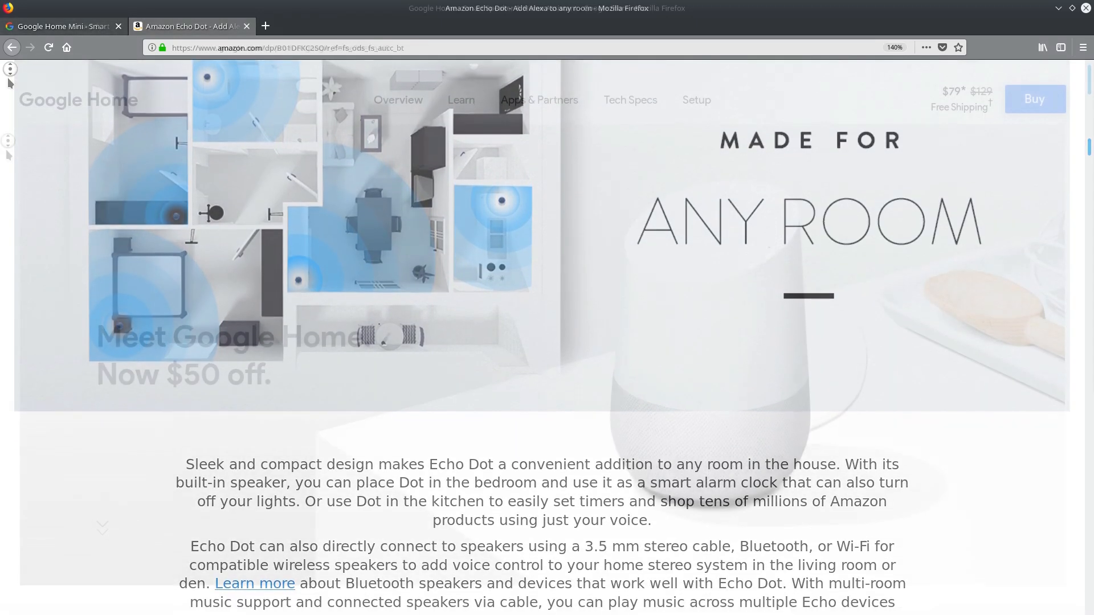
Step: Switch to the Google Home store tab and scroll down to the kitchen playlist voice example
{"action": "left_click", "coordinate": [59, 26]}
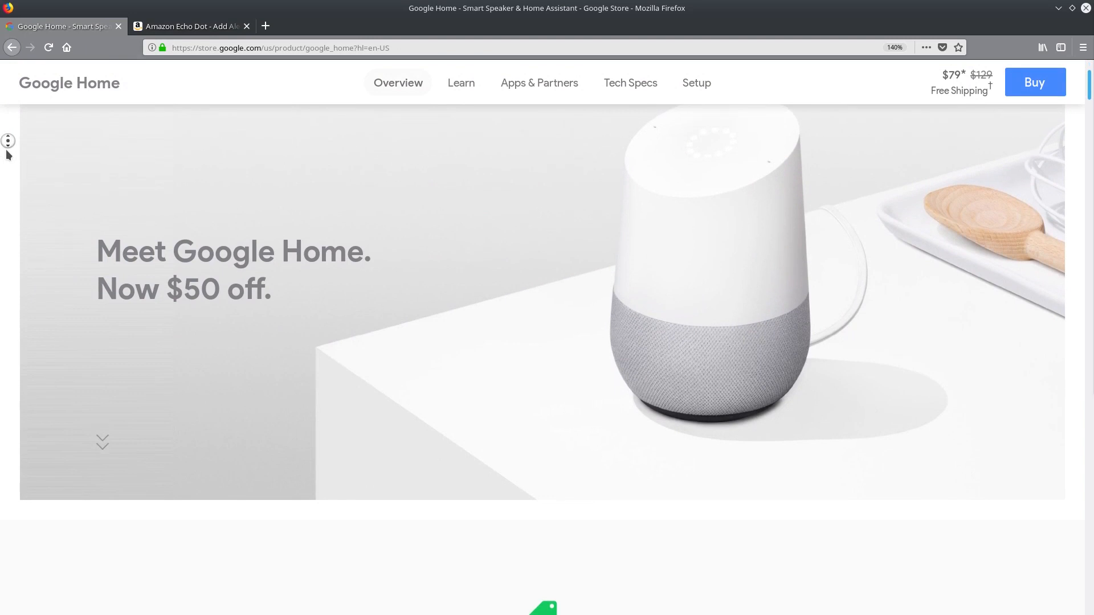
{"action": "scroll", "scroll_direction": "down", "scroll_amount": 3}
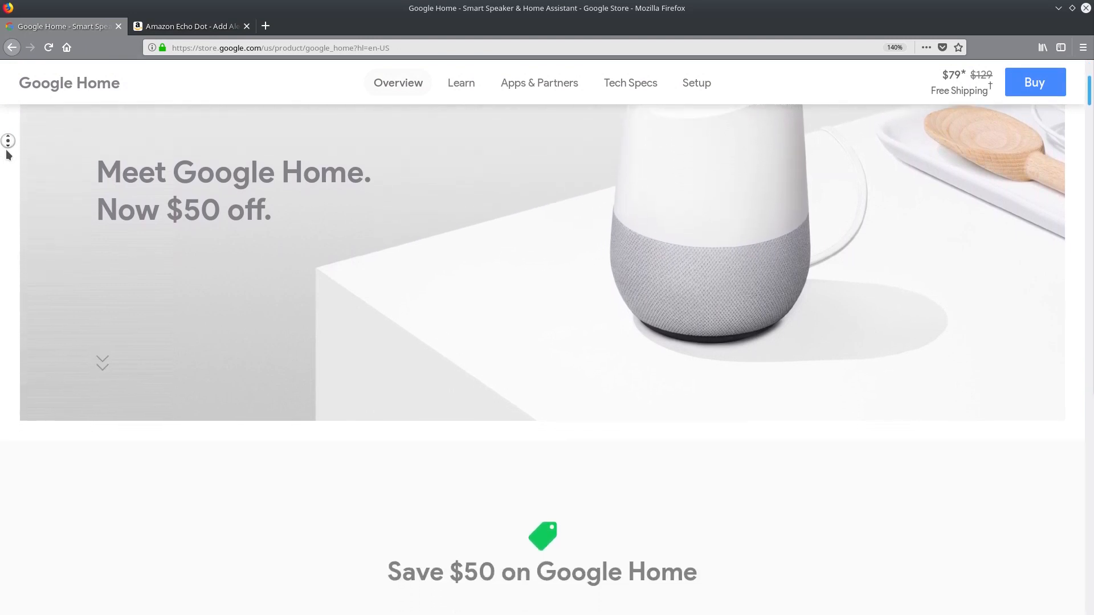
{"action": "scroll", "scroll_direction": "down", "scroll_amount": 3}
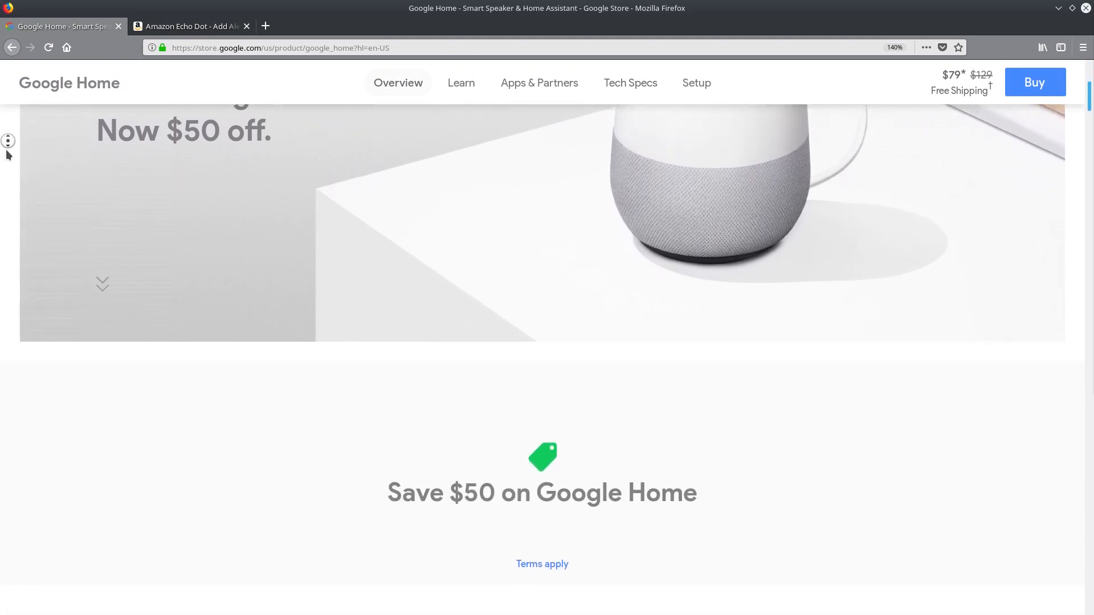
{"action": "scroll", "scroll_direction": "down", "scroll_amount": 3}
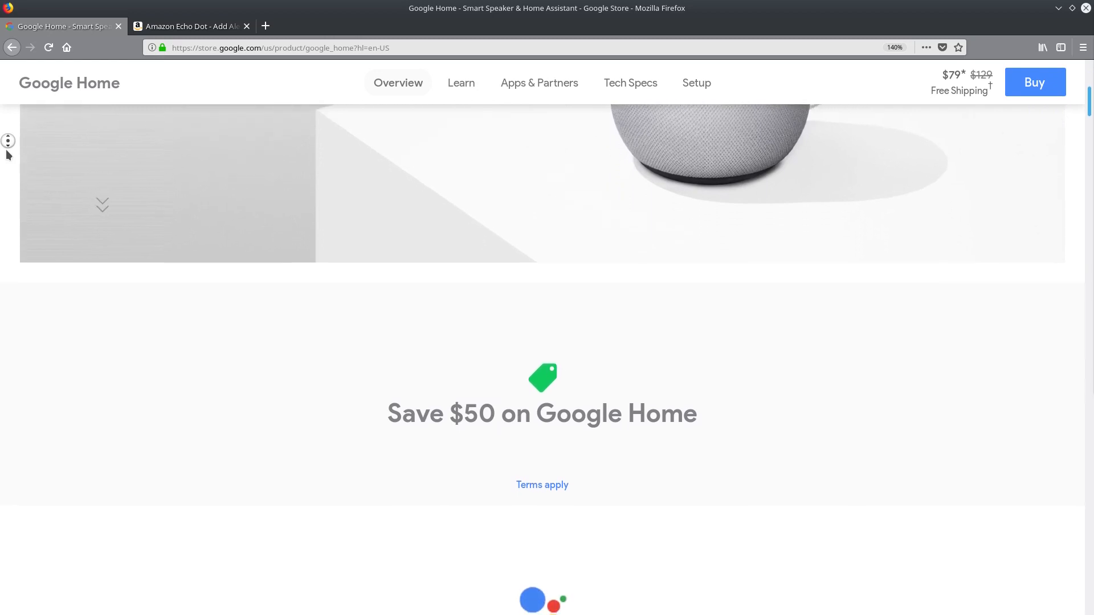
{"action": "scroll", "scroll_direction": "down", "scroll_amount": 3}
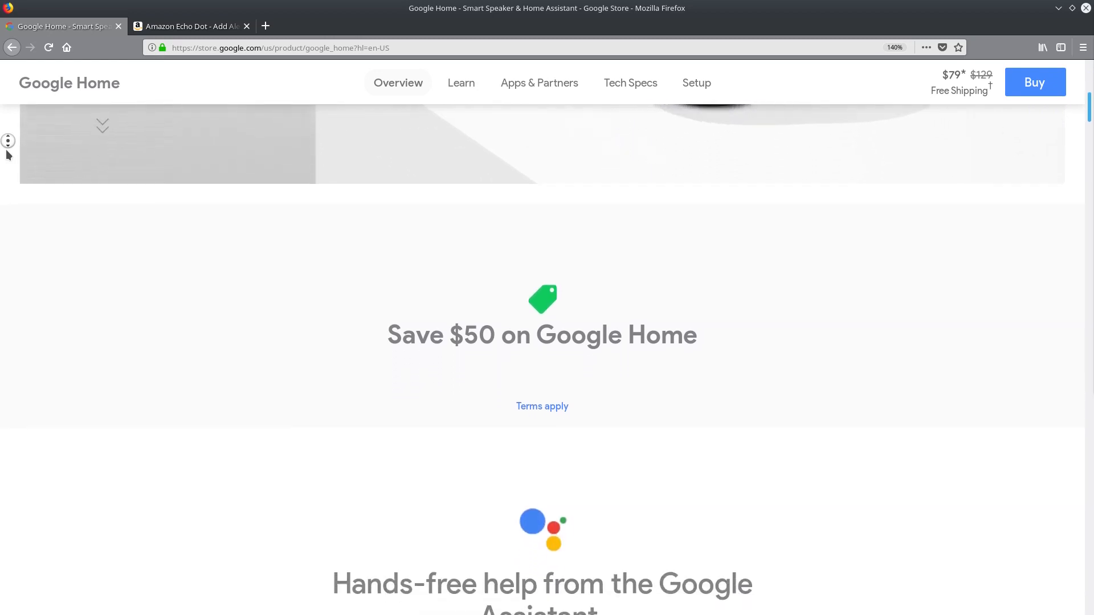
{"action": "scroll", "scroll_direction": "down", "scroll_amount": 3}
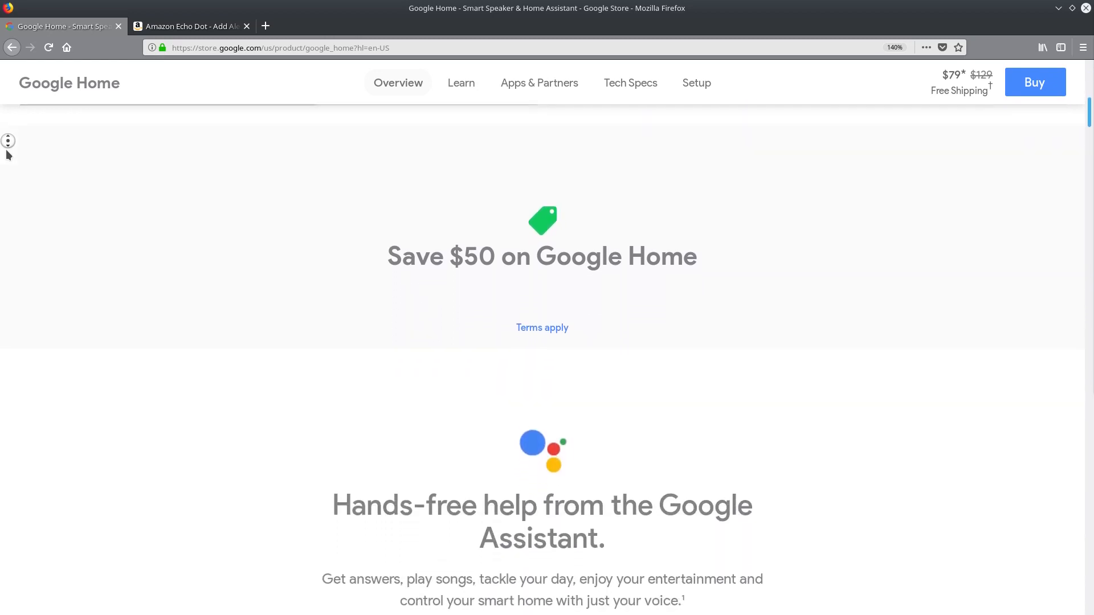
{"action": "scroll", "scroll_direction": "down", "scroll_amount": 3}
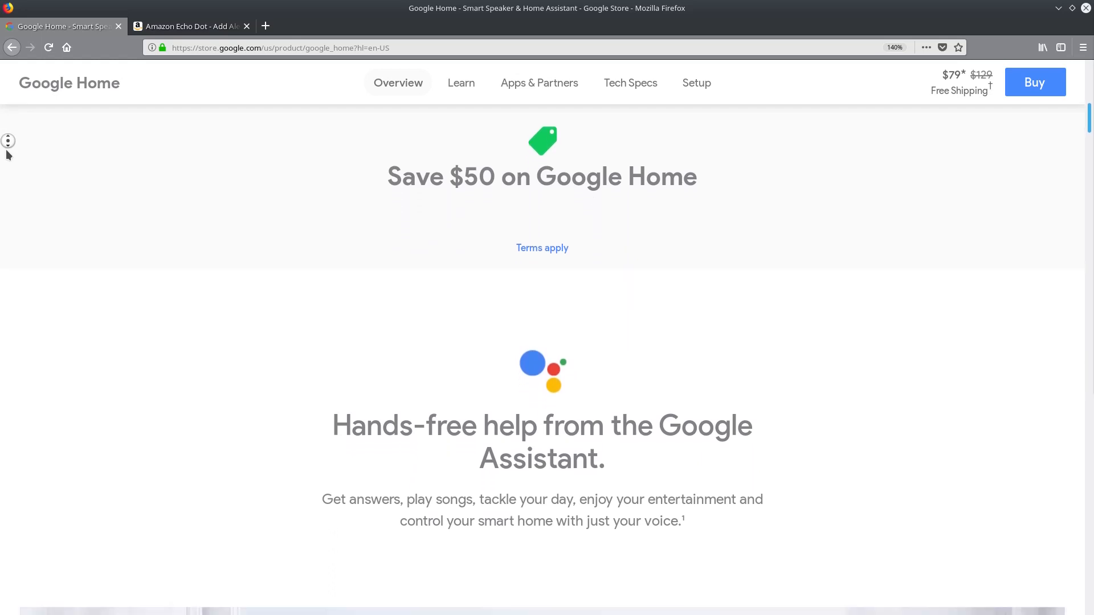
{"action": "scroll", "scroll_direction": "down", "scroll_amount": 3}
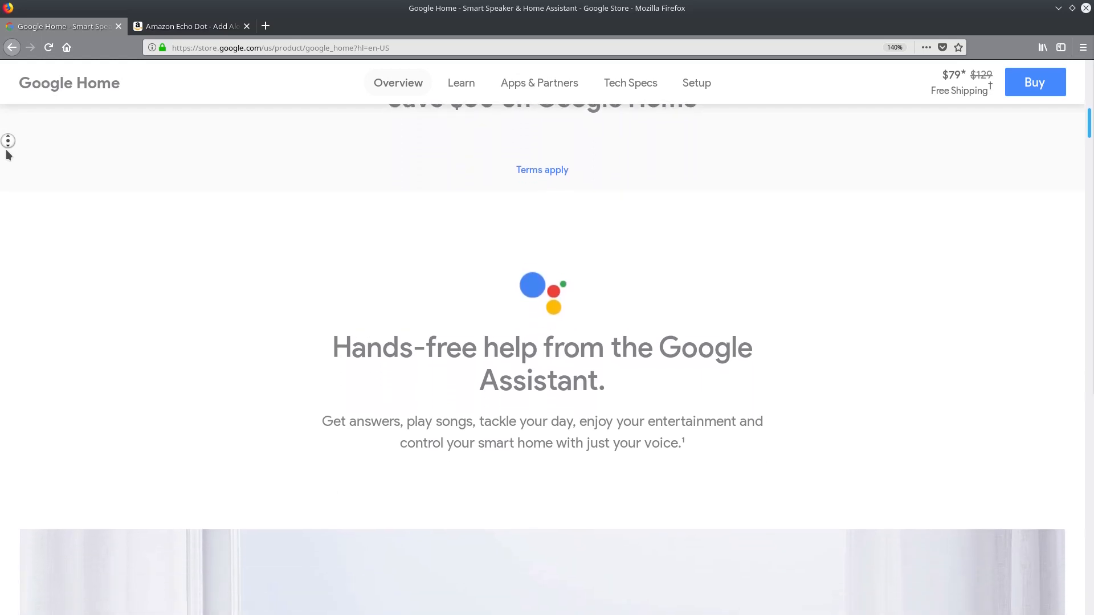
{"action": "scroll", "scroll_direction": "down", "scroll_amount": 3}
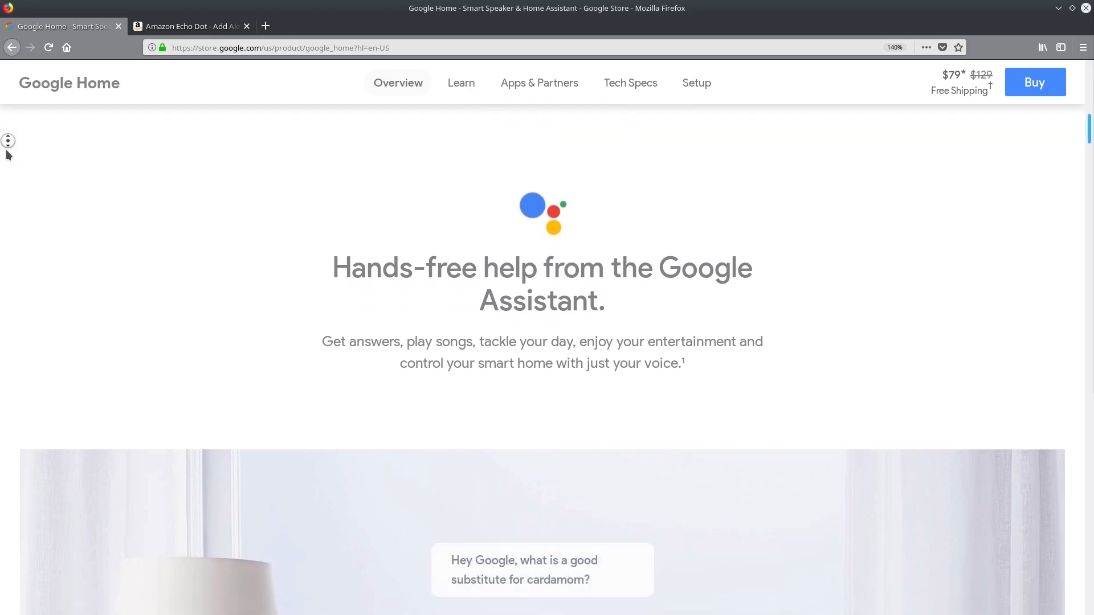
{"action": "scroll", "scroll_direction": "down", "scroll_amount": 3}
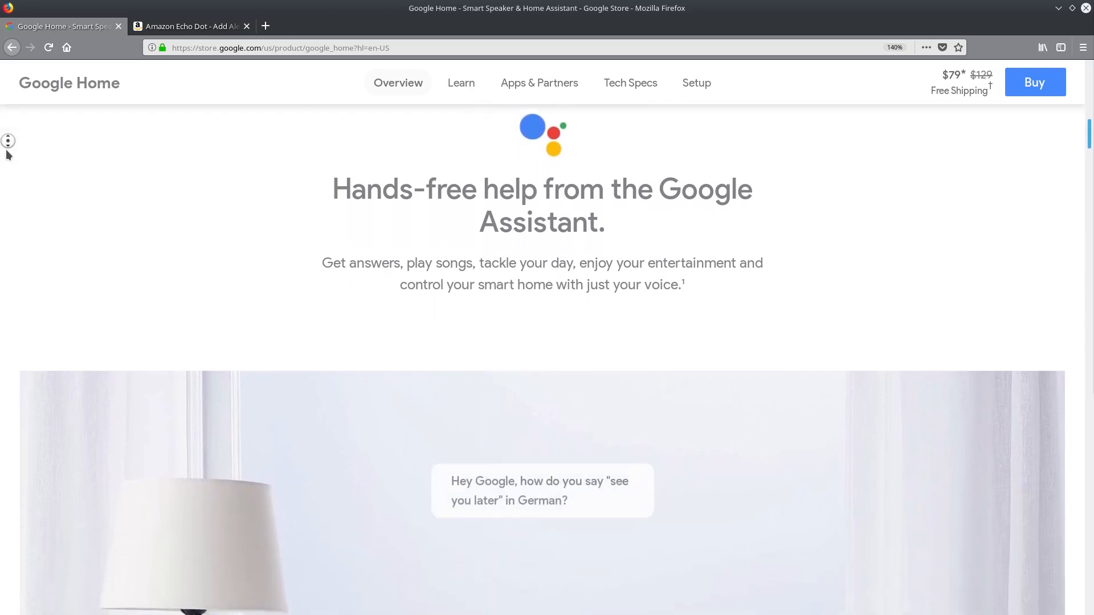
{"action": "scroll", "scroll_direction": "down", "scroll_amount": 3}
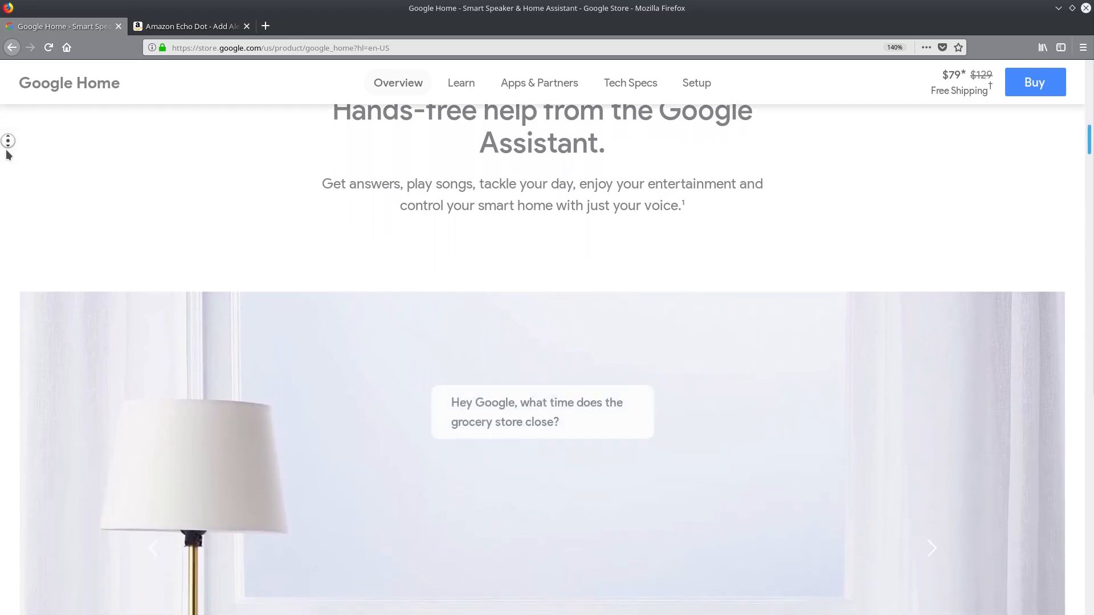
{"action": "scroll", "scroll_direction": "down", "scroll_amount": 3}
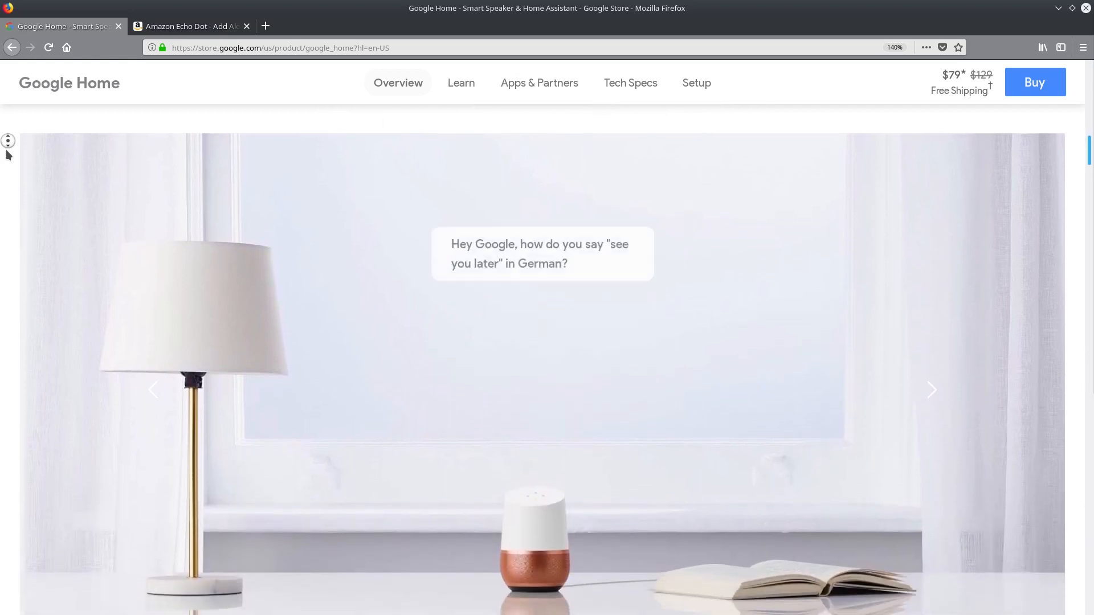
{"action": "scroll", "scroll_direction": "down", "scroll_amount": 3}
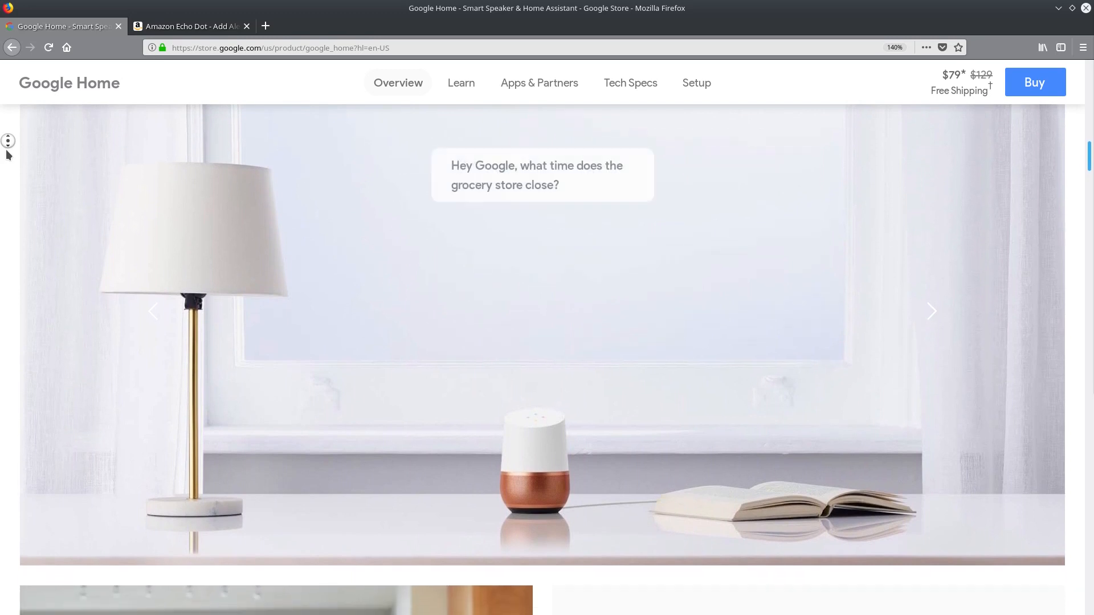
{"action": "scroll", "scroll_direction": "down", "scroll_amount": 3}
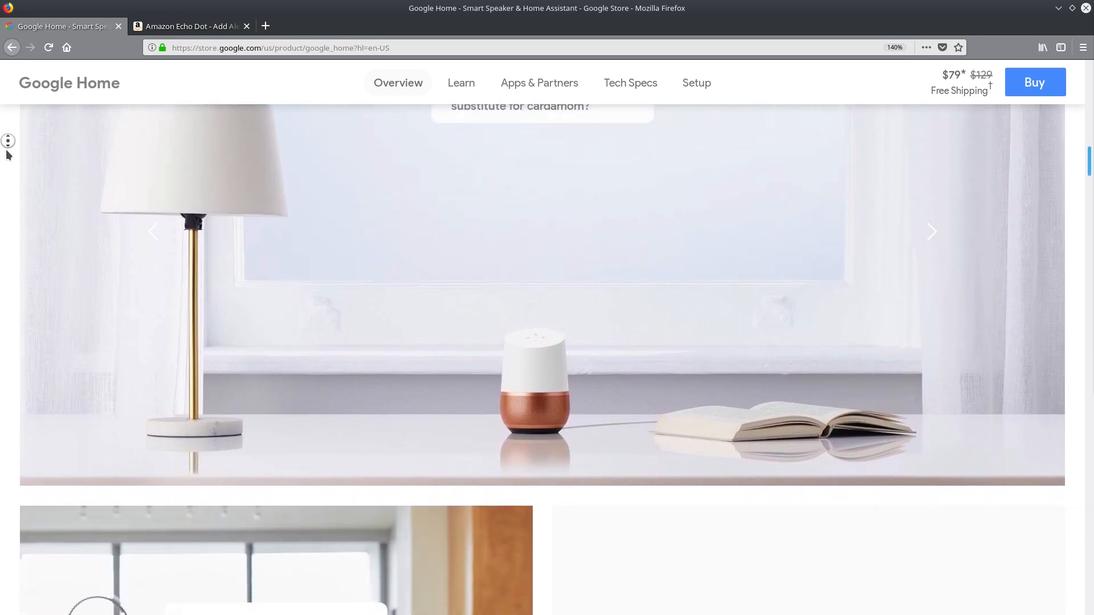
{"action": "scroll", "scroll_direction": "down", "scroll_amount": 3}
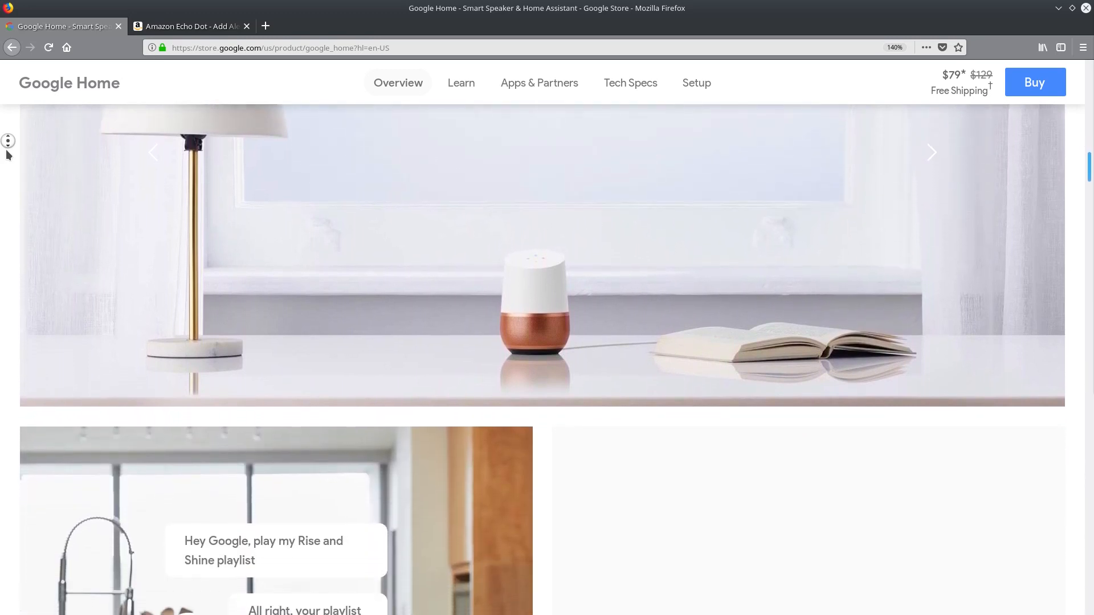
{"action": "scroll", "scroll_direction": "down", "scroll_amount": 3}
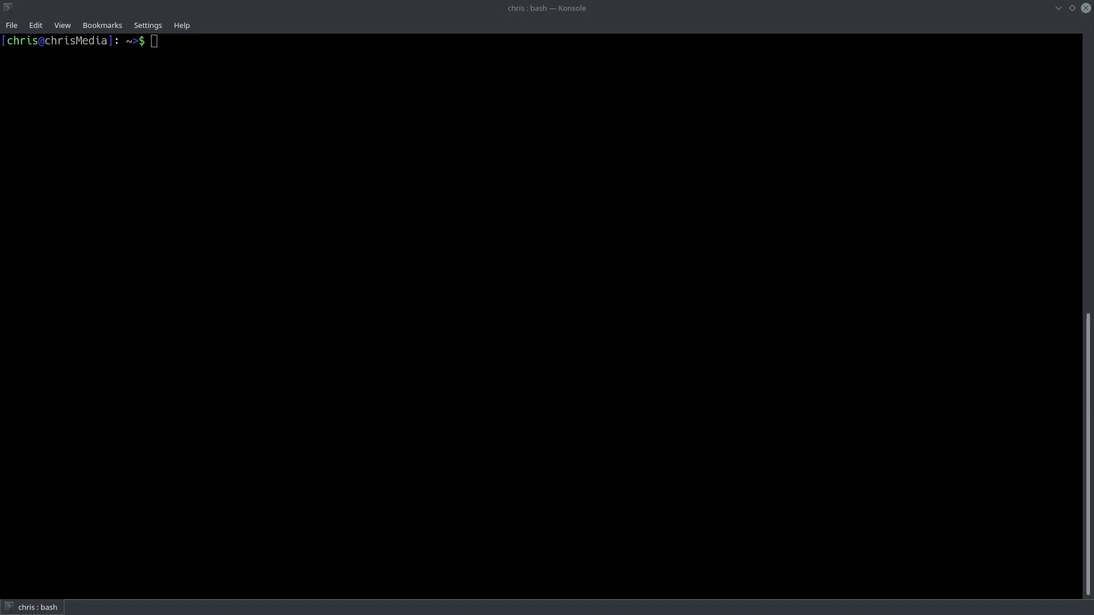
Step: List the block devices with lsblk to find the 14.9G card at /dev/sdd
{"action": "type", "text": "ls bl"}
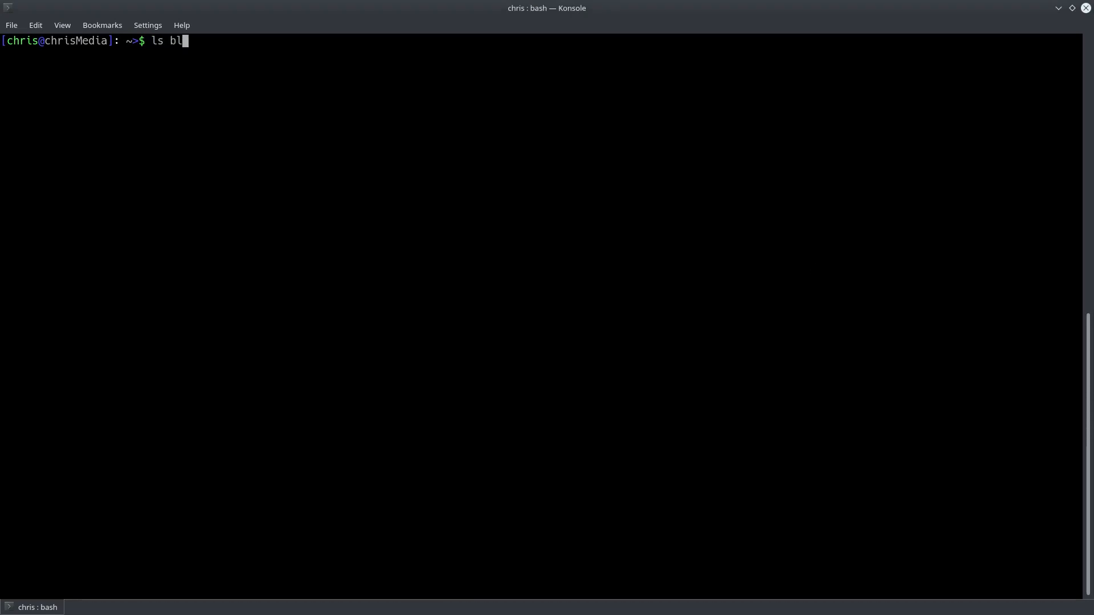
{"action": "key", "text": "Return"}
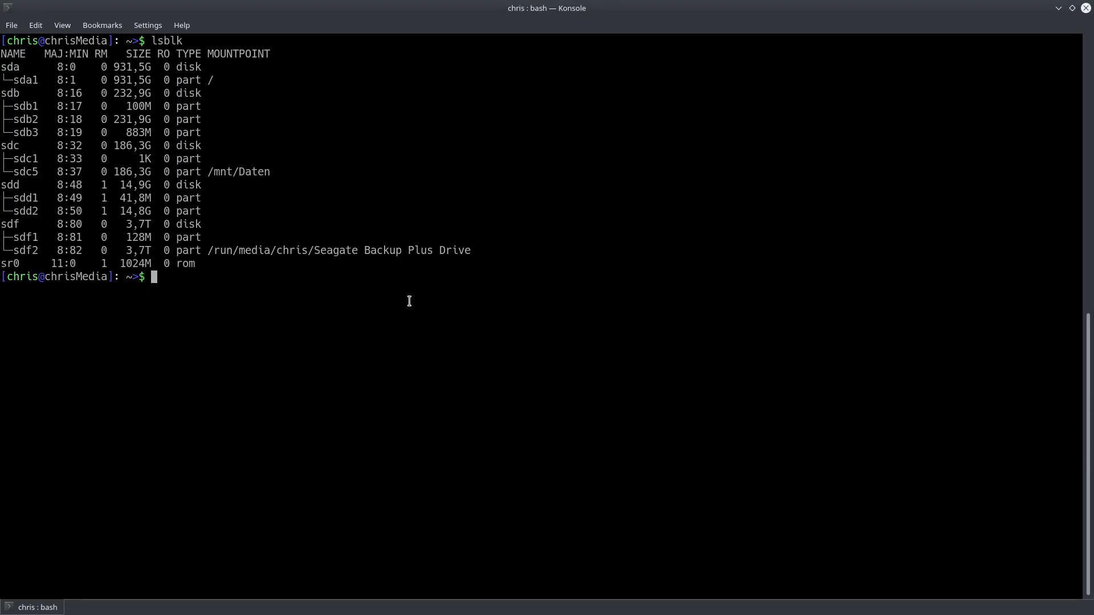
{"action": "mouse_move", "coordinate": [264, 251]}
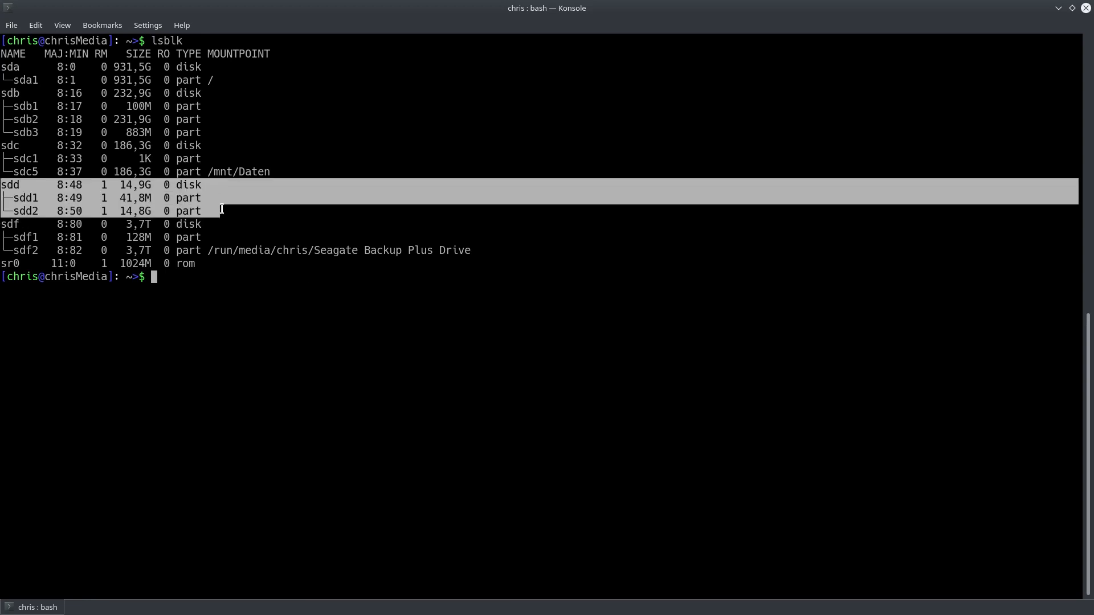
{"action": "mouse_move", "coordinate": [179, 291]}
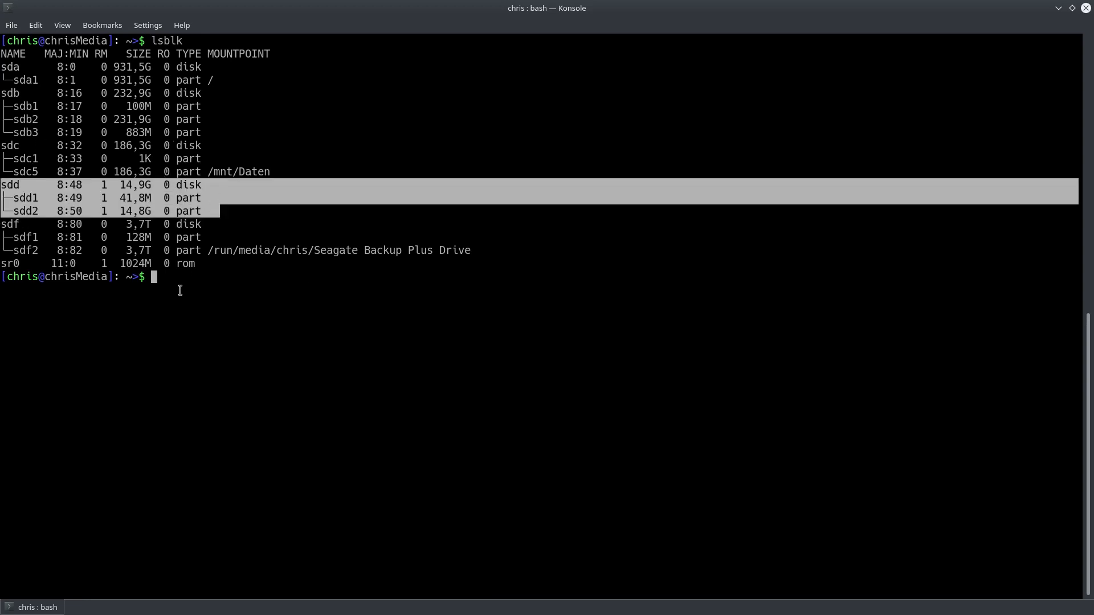
Step: Write 2017-11-29-raspbian-stretch-lite.img to /dev/sdd with sudo dd bs=4M conv=fsync status=progress, entering the password
{"action": "type", "text": "dd bs=1M if=2017-11-29-raspbian-stretch-lite.img of=/dev/sdd conv=fsync"}
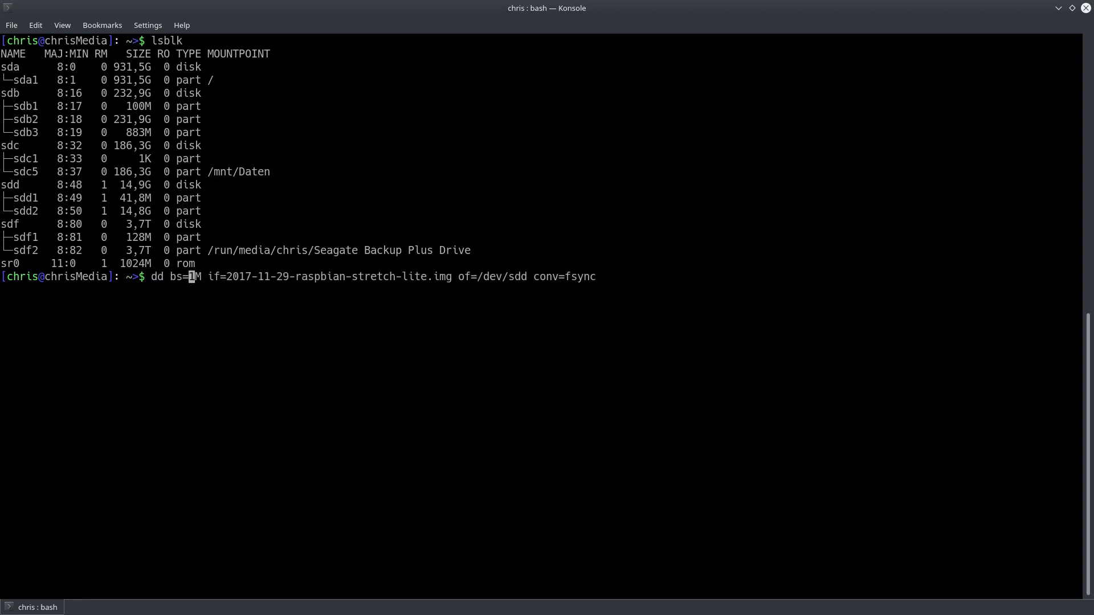
{"action": "type", "text": "4"}
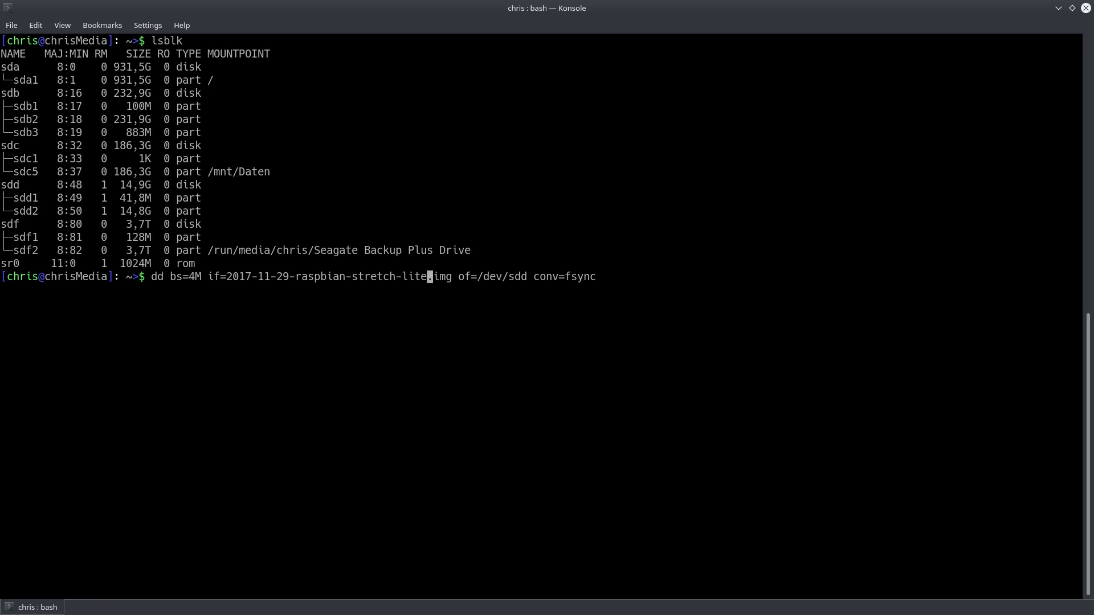
{"action": "type", "text": "status="}
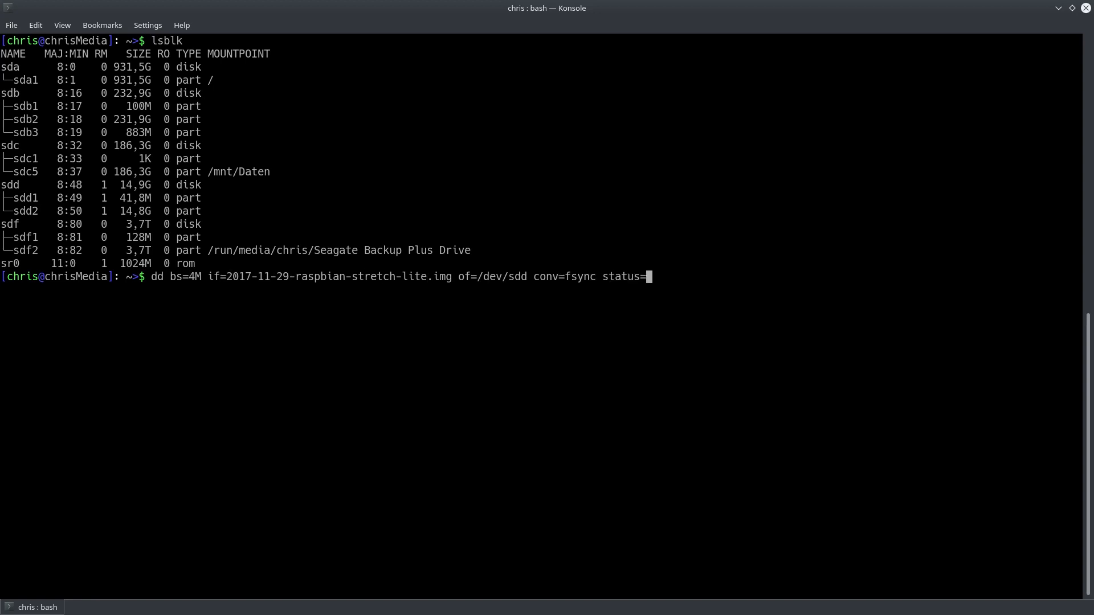
{"action": "type", "text": "progress"}
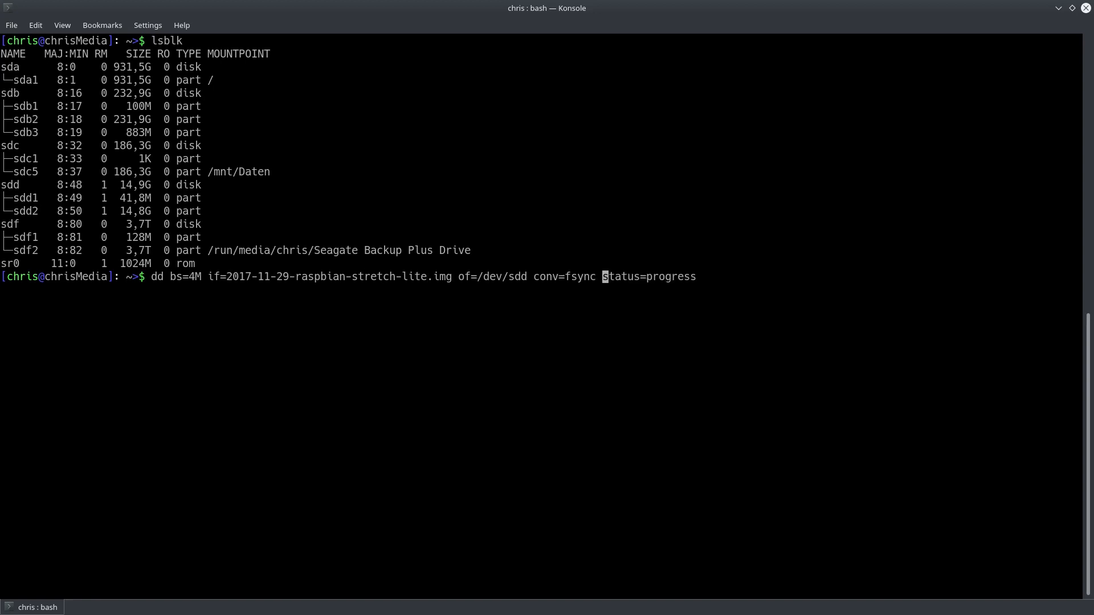
{"action": "key", "text": "Return"}
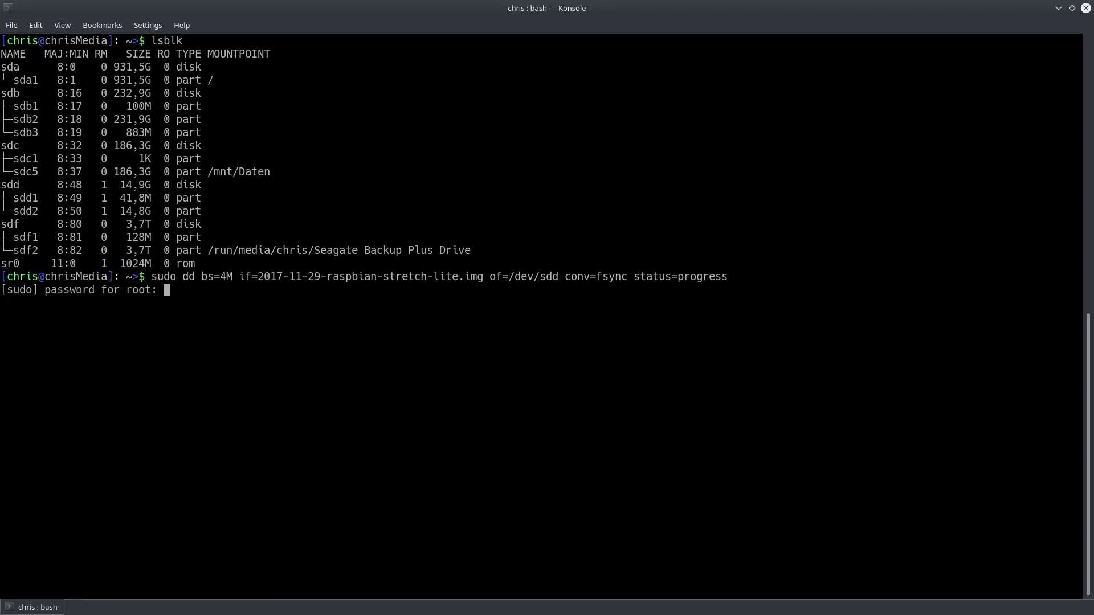
{"action": "key", "text": "Return"}
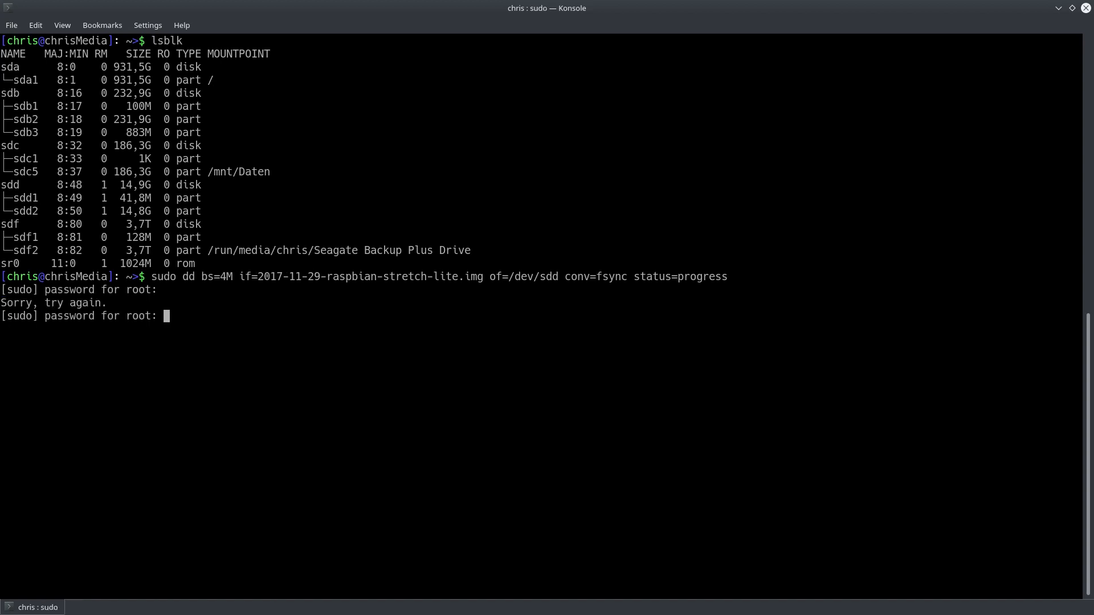
{"action": "key", "text": "Return"}
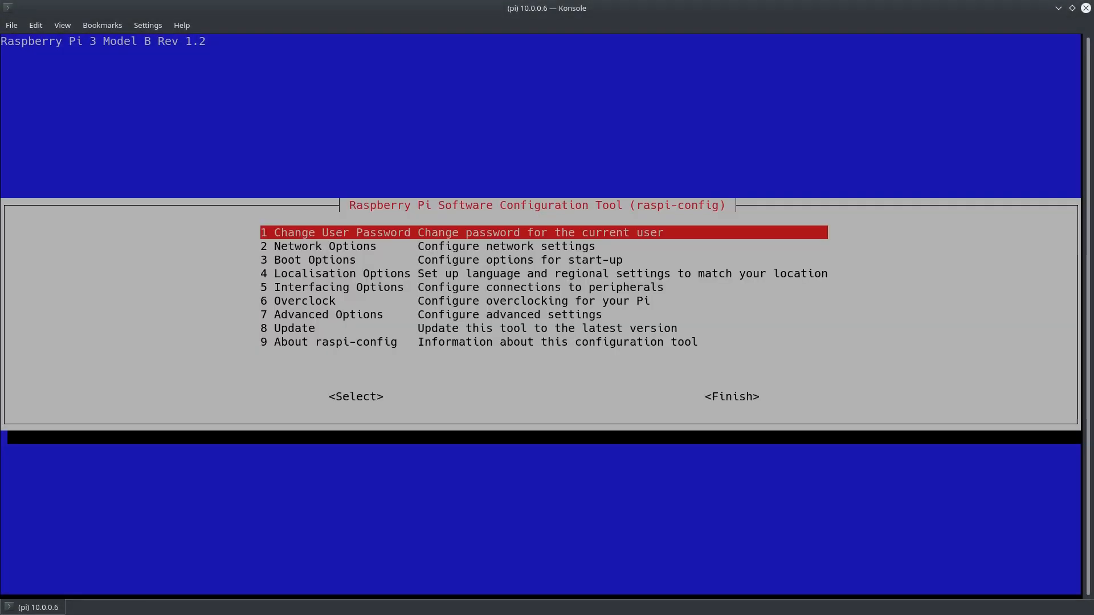
Step: Exit raspi-config, run sudo apt-get update, and log back into the Pi at 10.0.0.6
{"action": "key", "text": "Return"}
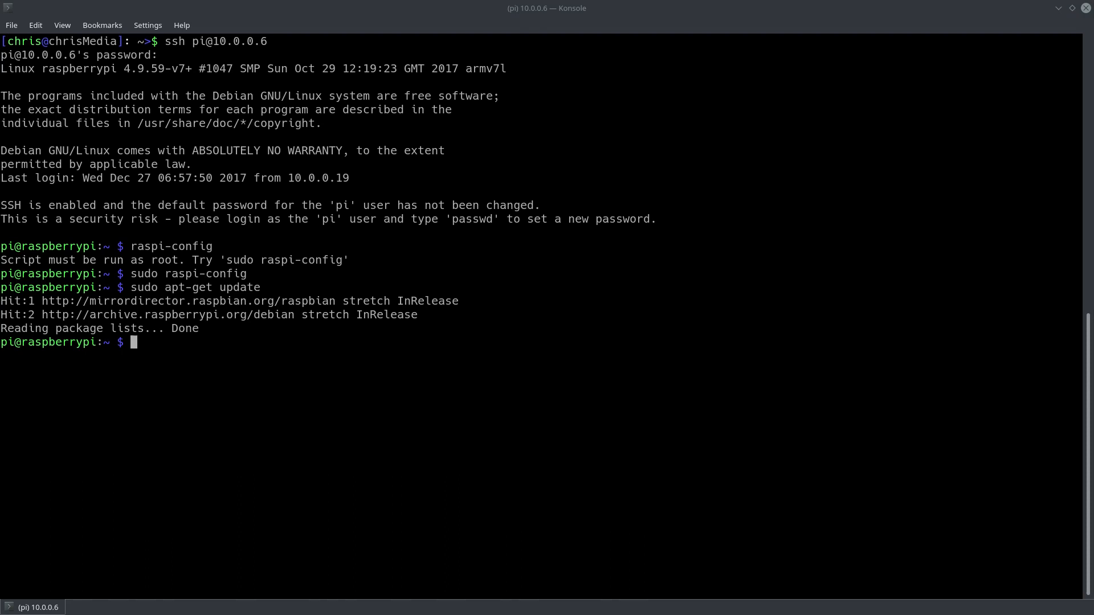
{"action": "type", "text": "su"}
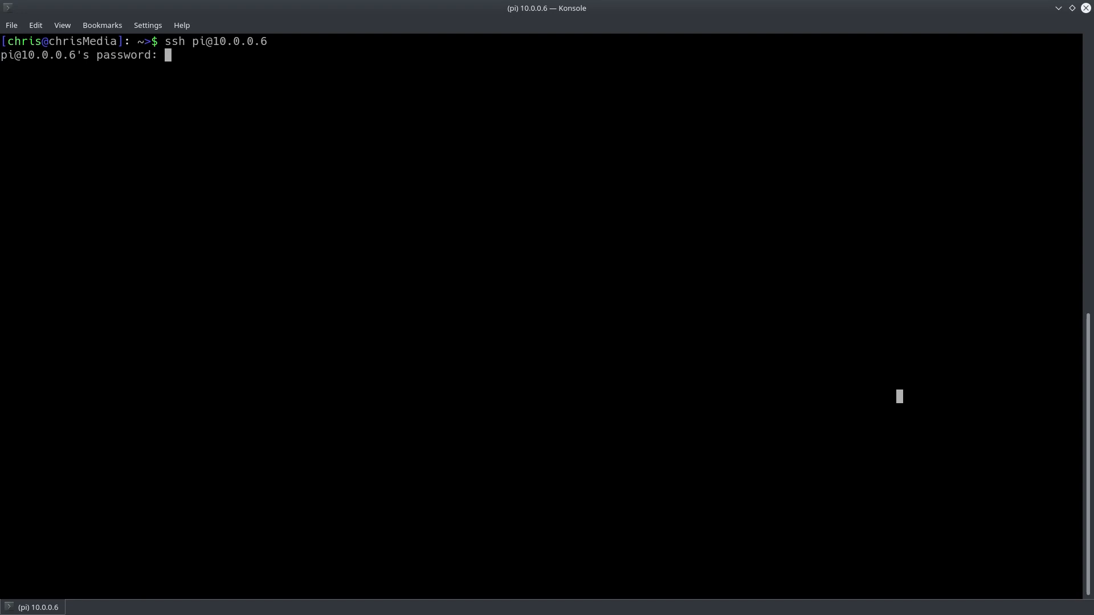
{"action": "key", "text": "Return"}
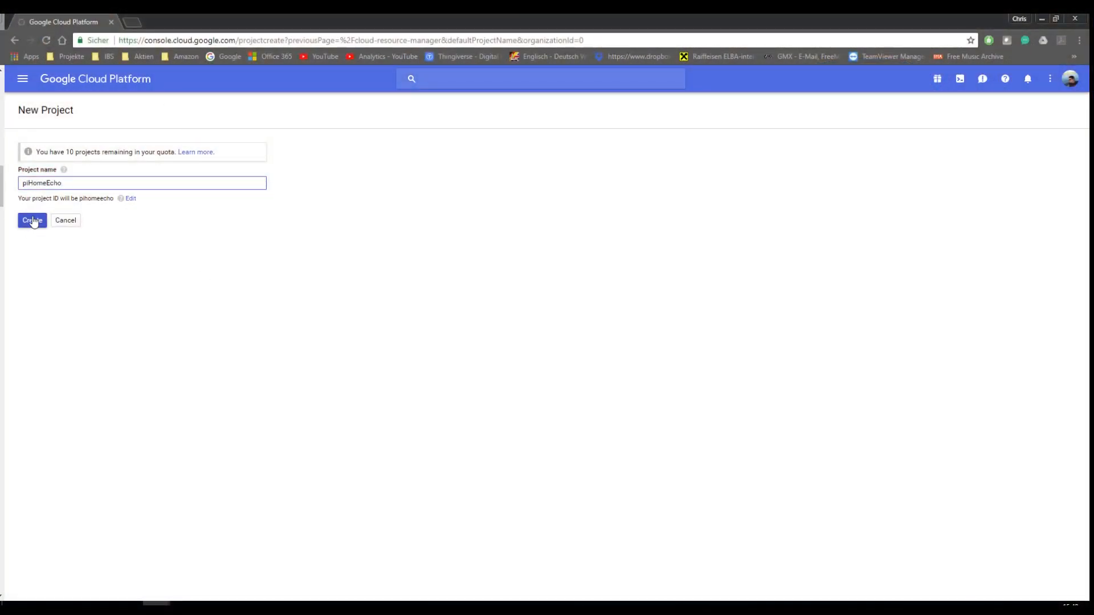
Step: Create and open the piHomeEcho project and enable the Google Assistant API
{"action": "left_click", "coordinate": [32, 220]}
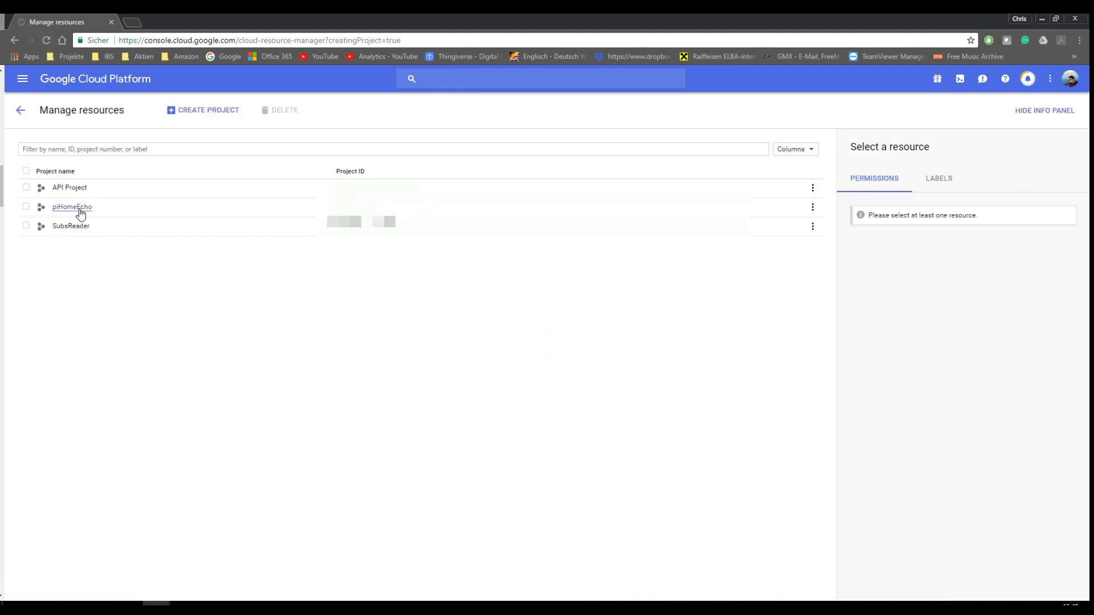
{"action": "left_click", "coordinate": [72, 206]}
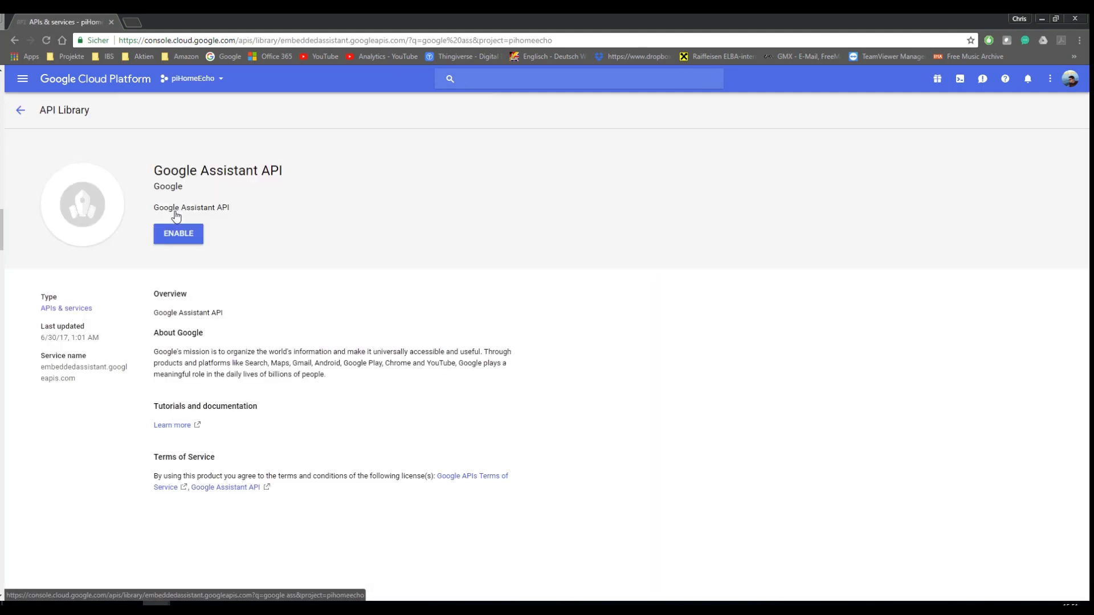
{"action": "left_click", "coordinate": [178, 233]}
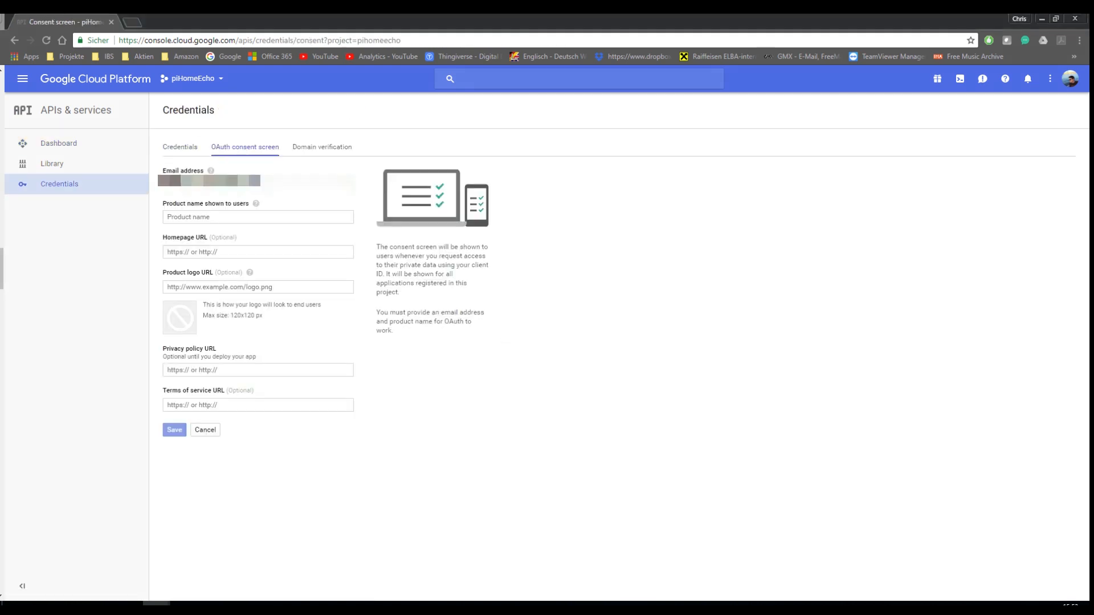
Step: Save the OAuth consent screen named piHomeEcho and create an OAuth client ID of type Other
{"action": "type", "text": "piHomeEcho"}
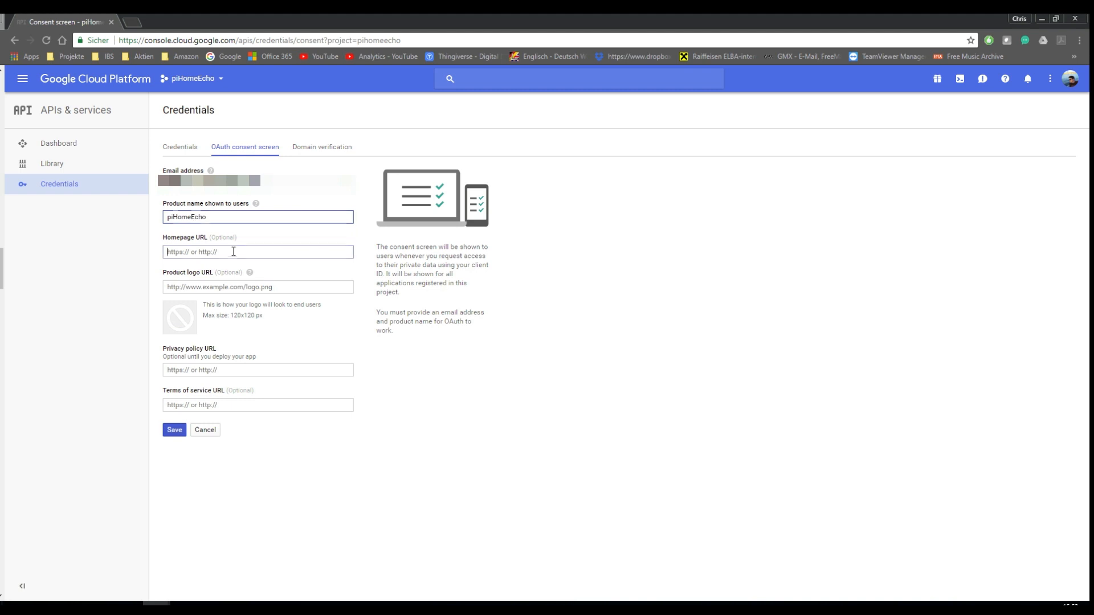
{"action": "left_click", "coordinate": [174, 429]}
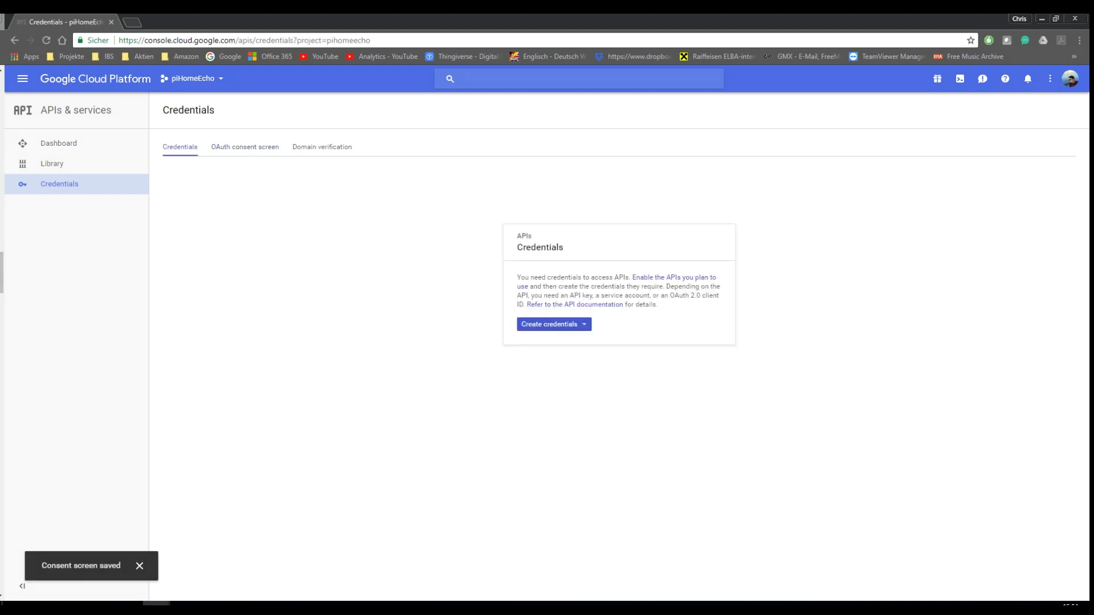
{"action": "left_click", "coordinate": [552, 324]}
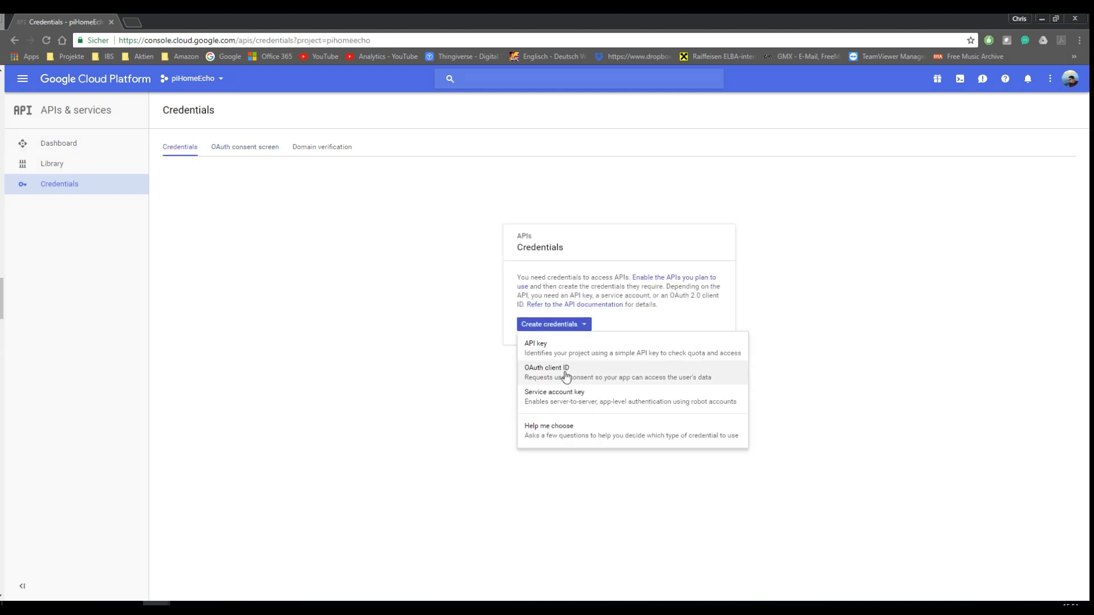
{"action": "left_click", "coordinate": [546, 368]}
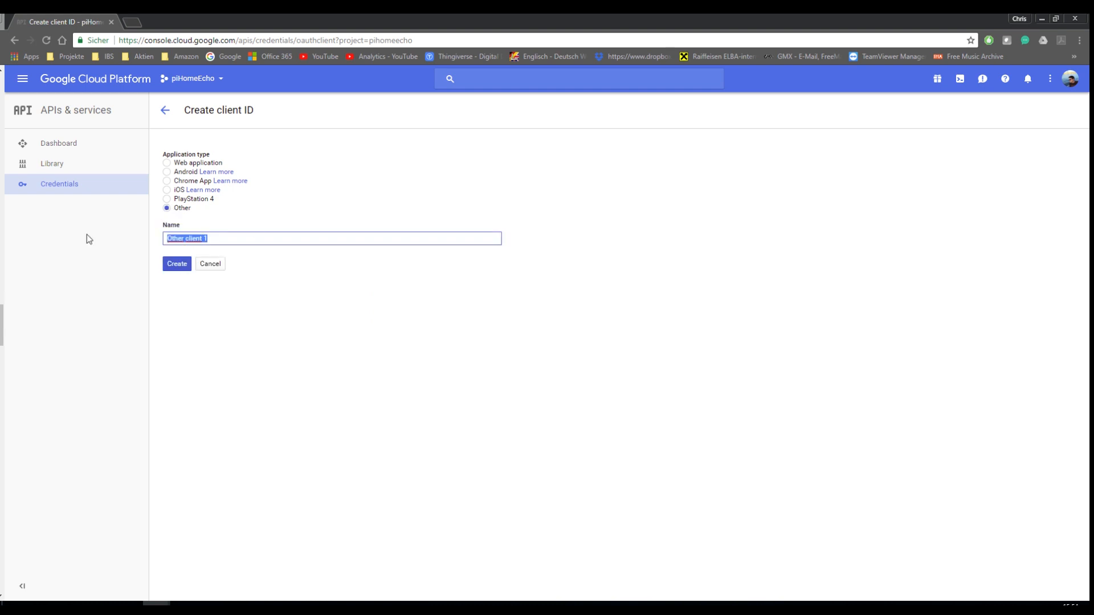
{"action": "left_click", "coordinate": [176, 264]}
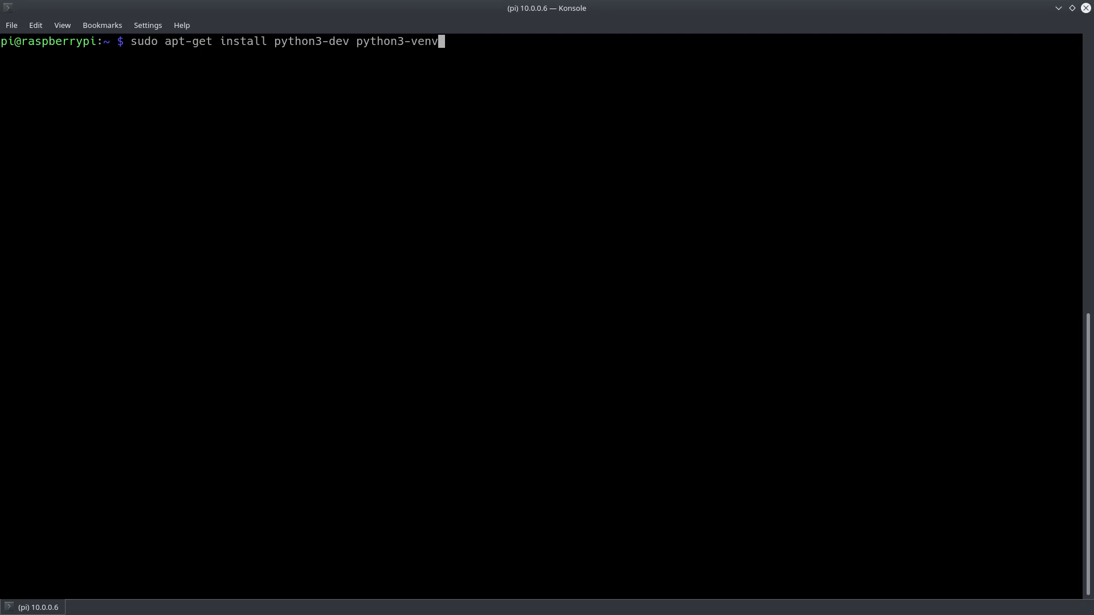
Step: Install python3-dev and venv, authorize with google-oauthlib-tool, and run google-assistant-demo
{"action": "key", "text": "Return"}
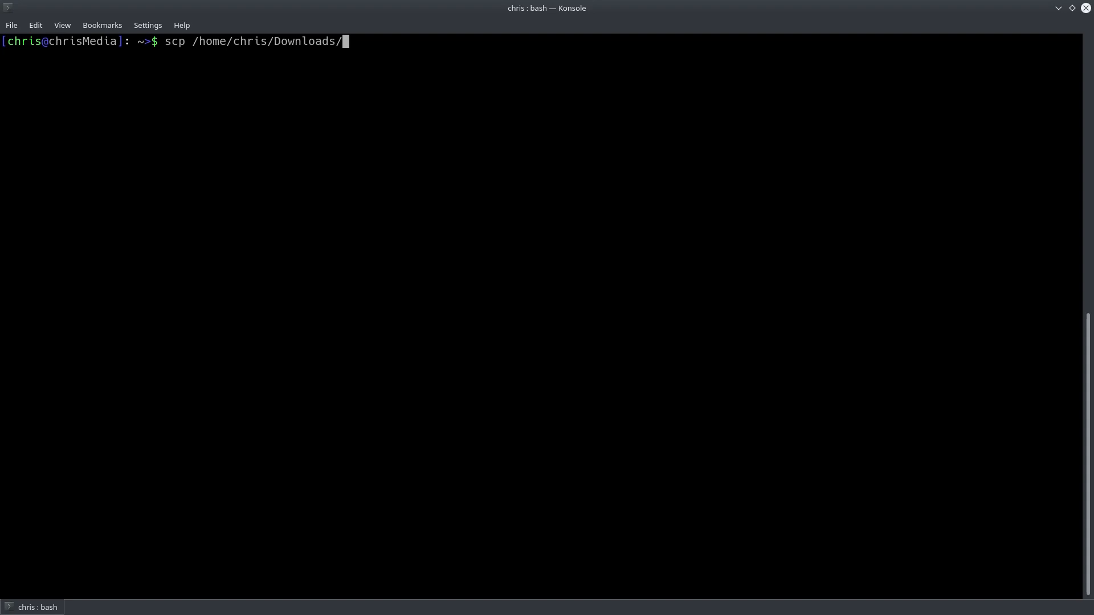
{"action": "key", "text": "Return"}
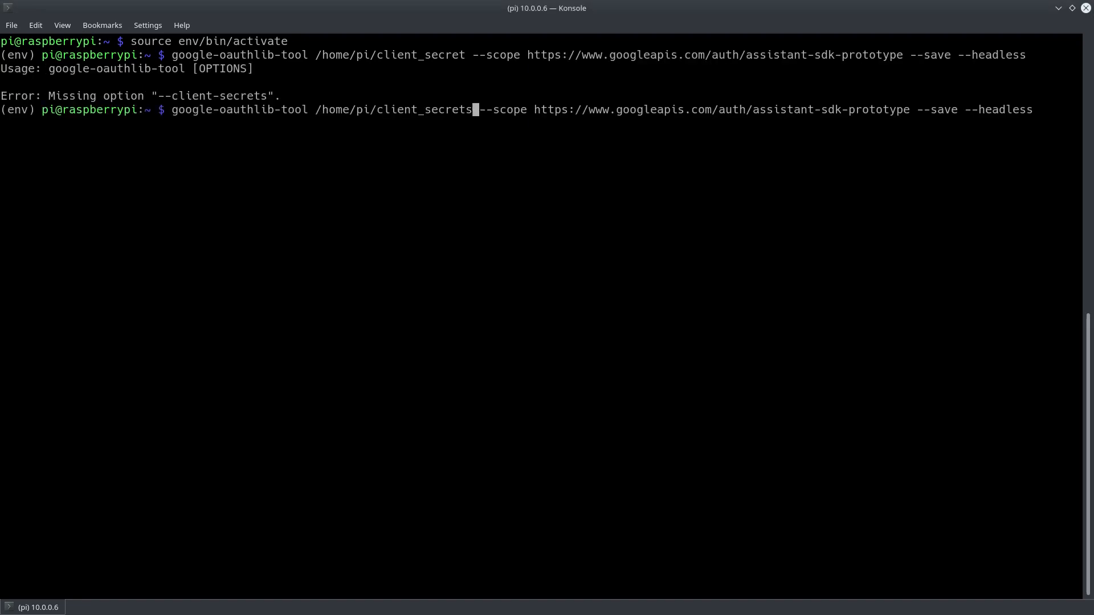
{"action": "right_click", "coordinate": [457, 204]}
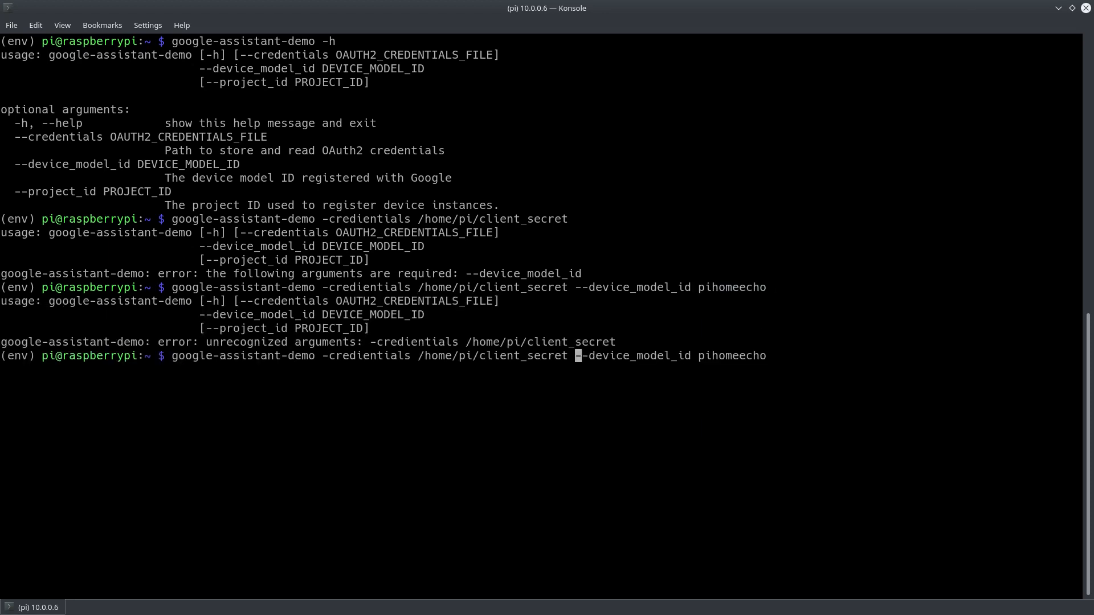
{"action": "key", "text": "Return"}
{"action": "type", "text": "nano"}
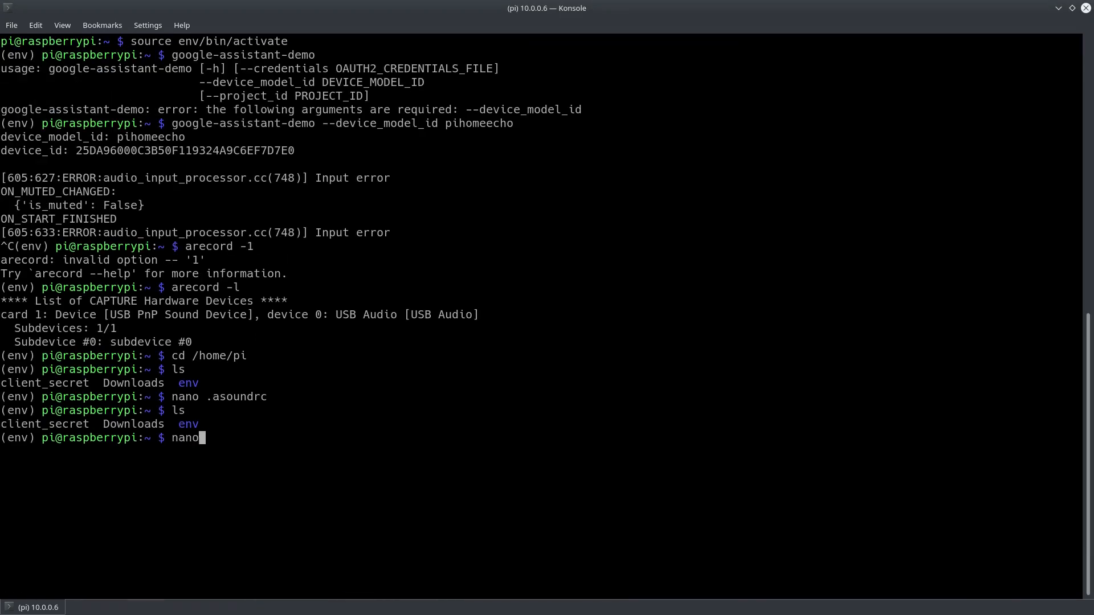
Step: Edit .asoundrc for the microphone and speaker, then raise PCM playback volume to 100 in alsamixer
{"action": "key", "text": "Return"}
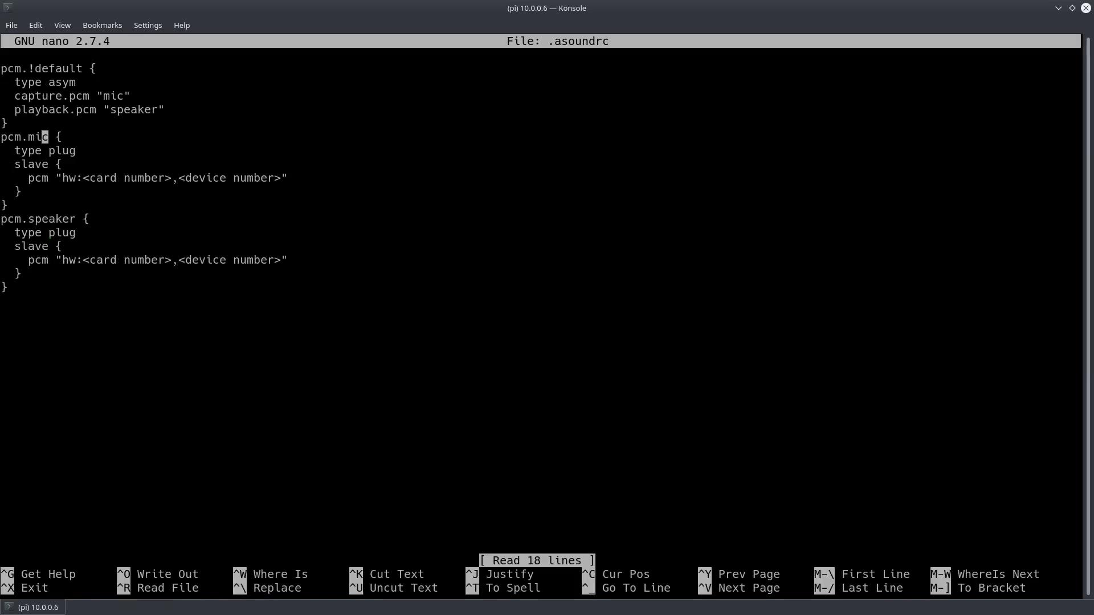
{"action": "key", "text": "ctrl+x"}
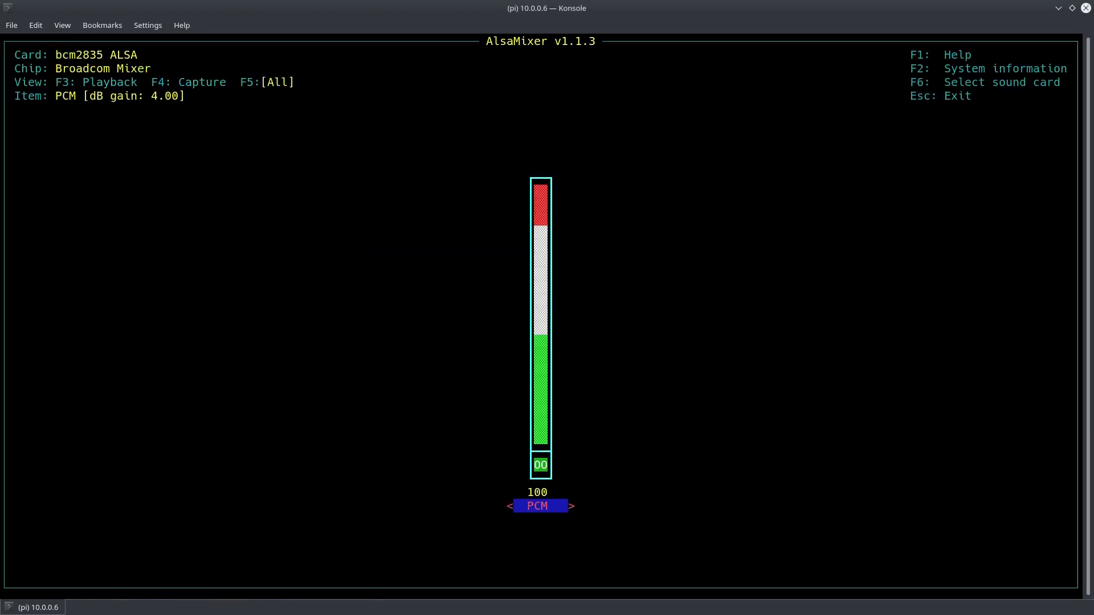
{"action": "key", "text": "Escape"}
{"action": "type", "text": "nano assistant"}
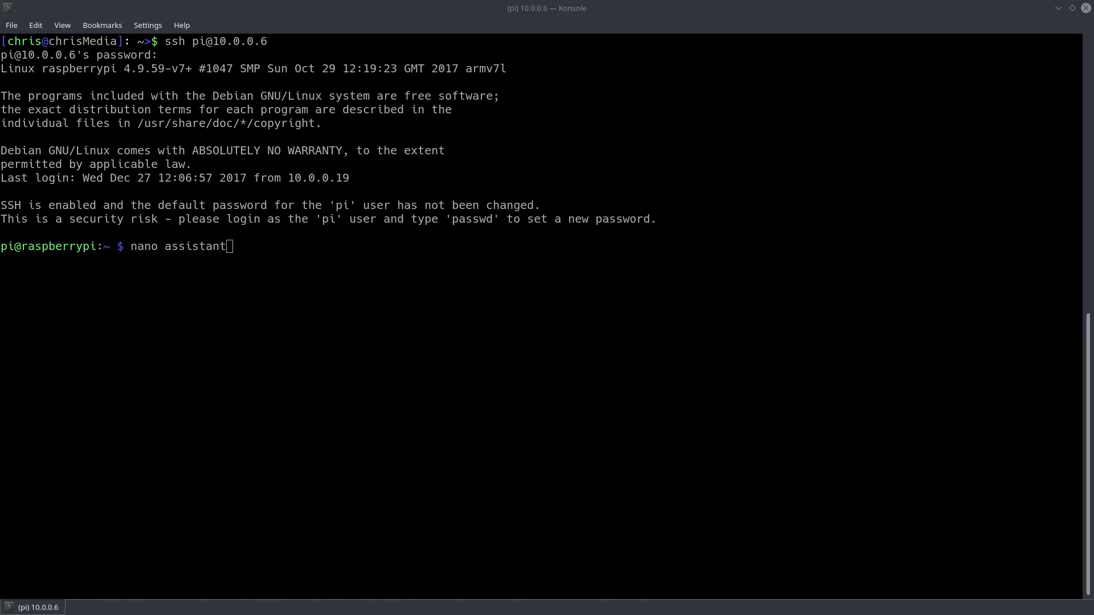
Step: Create assistant.sh containing source /home/pi/env/bin/activate and make it executable
{"action": "key", "text": "Return"}
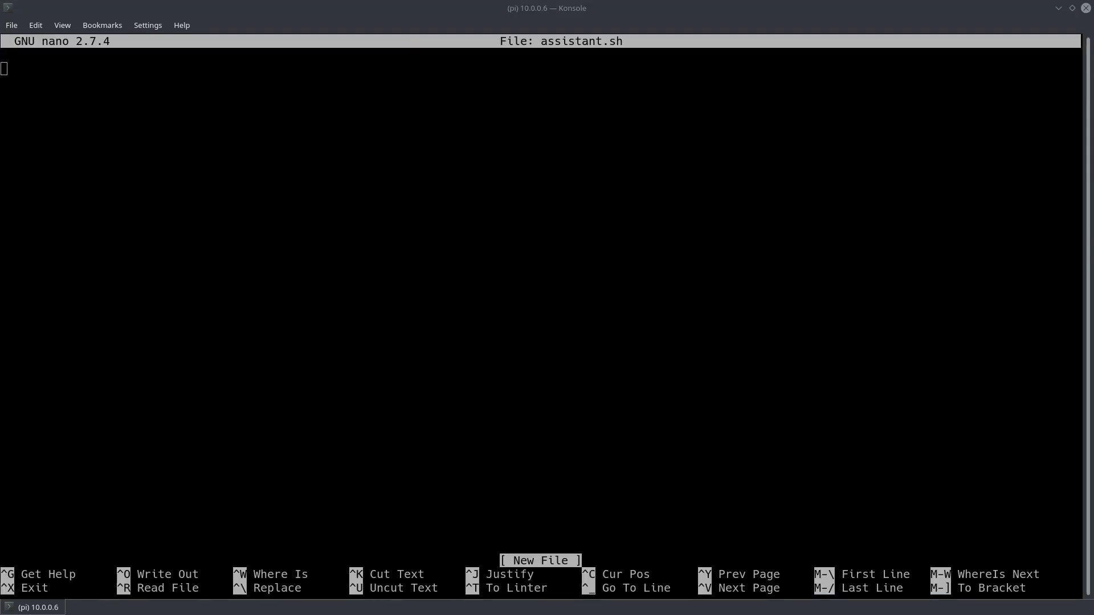
{"action": "type", "text": "source /home/pi/"}
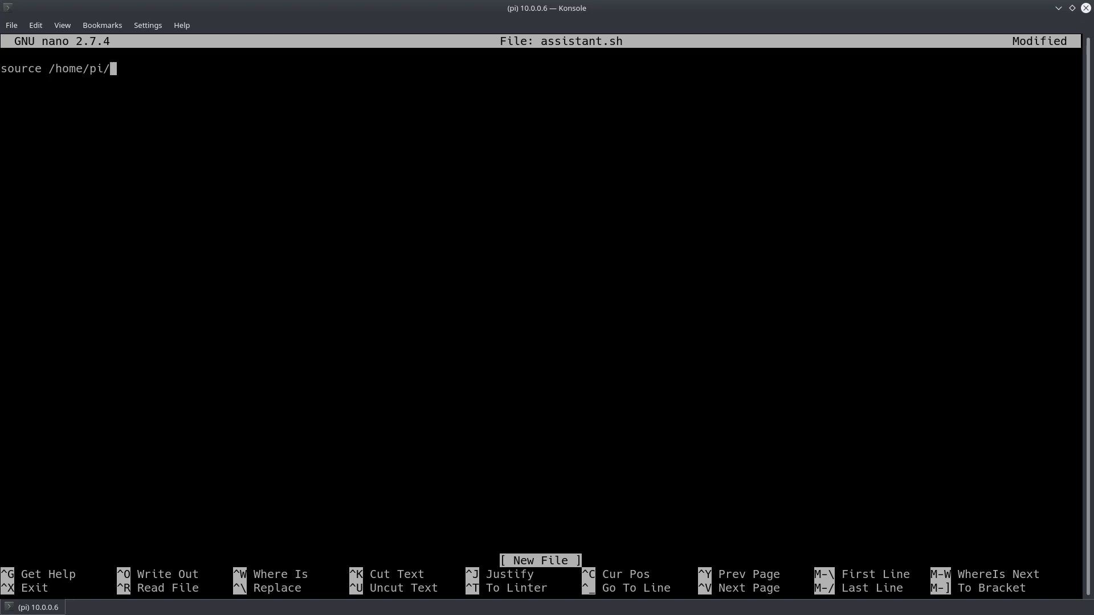
{"action": "type", "text": "env/bin/activate"}
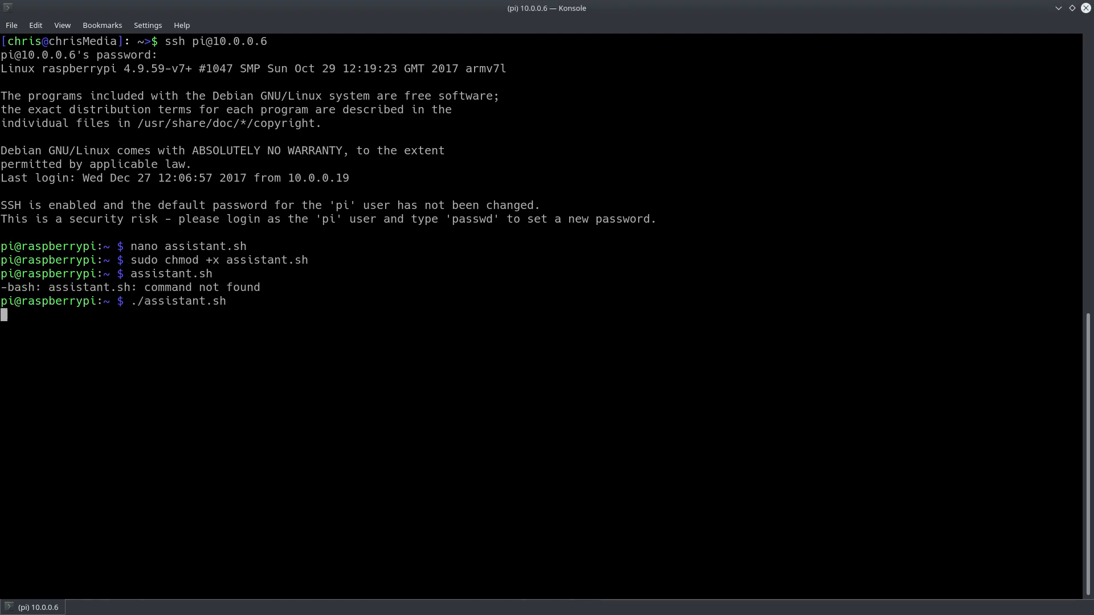
{"action": "key", "text": "Return"}
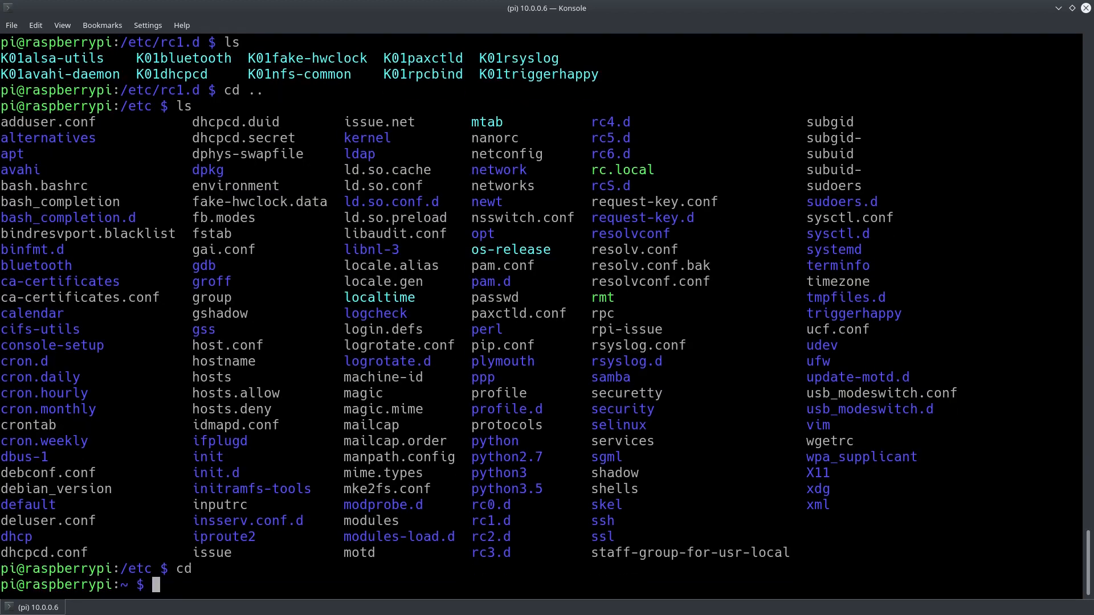
Step: Append a '# start up google assistant' comment and ./assistant.sh to .bashrc and save it
{"action": "type", "text": "sudo nano .ba"}
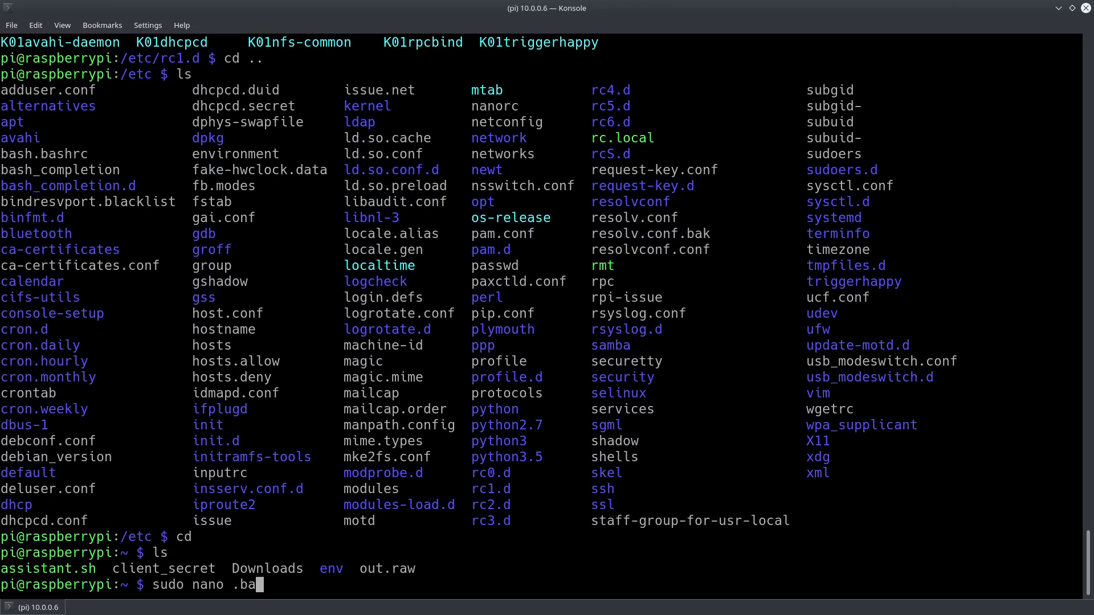
{"action": "key", "text": "Return"}
{"action": "type", "text": "./"}
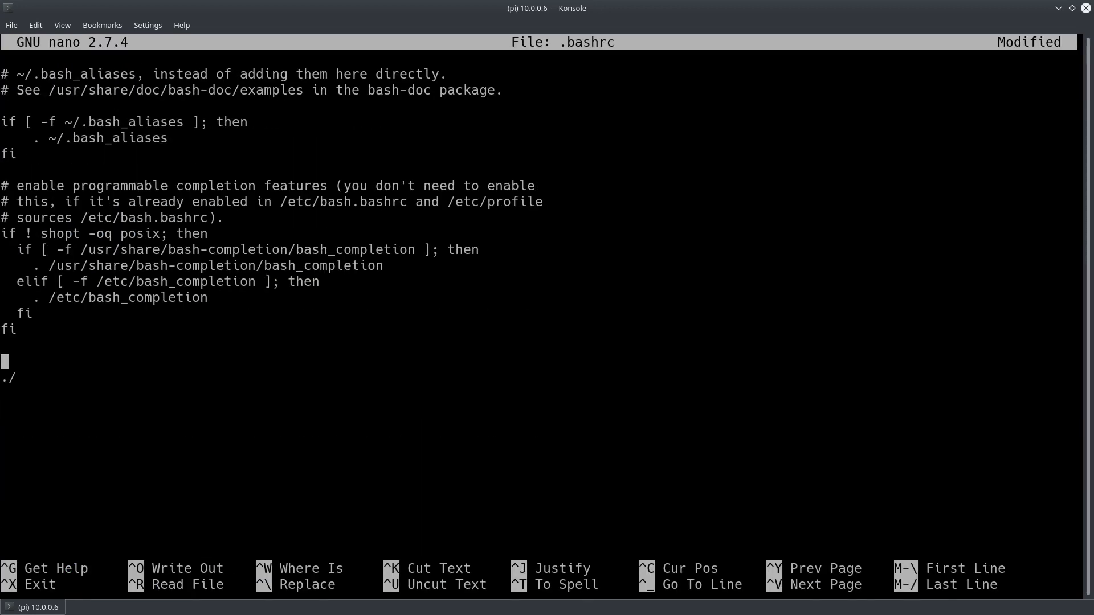
{"action": "type", "text": "# start up google assistant"}
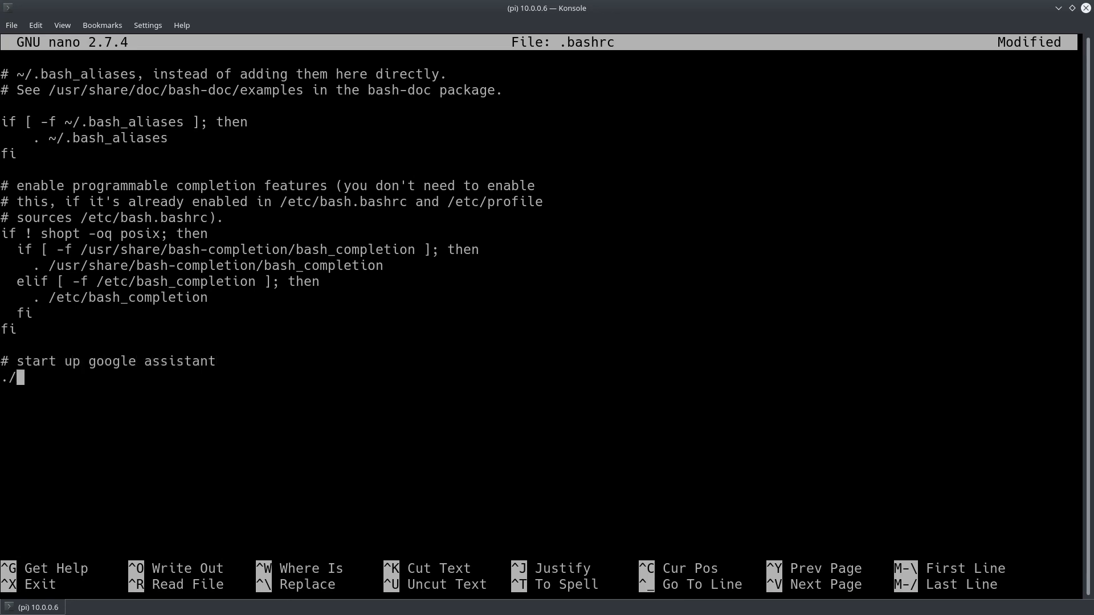
{"action": "type", "text": "assistant.sg"}
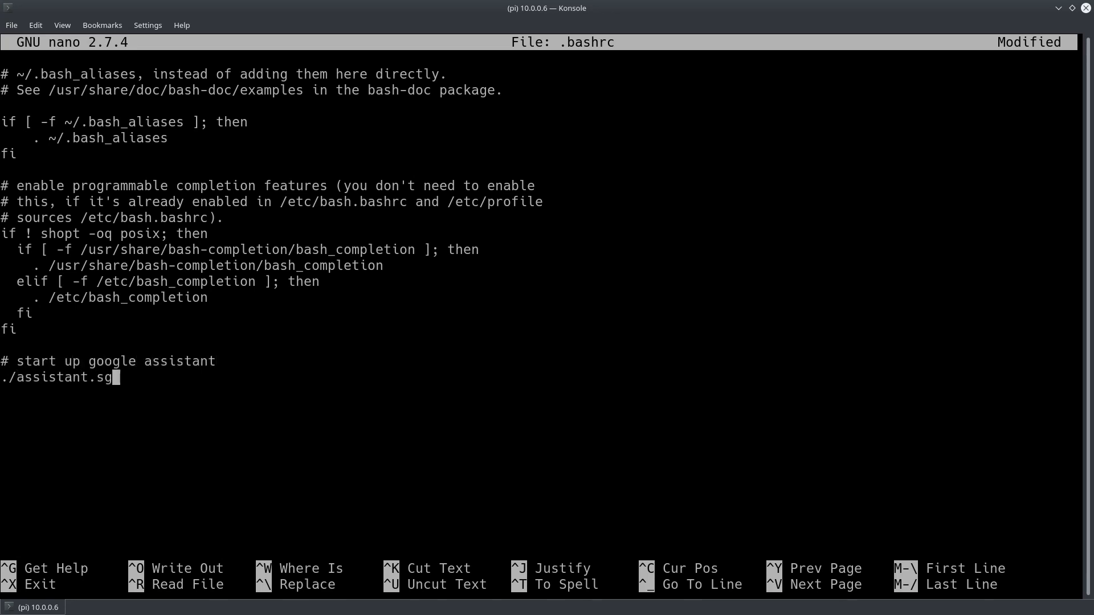
{"action": "key", "text": "ctrl+o"}
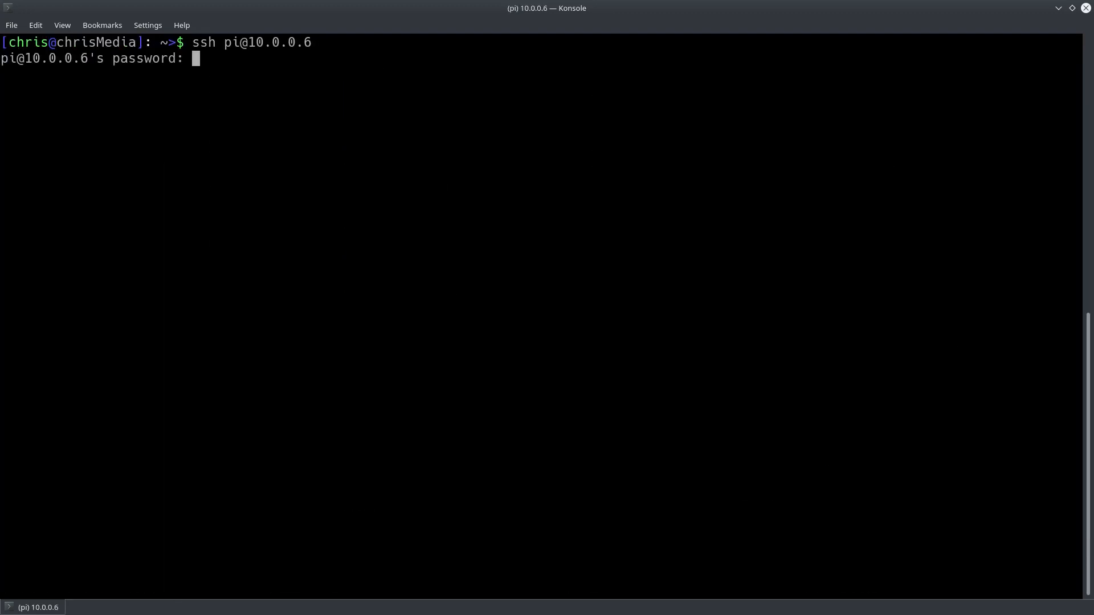
Step: Log into the Pi so the startup script runs, then reboot it with sudo reboot
{"action": "key", "text": "Return"}
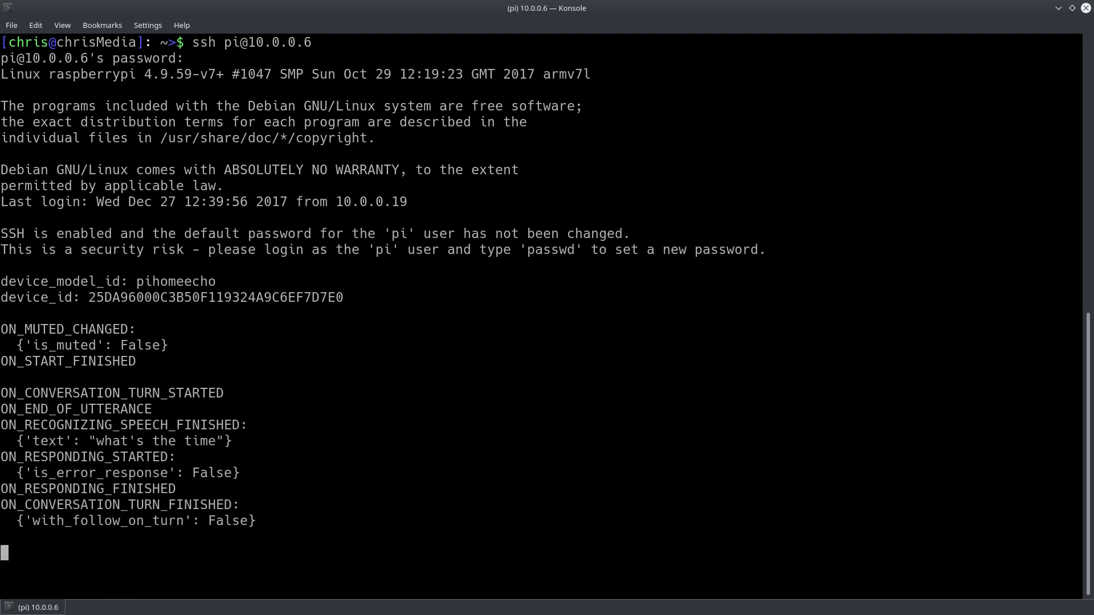
{"action": "type", "text": "sudo reboot"}
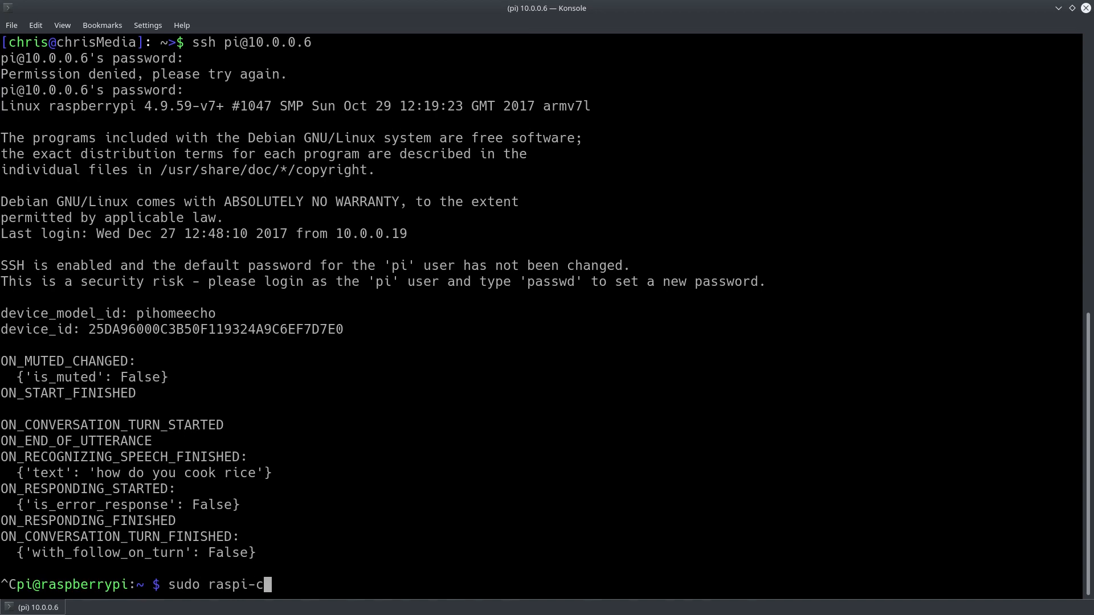
{"action": "key", "text": "Return"}
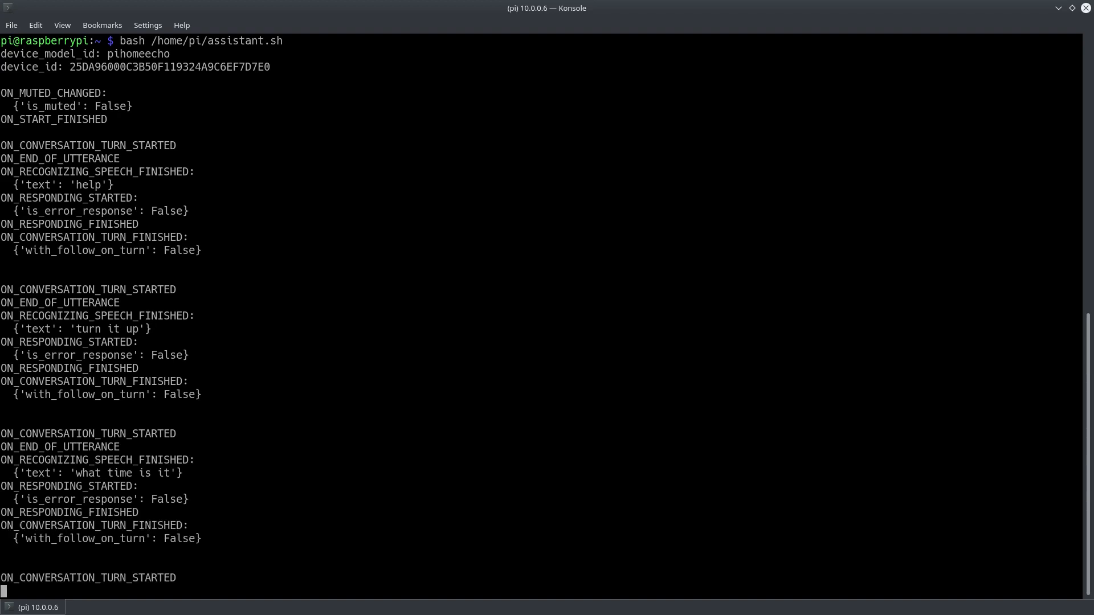
Step: Follow the assistant.sh log as it answers time, weather, maths, German and Bitcoin queries
{"action": "scroll", "scroll_direction": "down", "scroll_amount": 3}
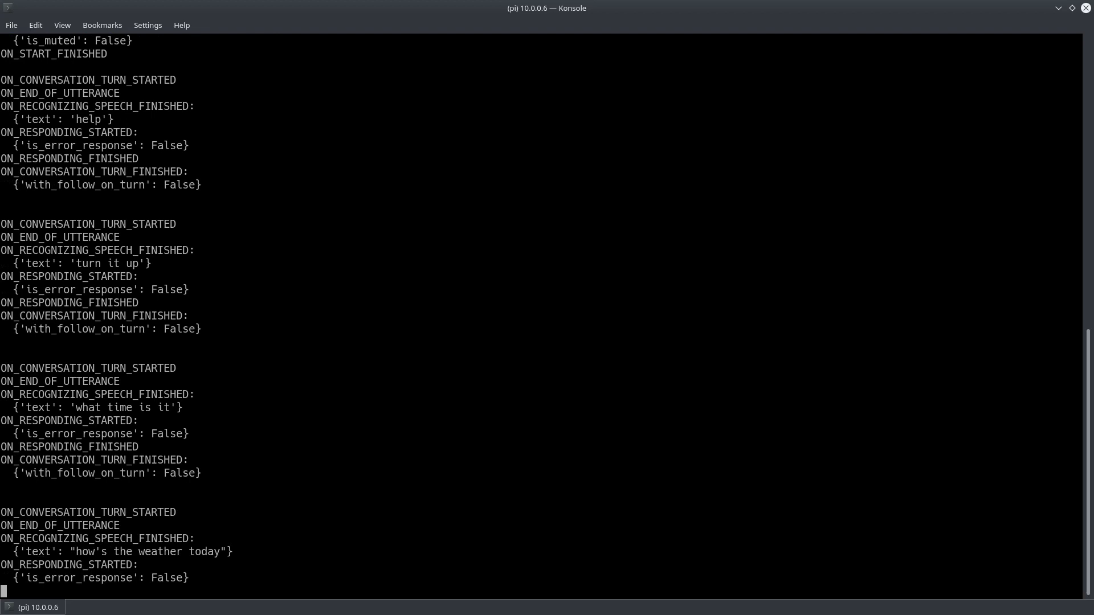
{"action": "scroll", "scroll_direction": "down", "scroll_amount": 3}
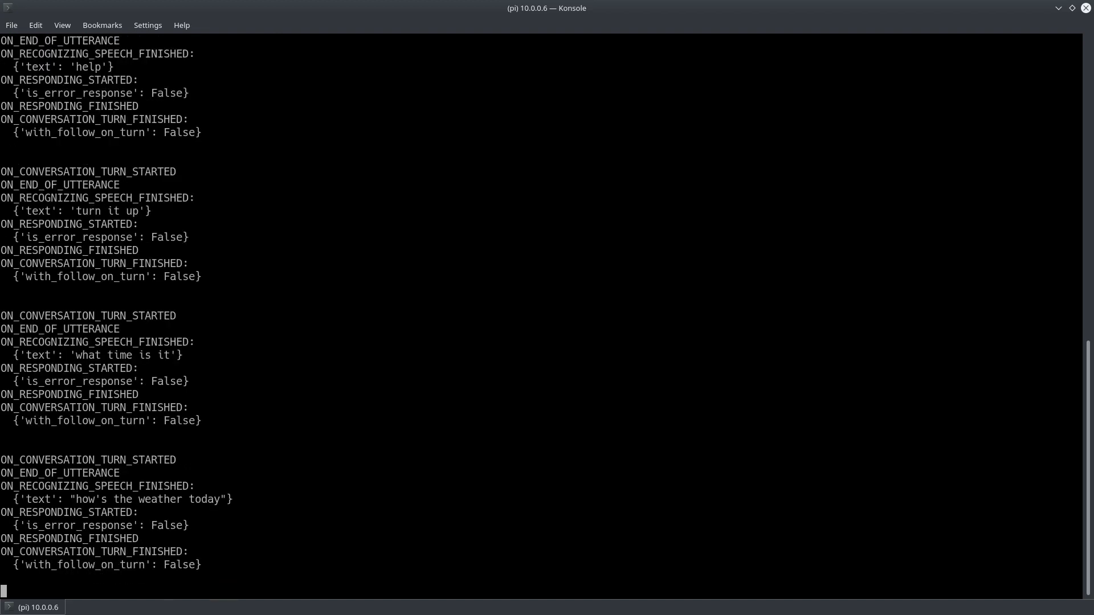
{"action": "scroll", "scroll_direction": "down", "scroll_amount": 3}
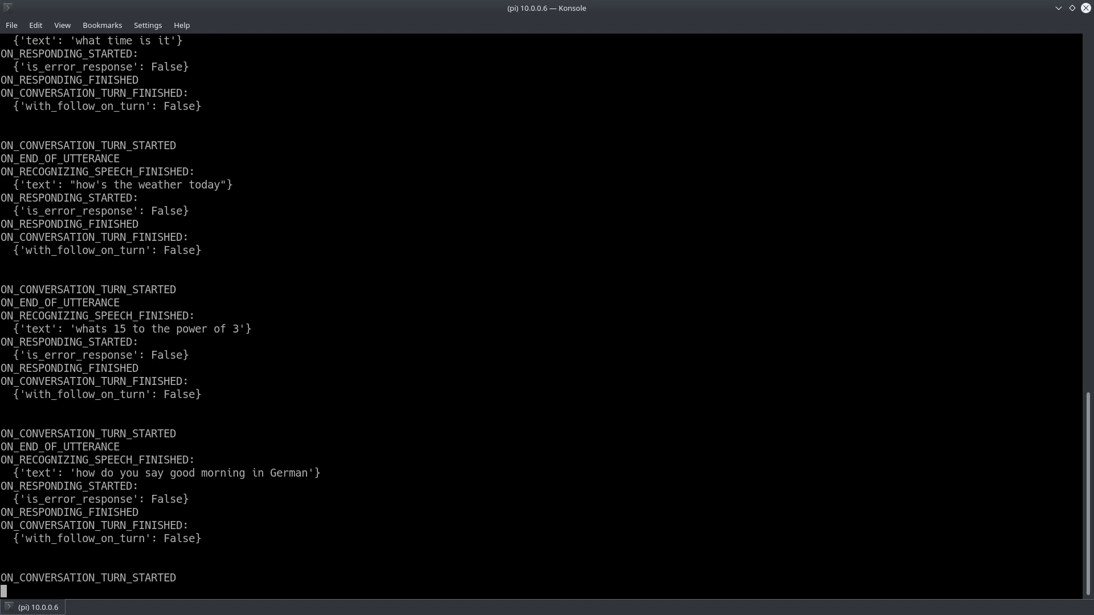
{"action": "scroll", "scroll_direction": "down", "scroll_amount": 3}
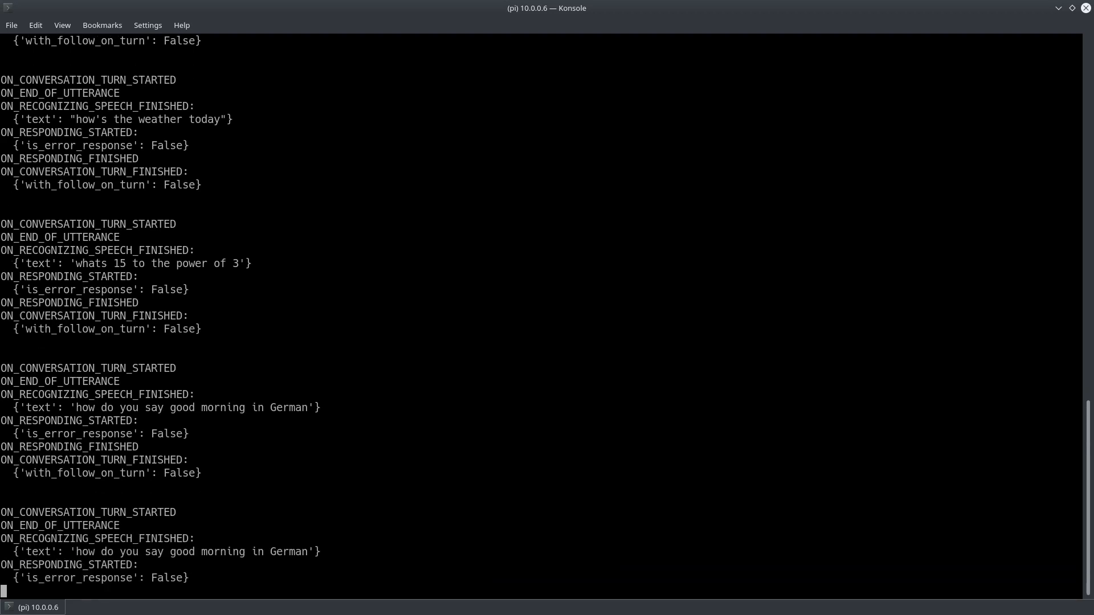
{"action": "scroll", "scroll_direction": "down", "scroll_amount": 3}
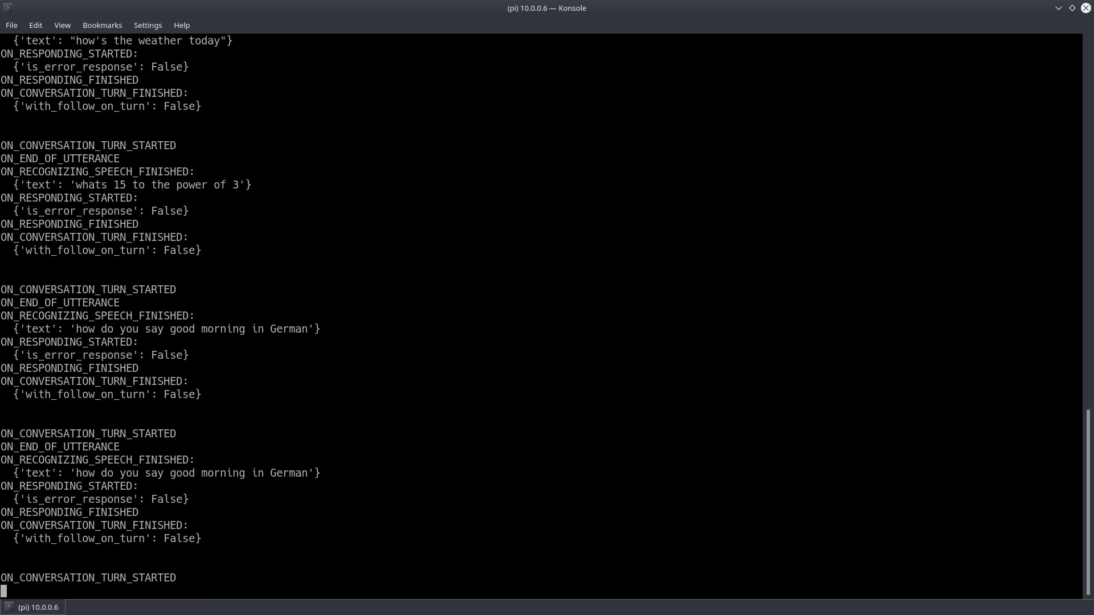
{"action": "scroll", "scroll_direction": "down", "scroll_amount": 3}
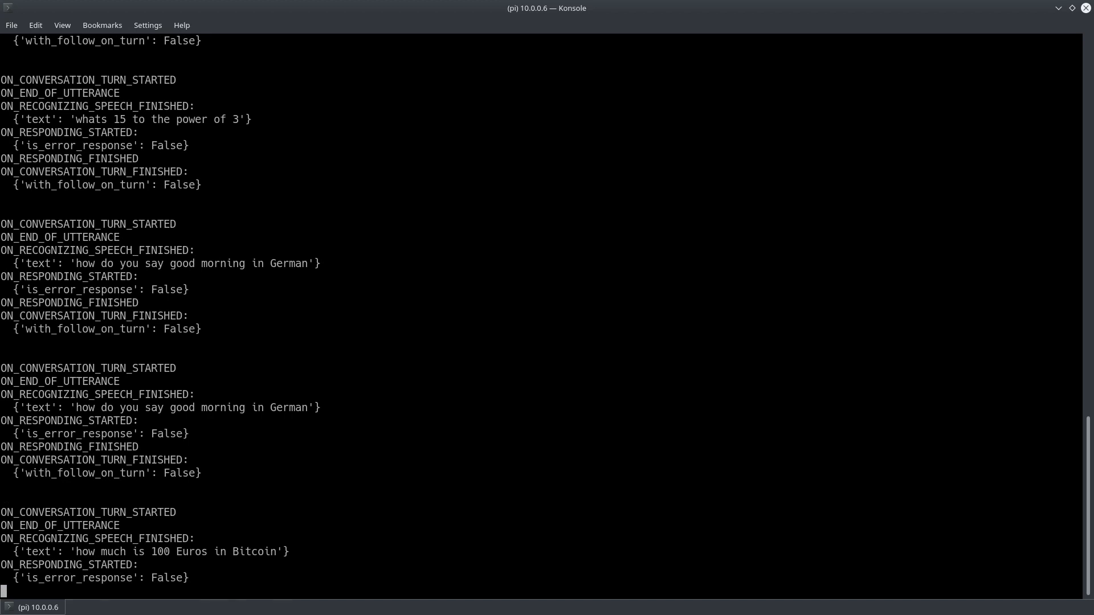
{"action": "scroll", "scroll_direction": "down", "scroll_amount": 3}
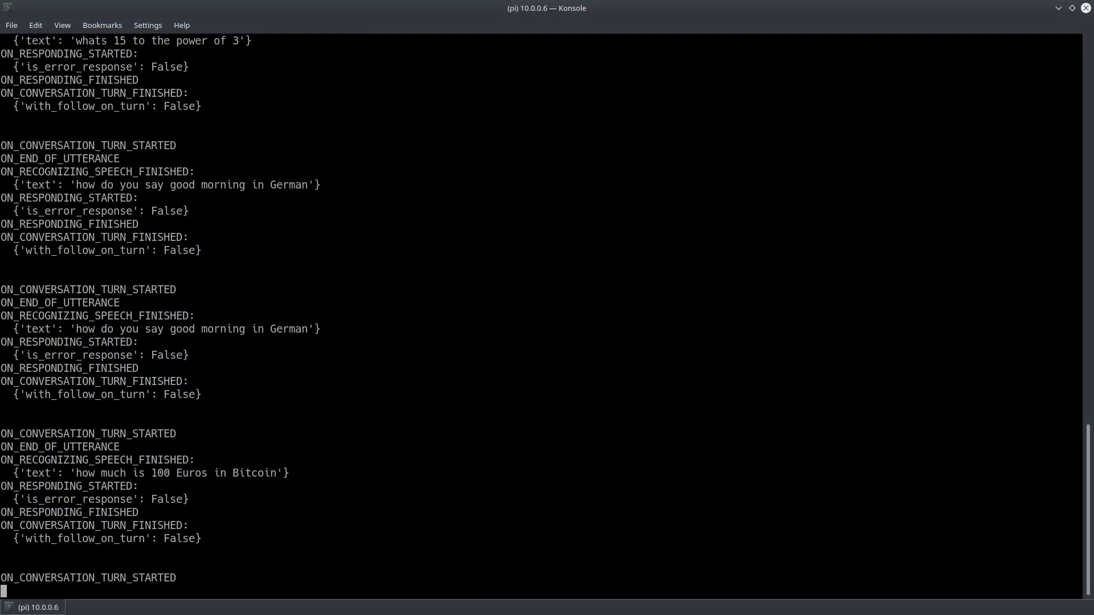
Step: Follow the log through chili con carne, fries calories, New York and Berlin flight, and appointment queries
{"action": "scroll", "scroll_direction": "down", "scroll_amount": 3}
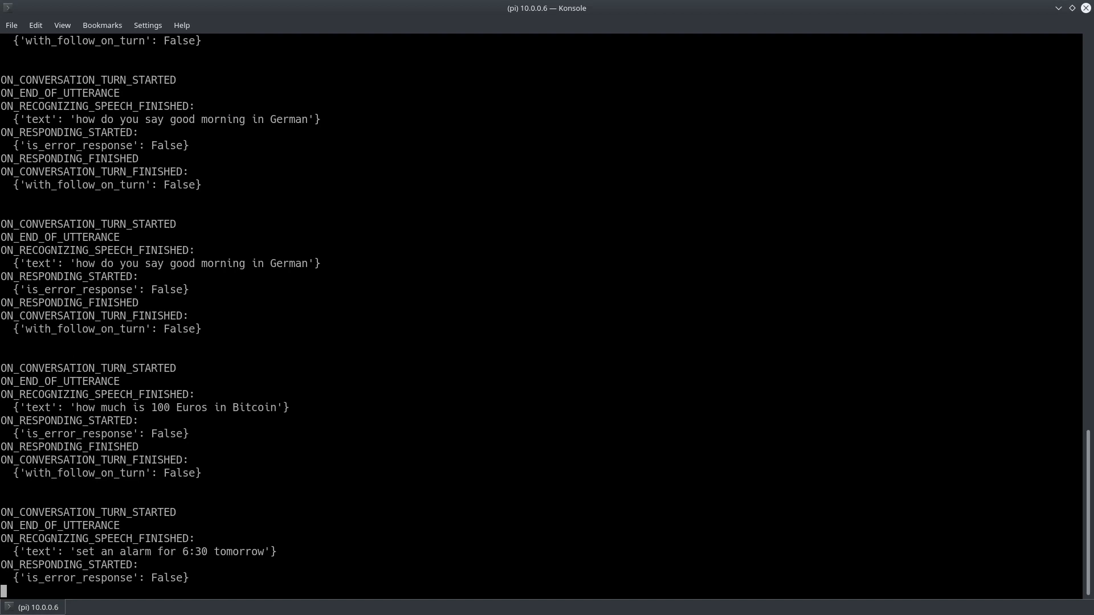
{"action": "scroll", "scroll_direction": "down", "scroll_amount": 3}
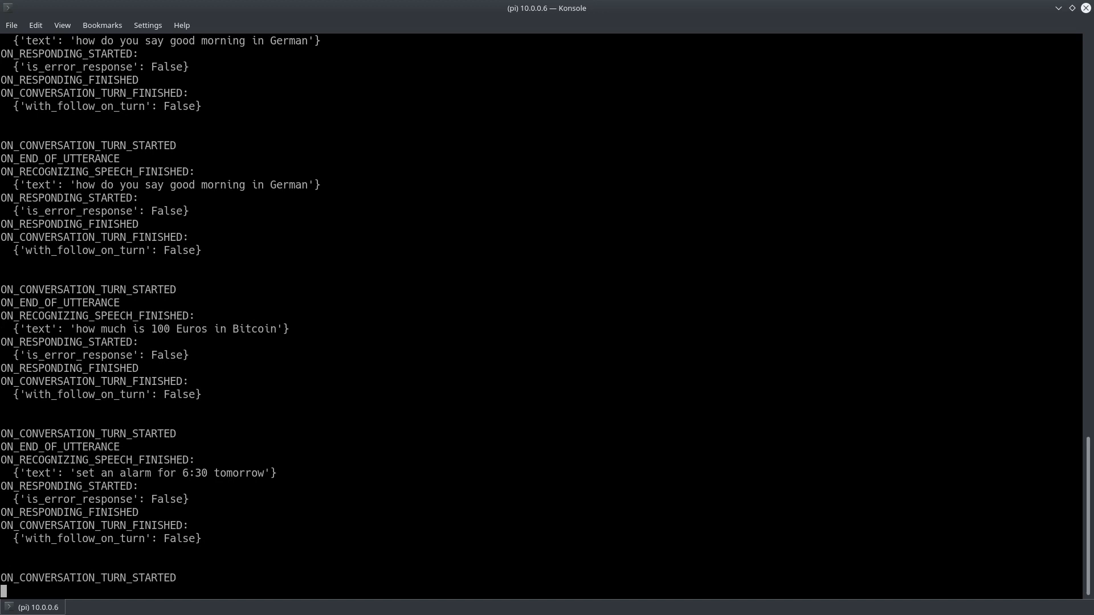
{"action": "scroll", "scroll_direction": "down", "scroll_amount": 3}
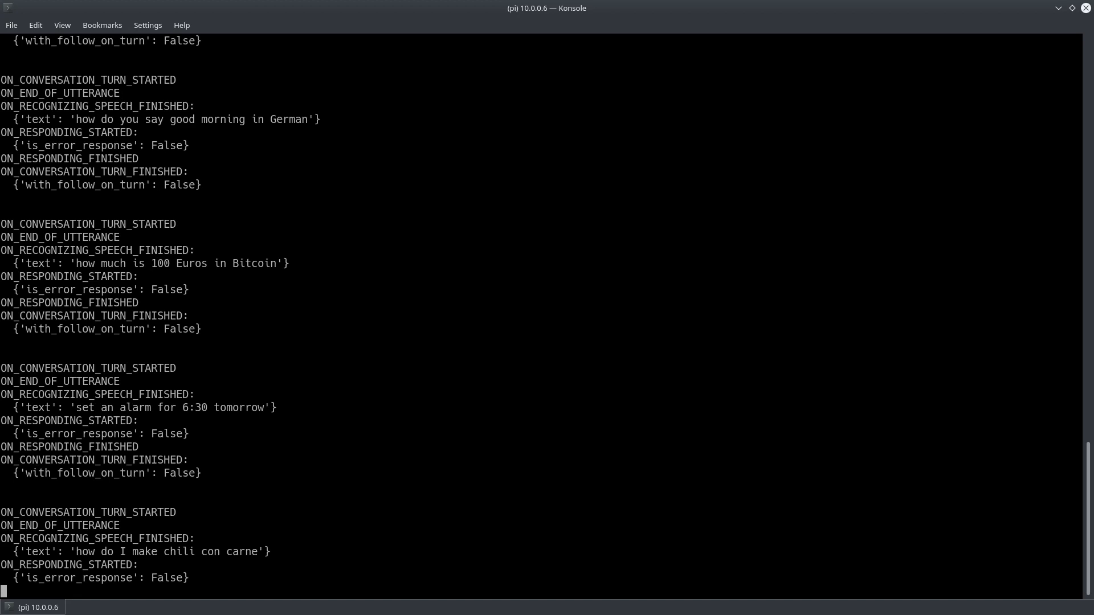
{"action": "scroll", "scroll_direction": "down", "scroll_amount": 3}
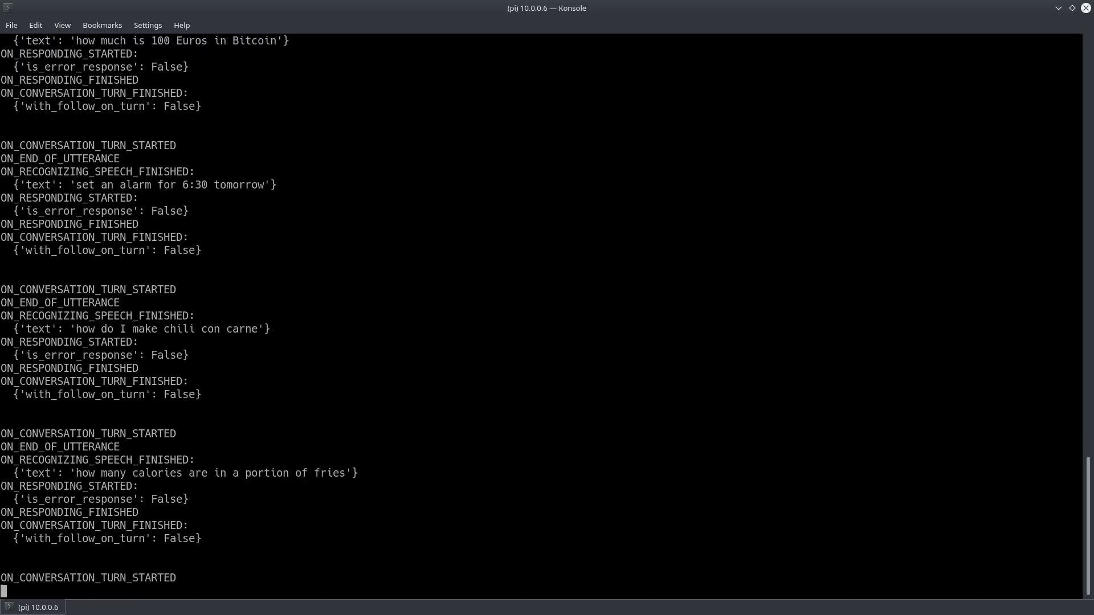
{"action": "scroll", "scroll_direction": "down", "scroll_amount": 3}
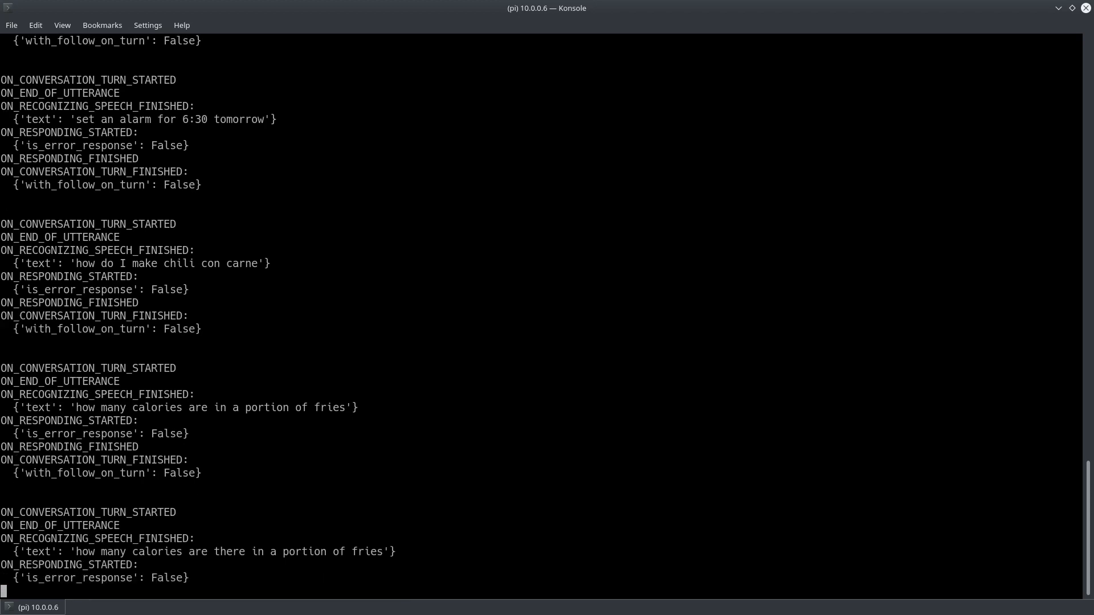
{"action": "scroll", "scroll_direction": "down", "scroll_amount": 3}
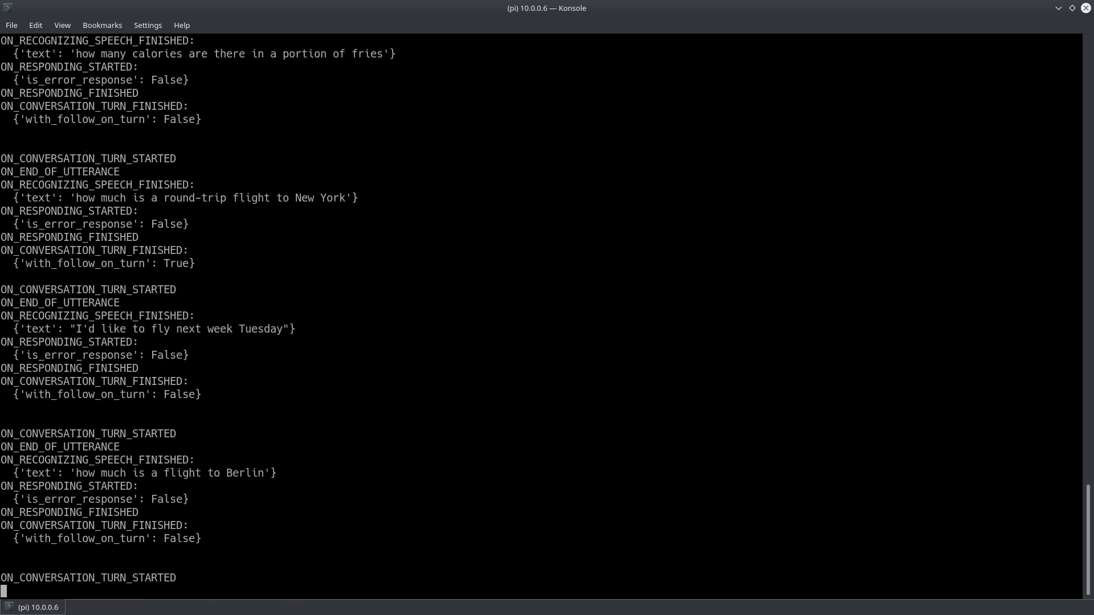
{"action": "scroll", "scroll_direction": "down", "scroll_amount": 3}
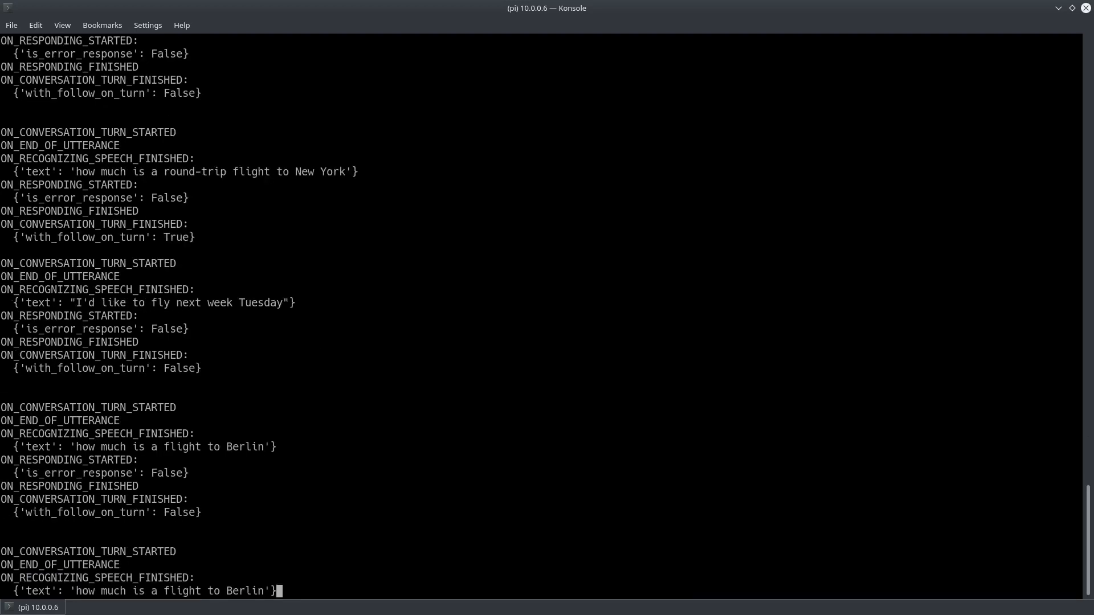
{"action": "scroll", "scroll_direction": "down", "scroll_amount": 3}
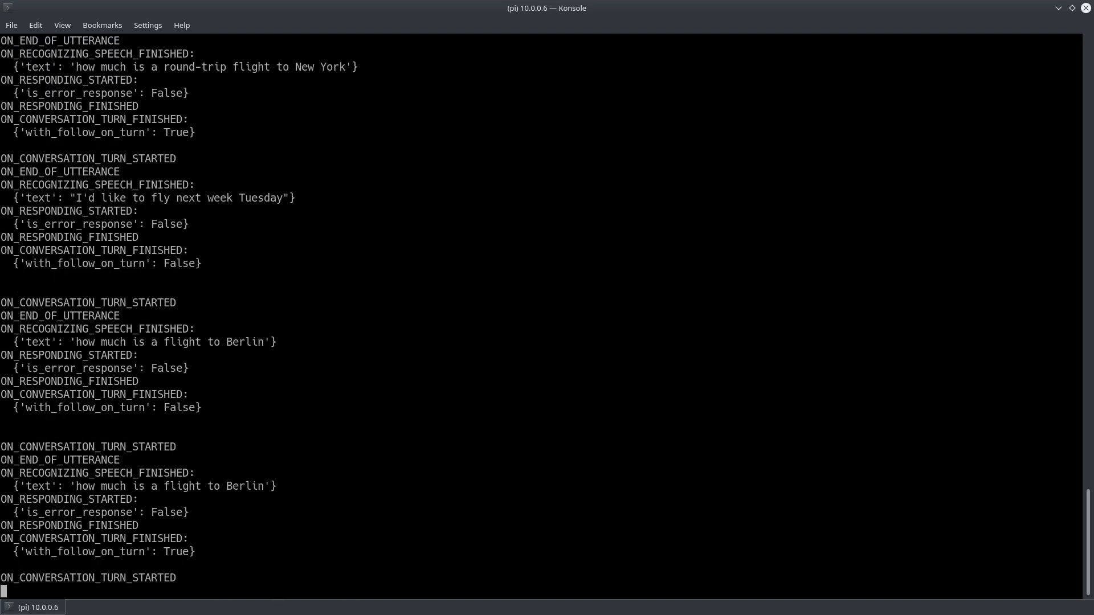
{"action": "scroll", "scroll_direction": "down", "scroll_amount": 3}
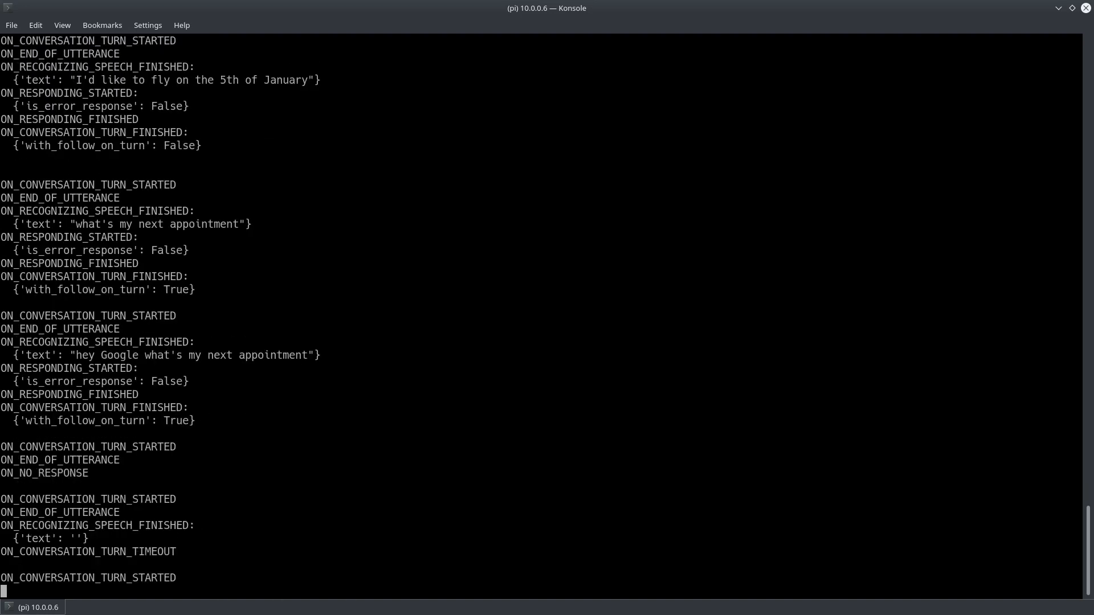
Step: Follow the log as milk is added, listed and removed from the shopping list, then music is requested
{"action": "scroll", "scroll_direction": "down", "scroll_amount": 3}
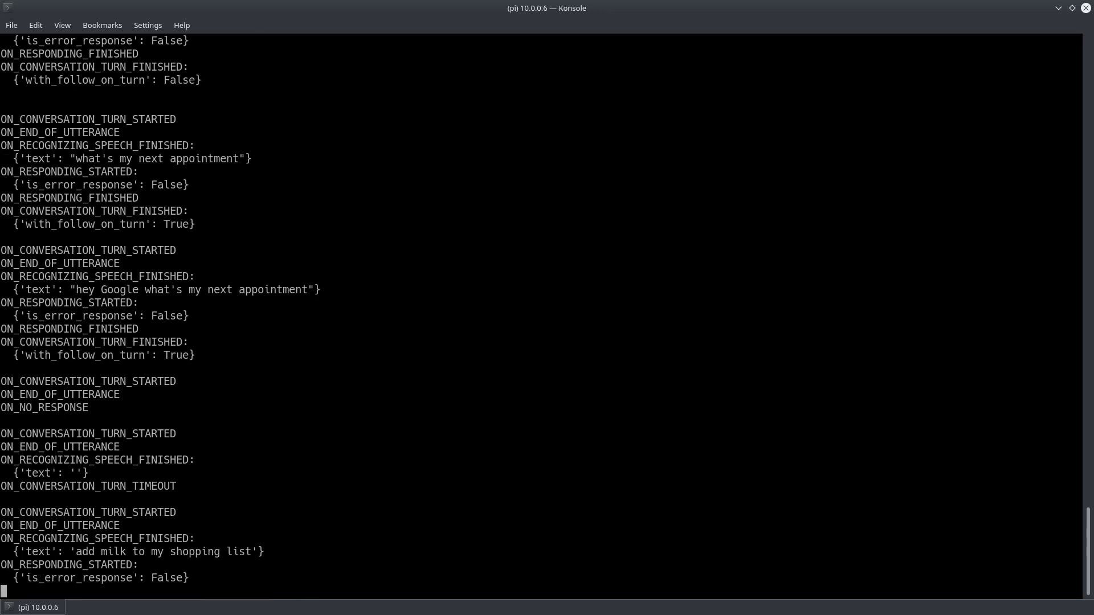
{"action": "scroll", "scroll_direction": "down", "scroll_amount": 3}
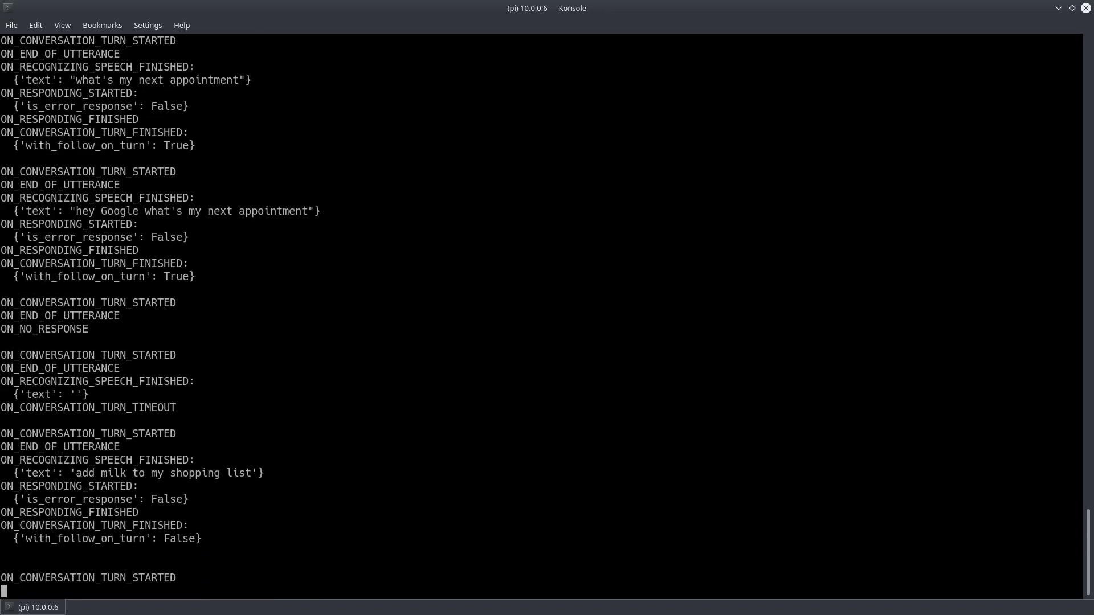
{"action": "scroll", "scroll_direction": "down", "scroll_amount": 3}
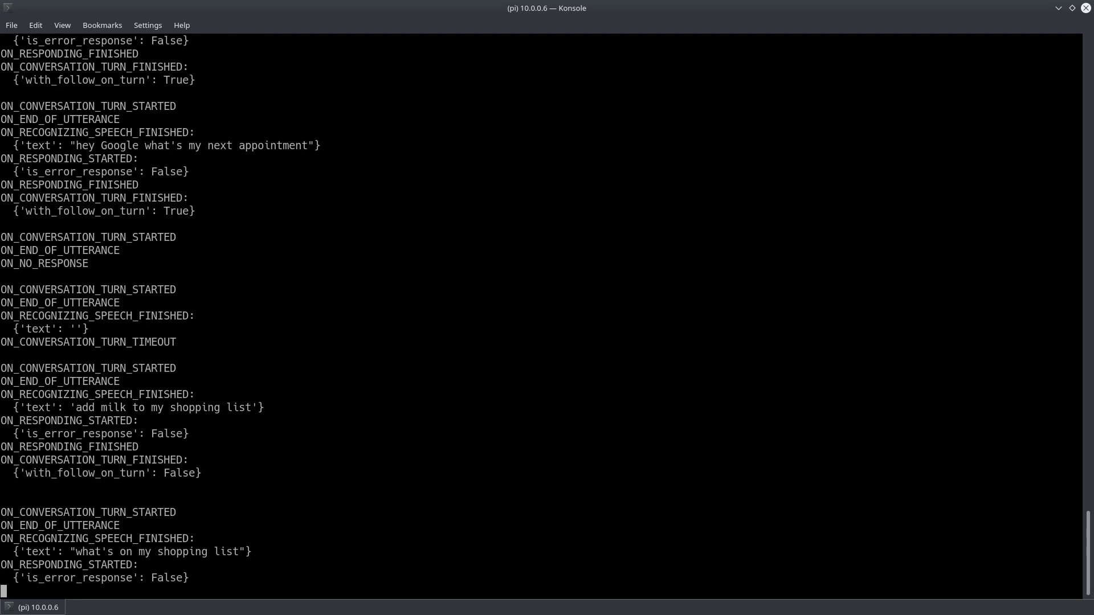
{"action": "scroll", "scroll_direction": "down", "scroll_amount": 3}
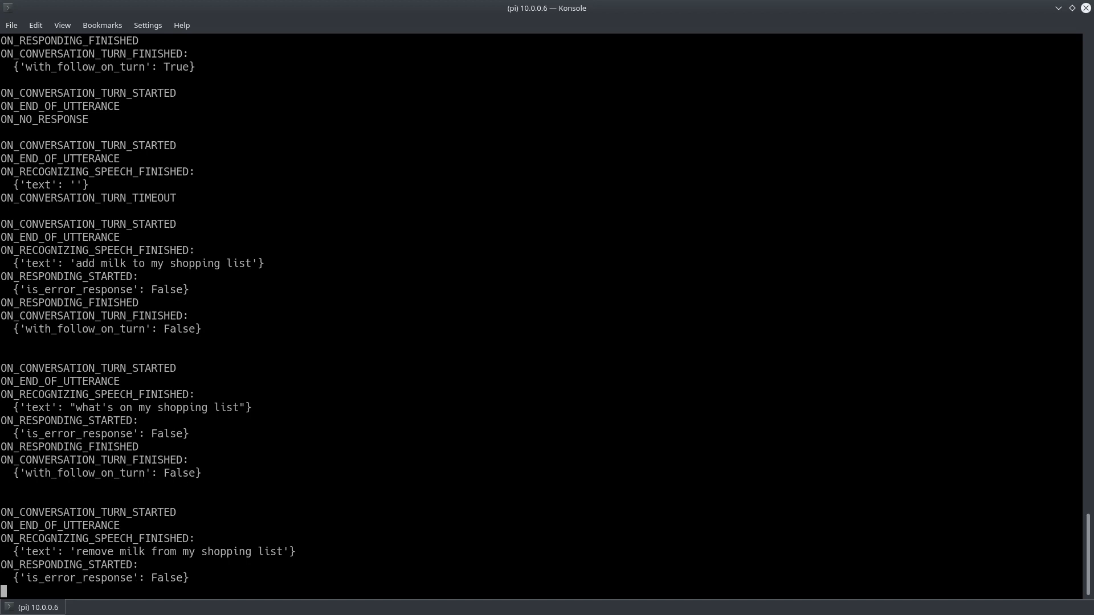
{"action": "scroll", "scroll_direction": "down", "scroll_amount": 3}
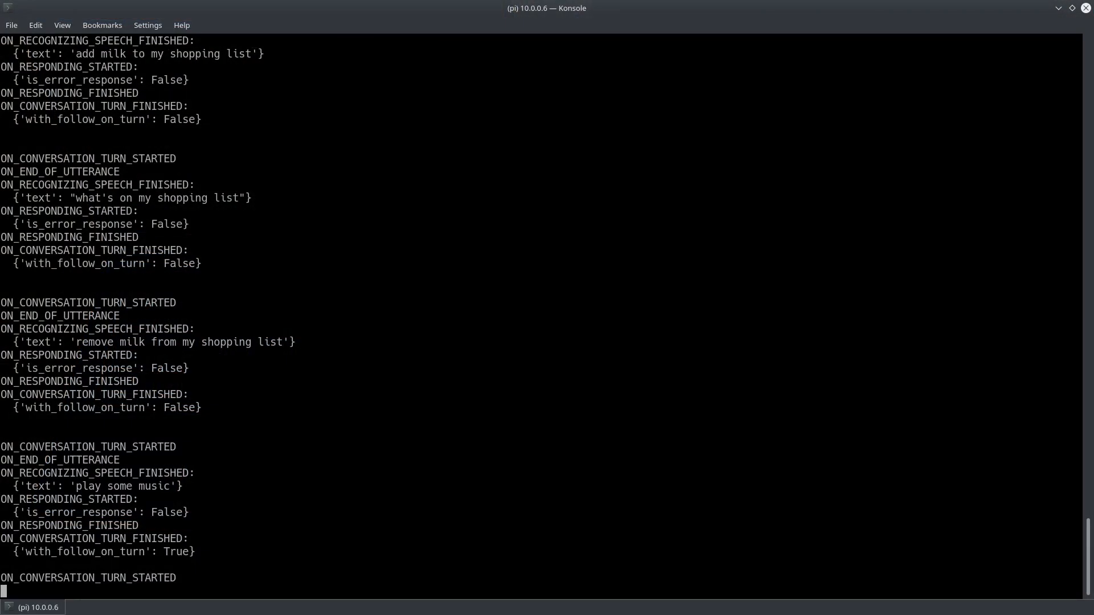
Step: Follow the log through Spotify and happy music, lights on, sandwich, and Tender drinks requests
{"action": "scroll", "scroll_direction": "down", "scroll_amount": 3}
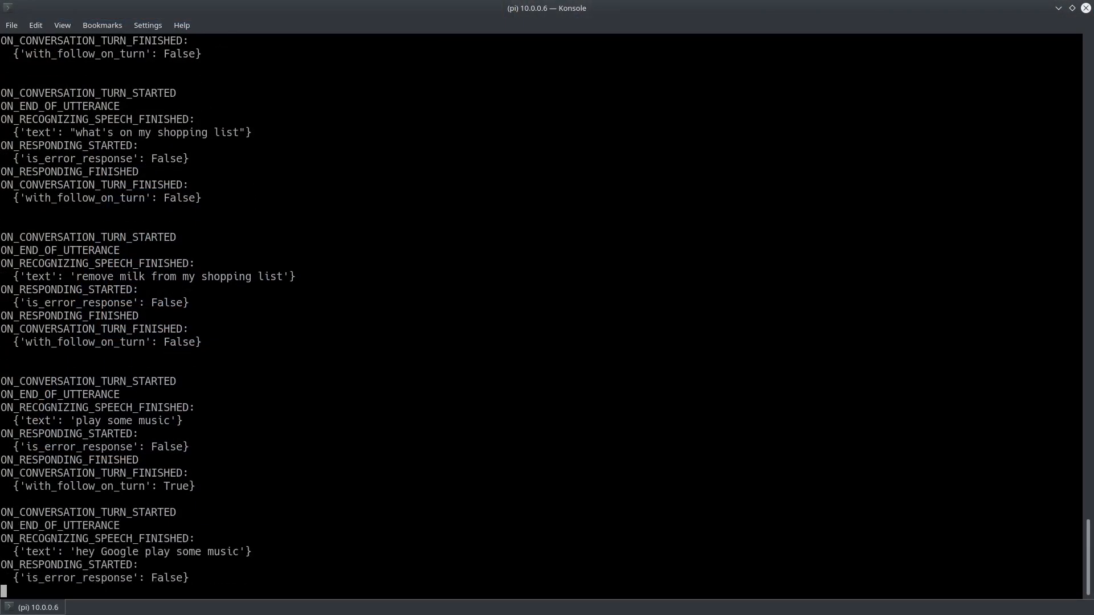
{"action": "scroll", "scroll_direction": "down", "scroll_amount": 3}
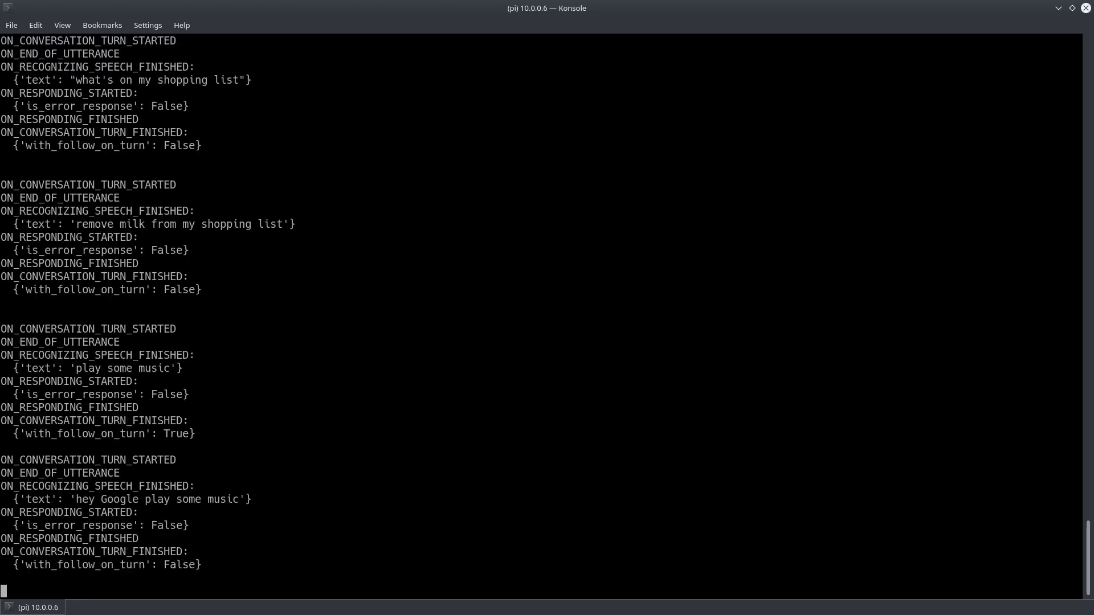
{"action": "scroll", "scroll_direction": "down", "scroll_amount": 3}
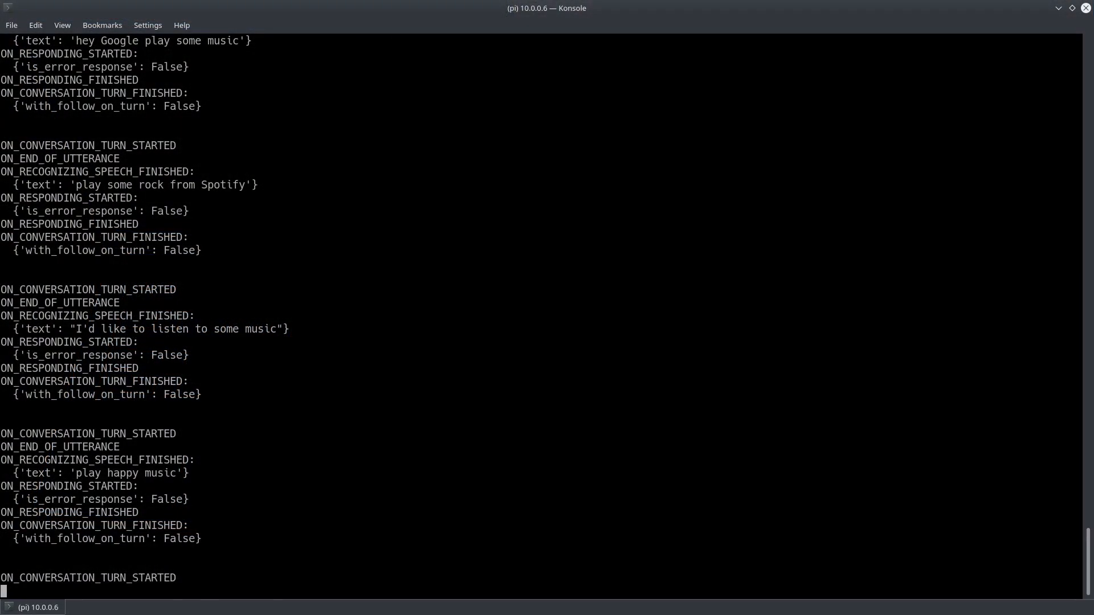
{"action": "scroll", "scroll_direction": "down", "scroll_amount": 3}
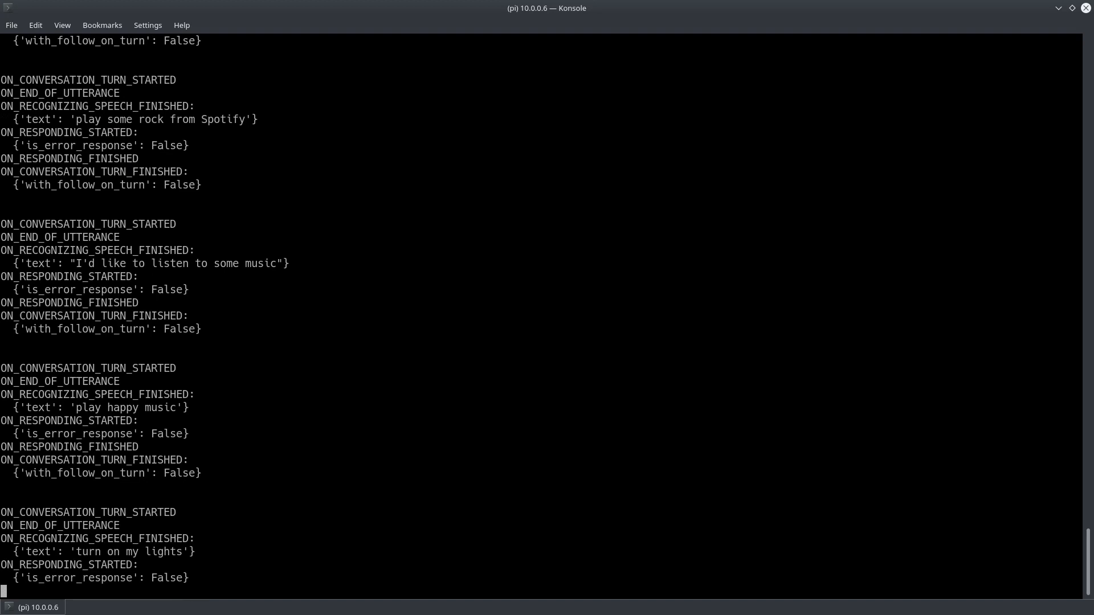
{"action": "scroll", "scroll_direction": "down", "scroll_amount": 3}
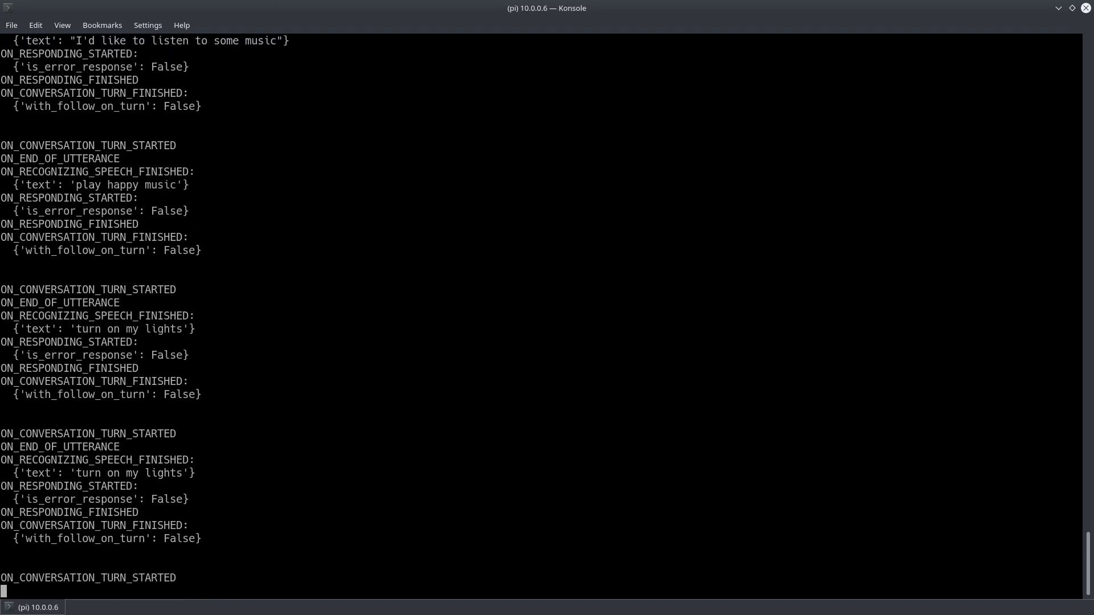
{"action": "scroll", "scroll_direction": "down", "scroll_amount": 3}
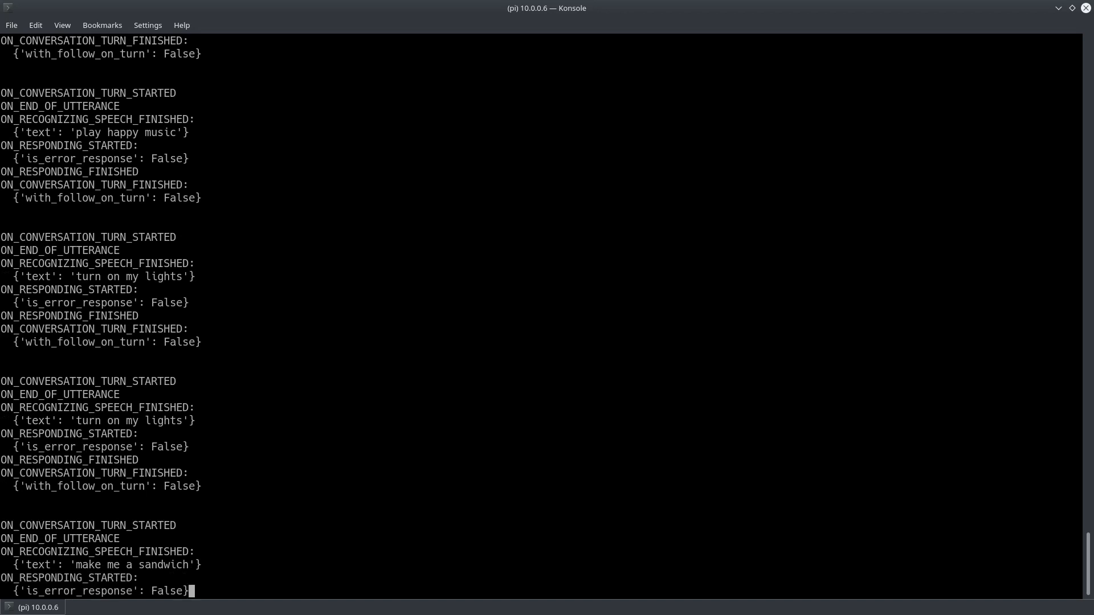
{"action": "scroll", "scroll_direction": "down", "scroll_amount": 3}
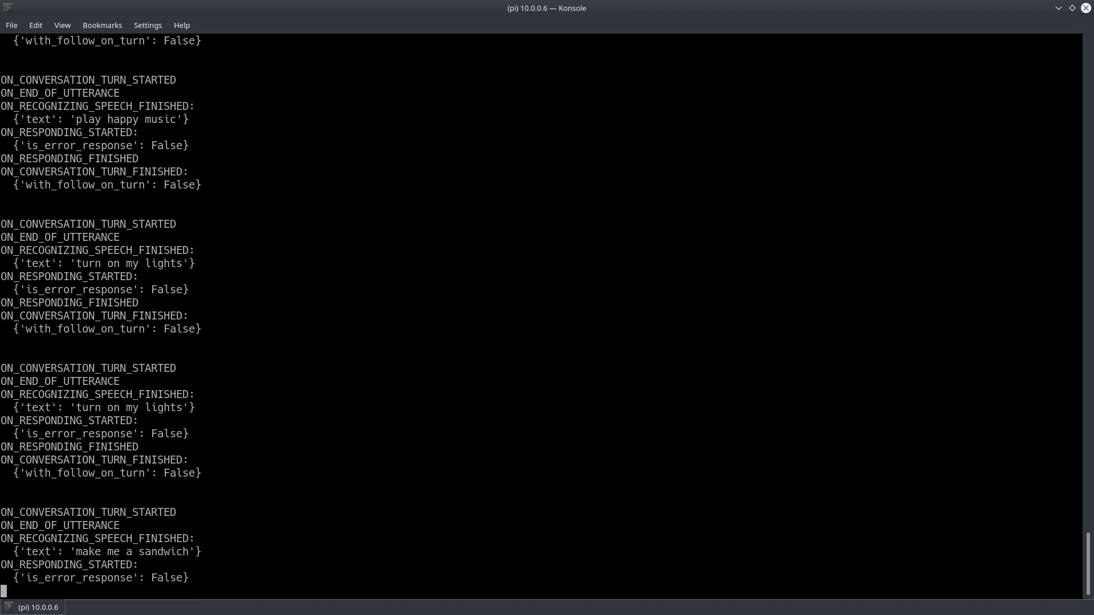
{"action": "scroll", "scroll_direction": "down", "scroll_amount": 3}
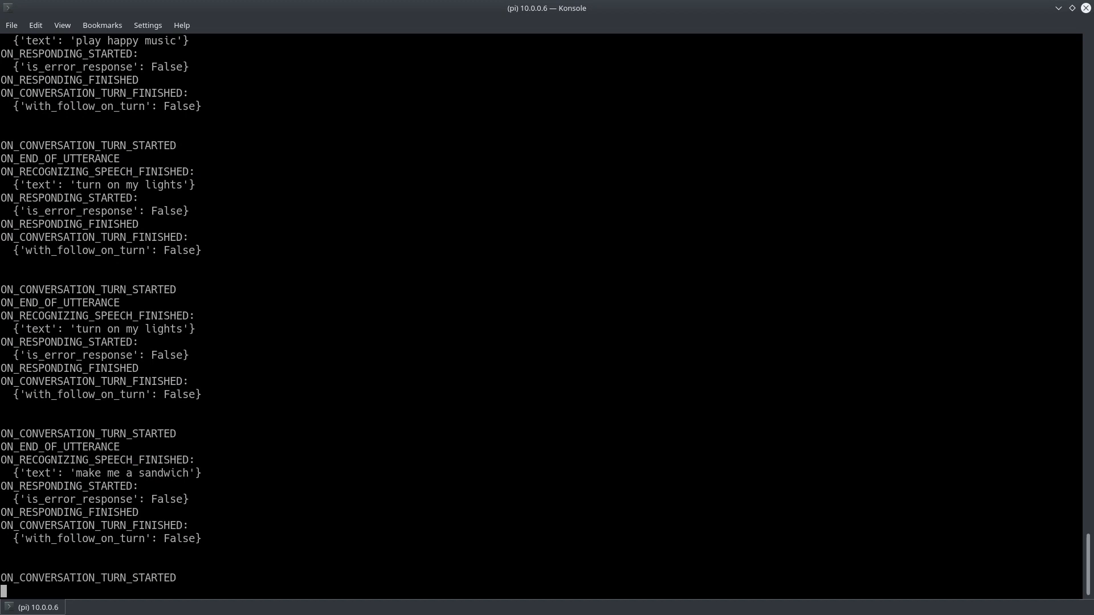
{"action": "scroll", "scroll_direction": "down", "scroll_amount": 3}
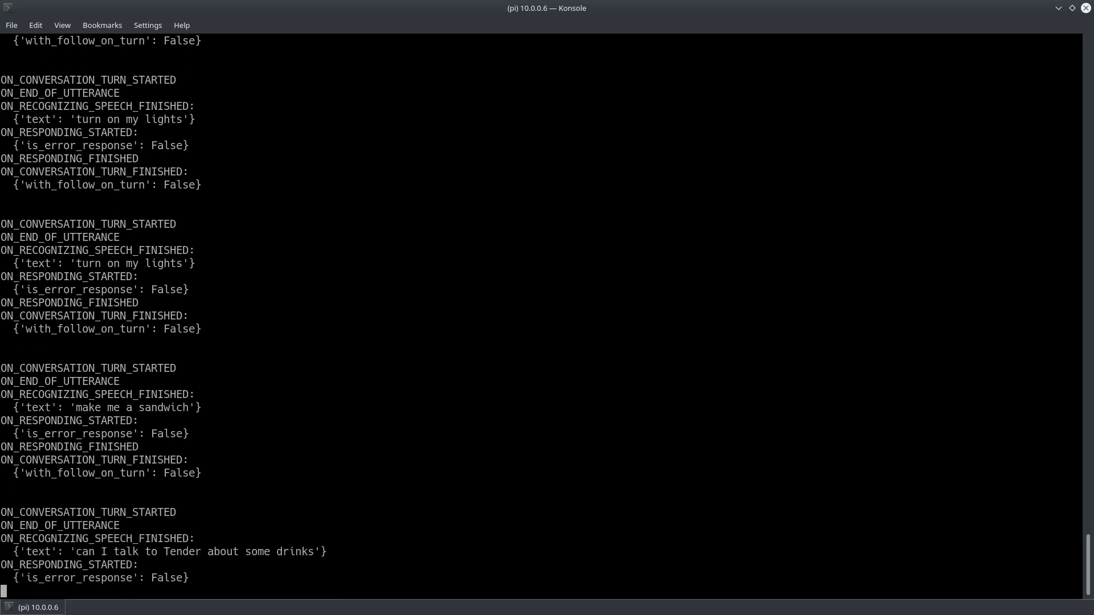
{"action": "scroll", "scroll_direction": "down", "scroll_amount": 3}
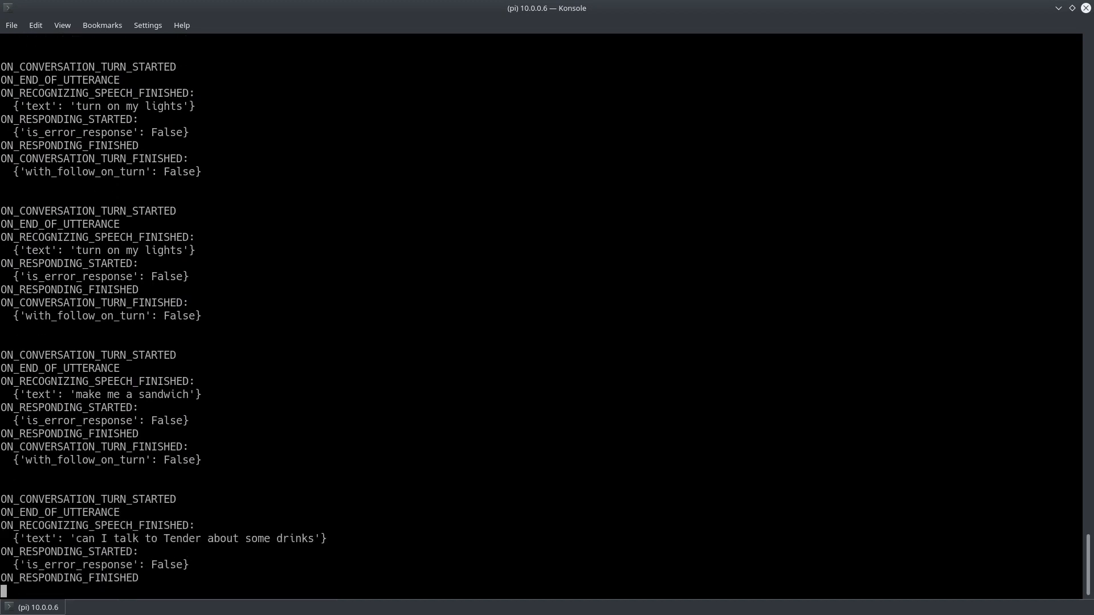
{"action": "scroll", "scroll_direction": "down", "scroll_amount": 3}
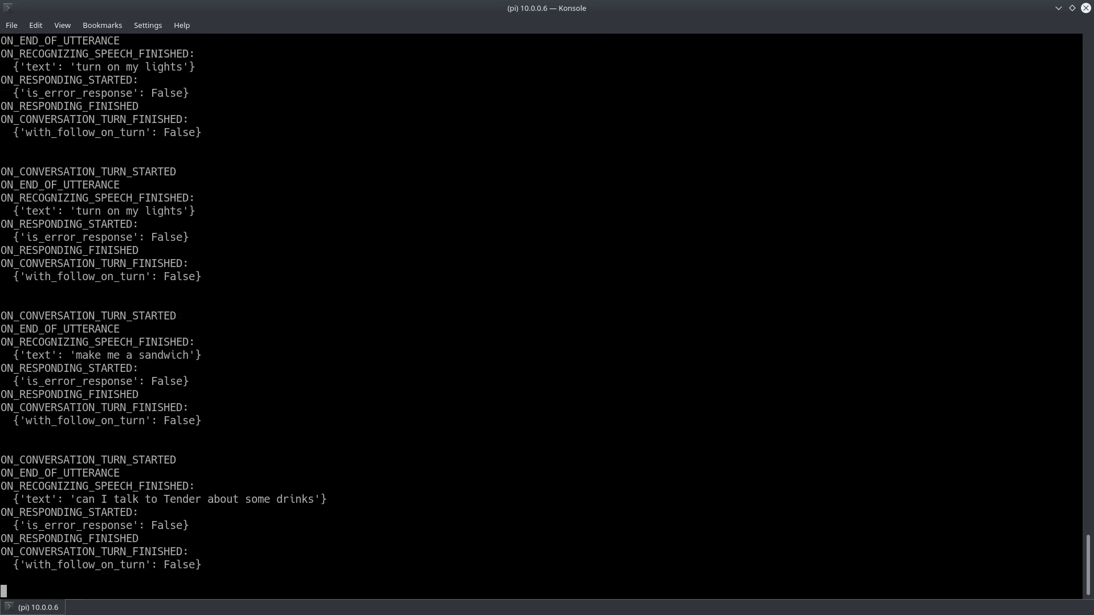